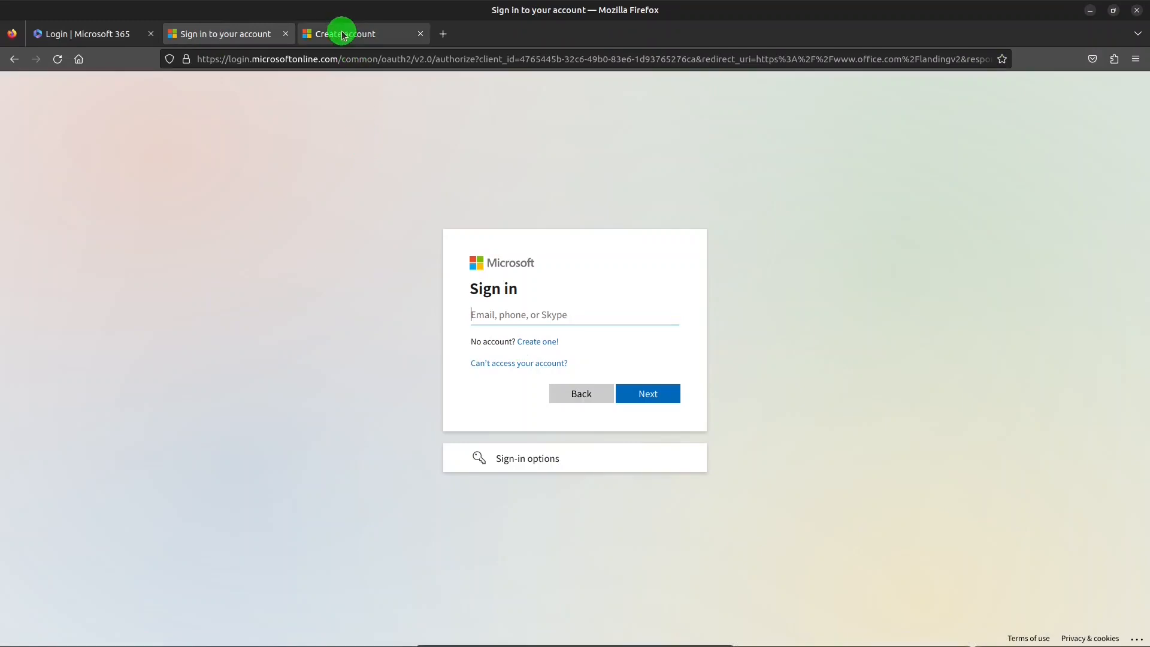
Switch to the Microsoft account creation page and focus the email field.
left_click(342, 33)
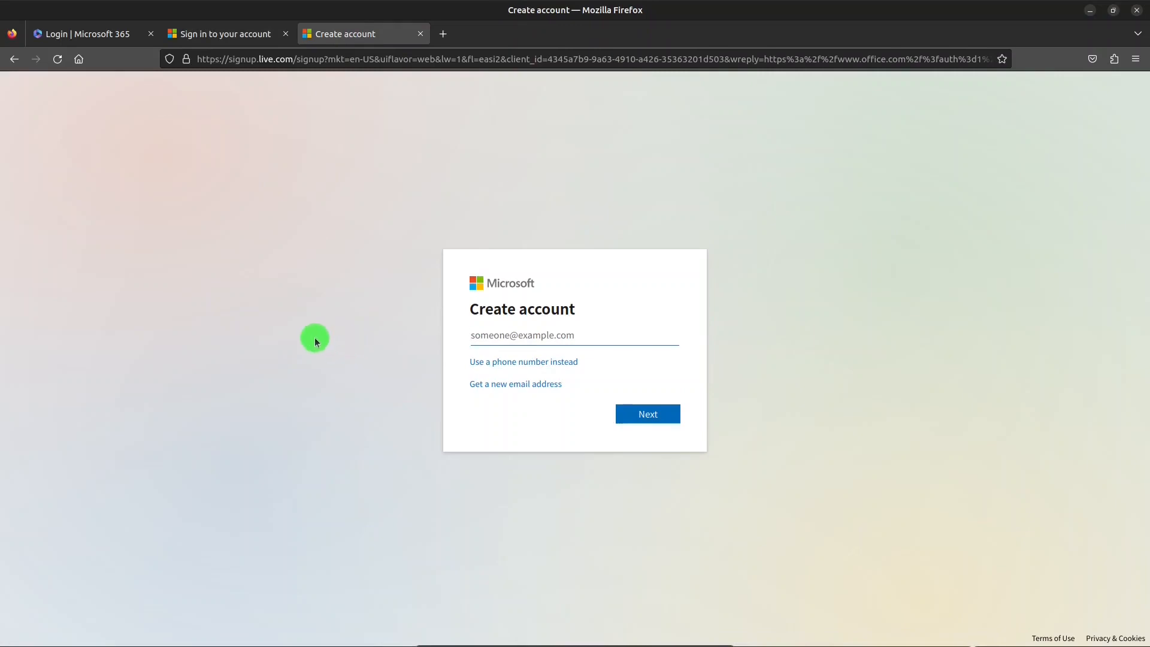
left_click(521, 336)
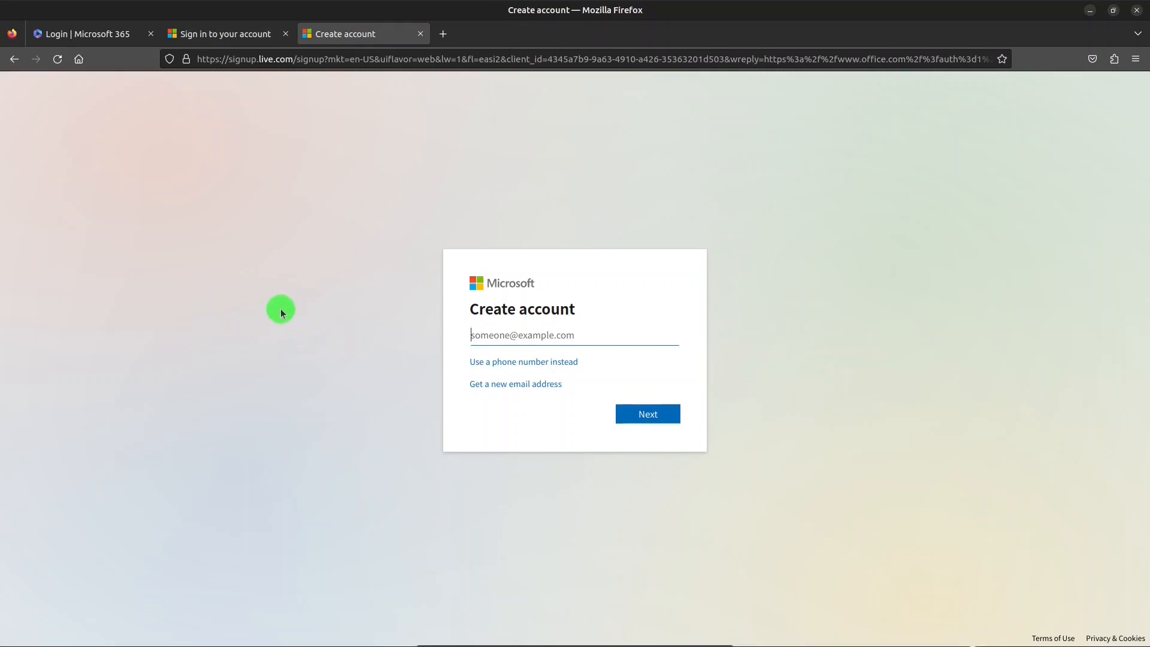
mouse_move(342, 429)
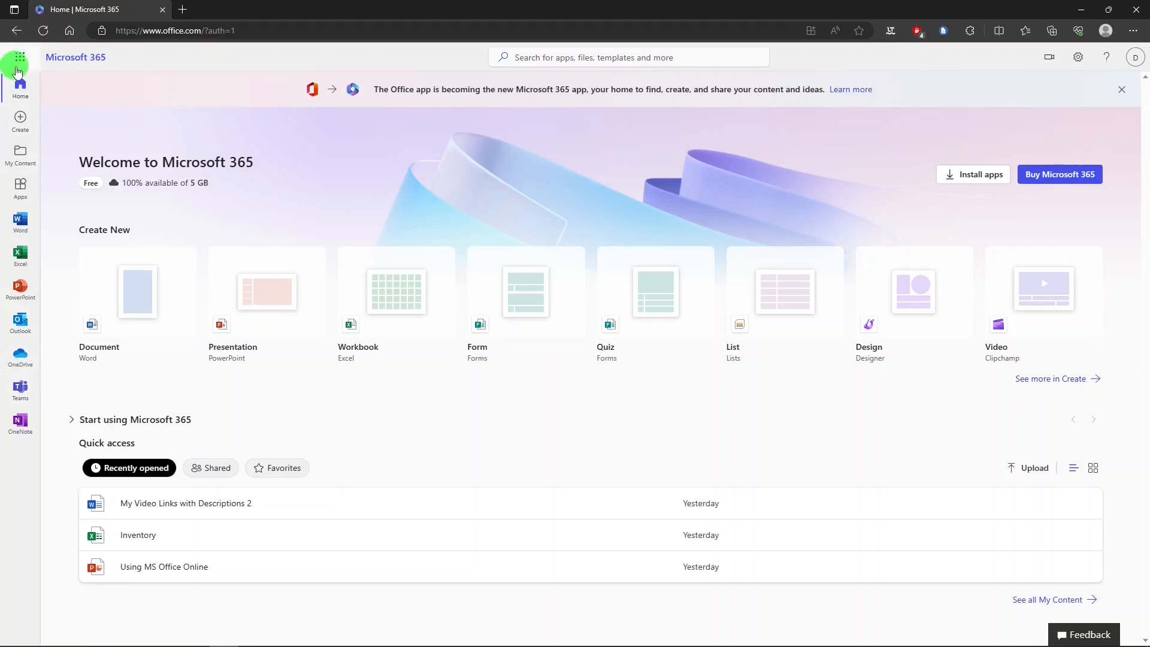
mouse_move(21, 63)
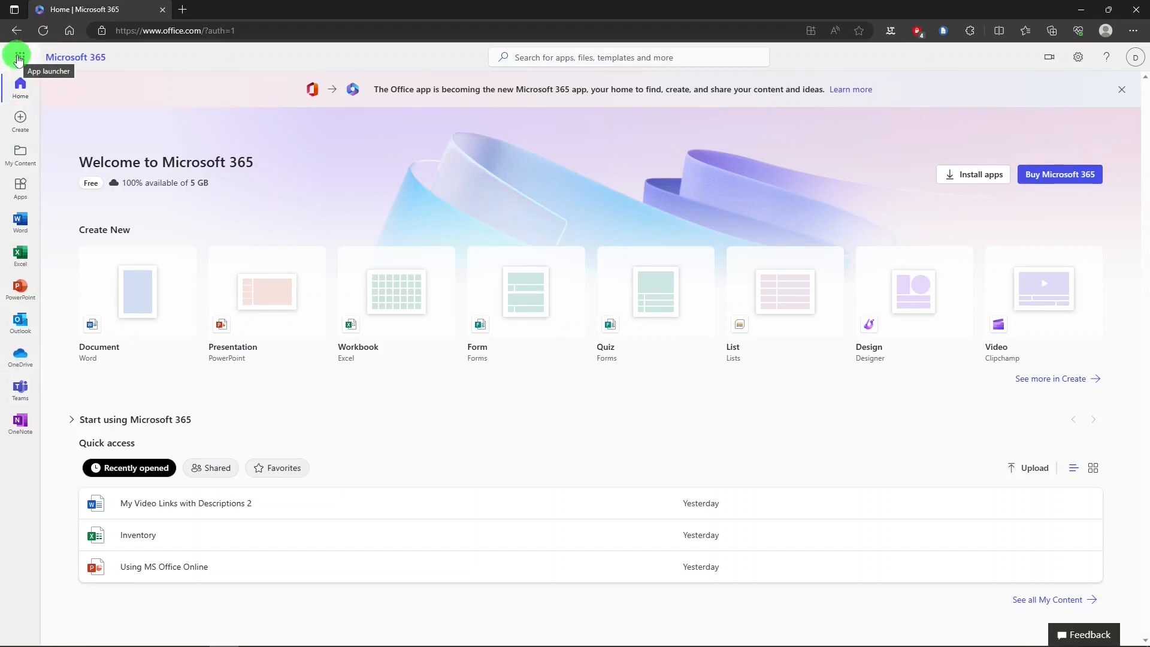
left_click(20, 58)
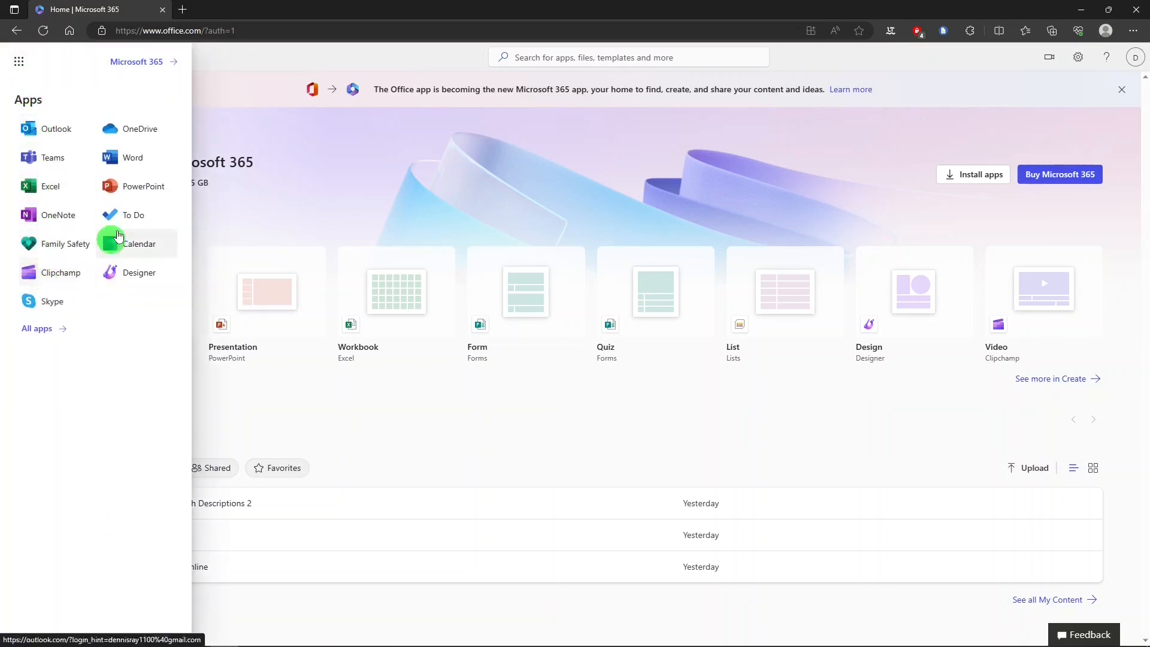
left_click(37, 329)
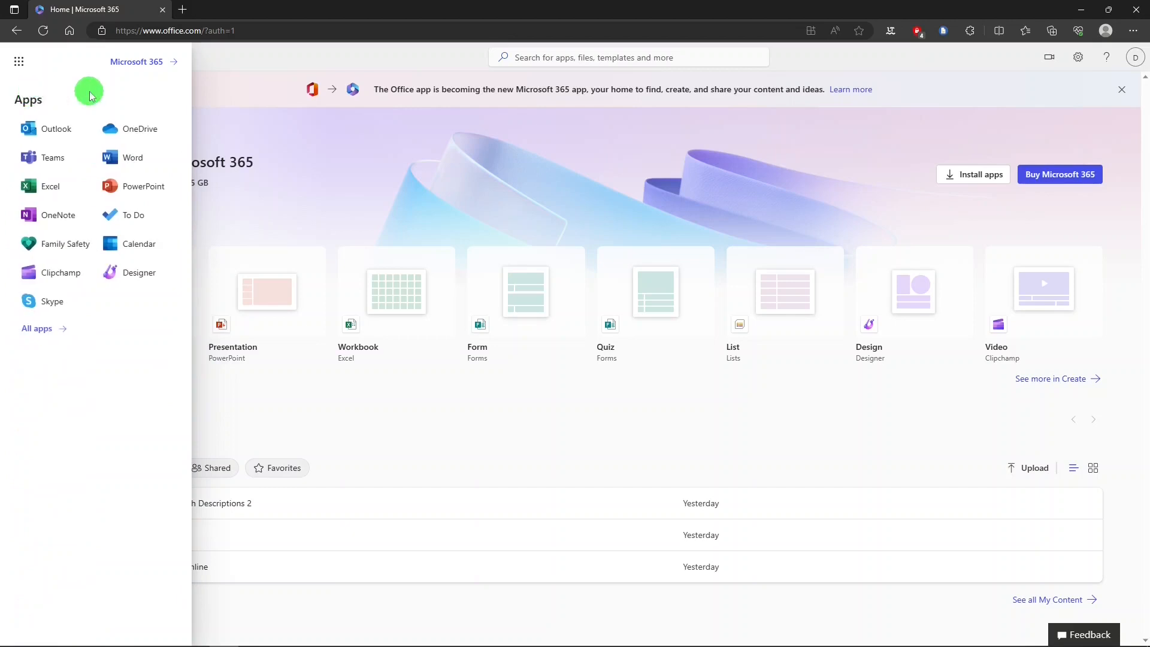
left_click(20, 61)
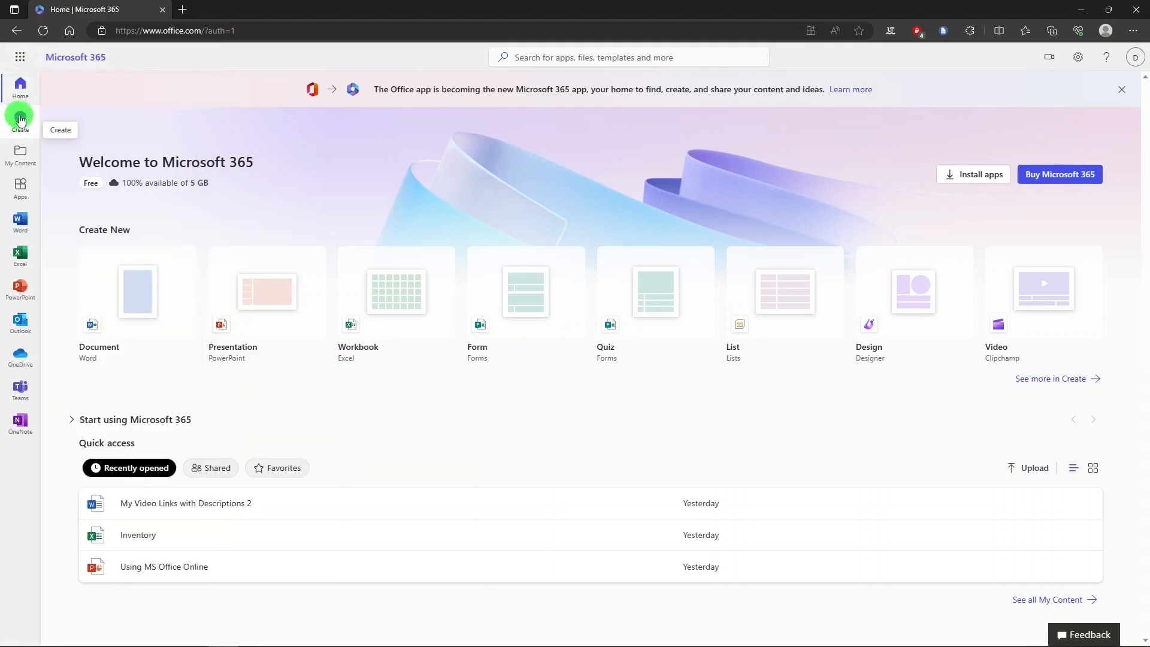
Browse the Create, My Content, Shared with me and Apps pages from the sidebar.
left_click(21, 121)
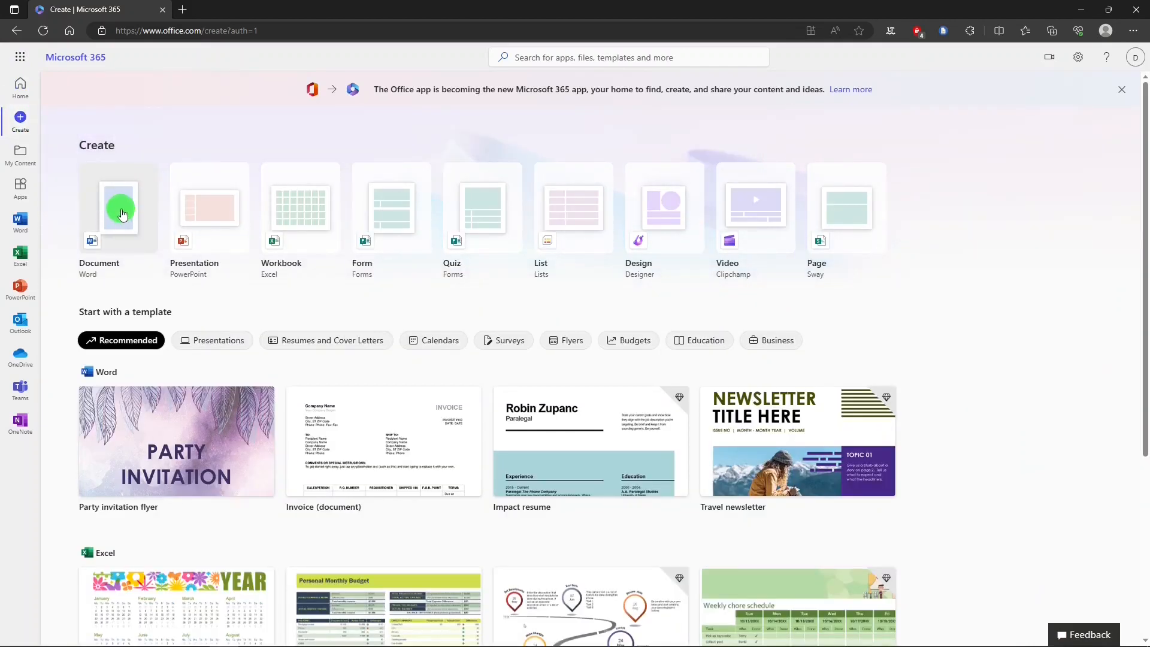
mouse_move(736, 226)
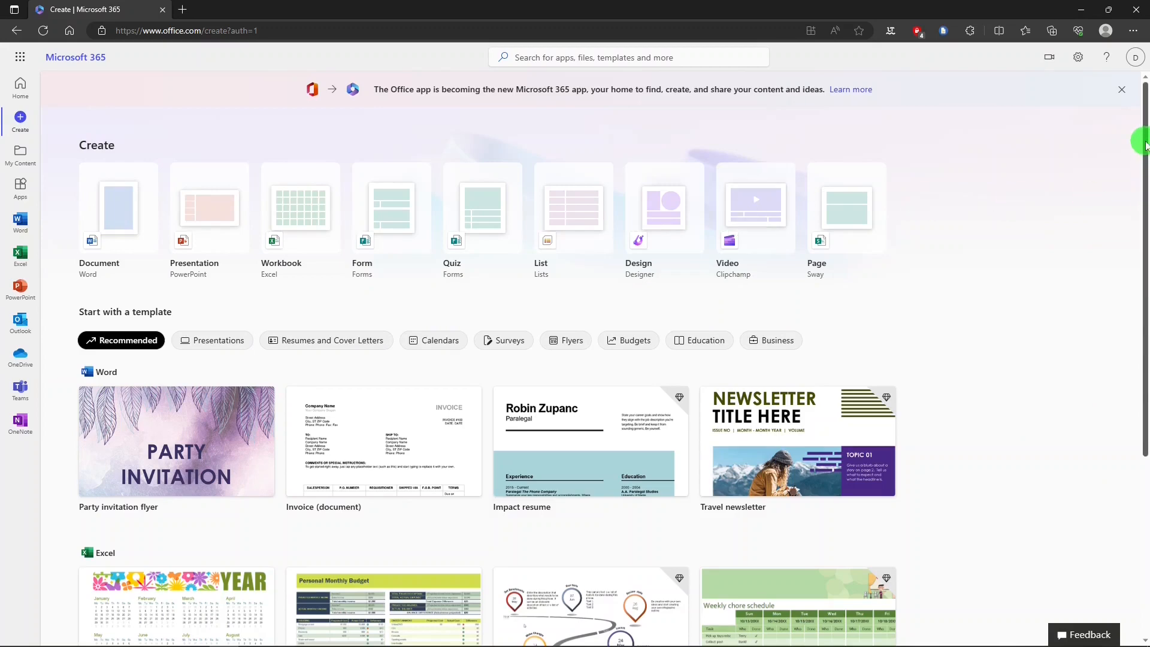
scroll("down", 3)
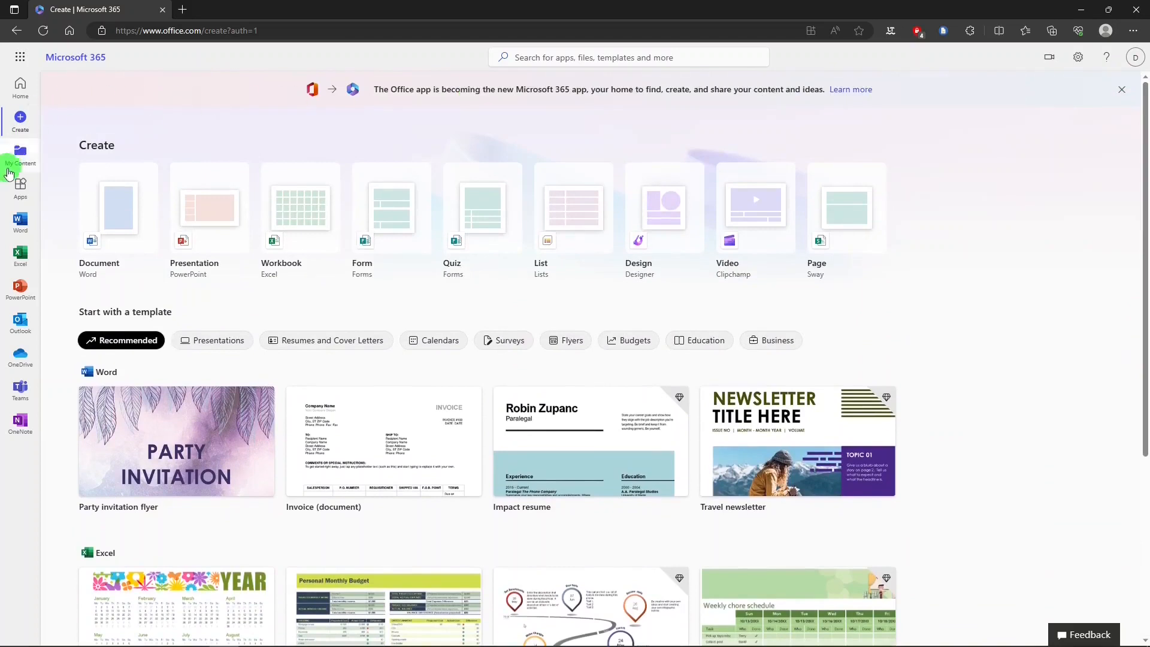
left_click(20, 156)
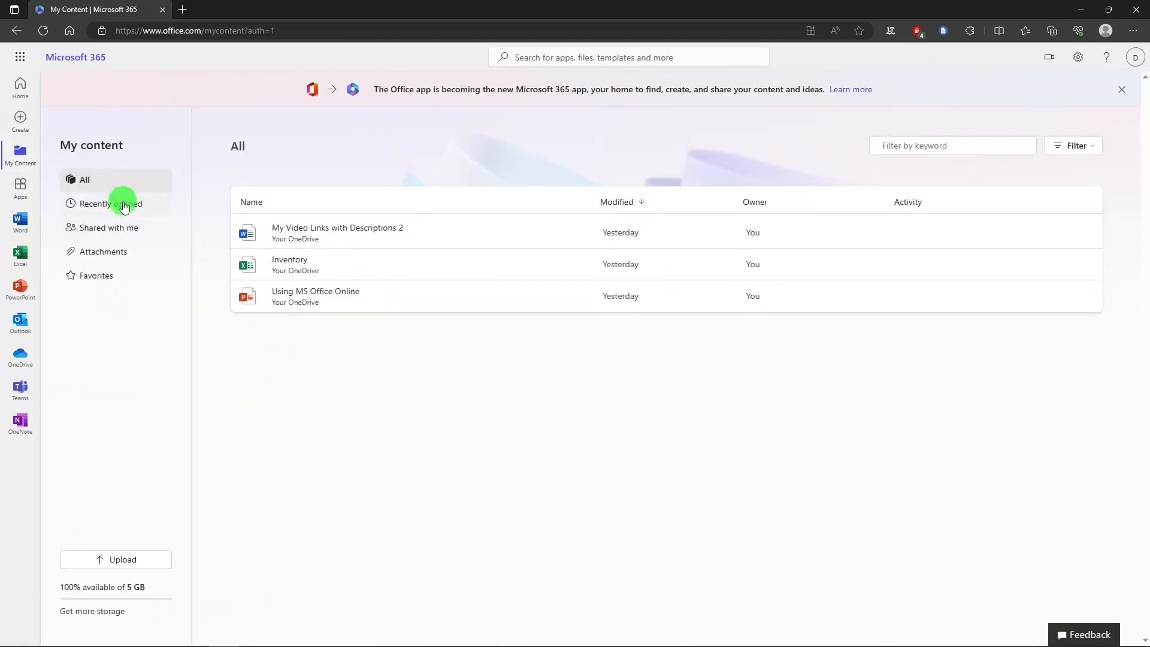
left_click(109, 228)
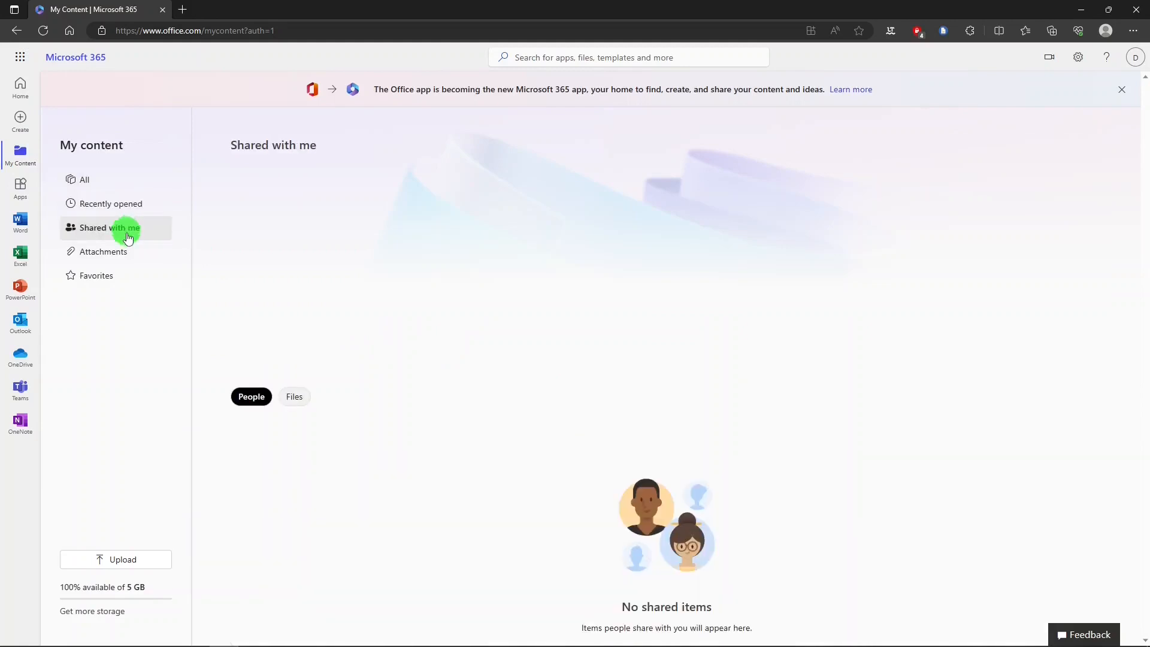
mouse_move(21, 187)
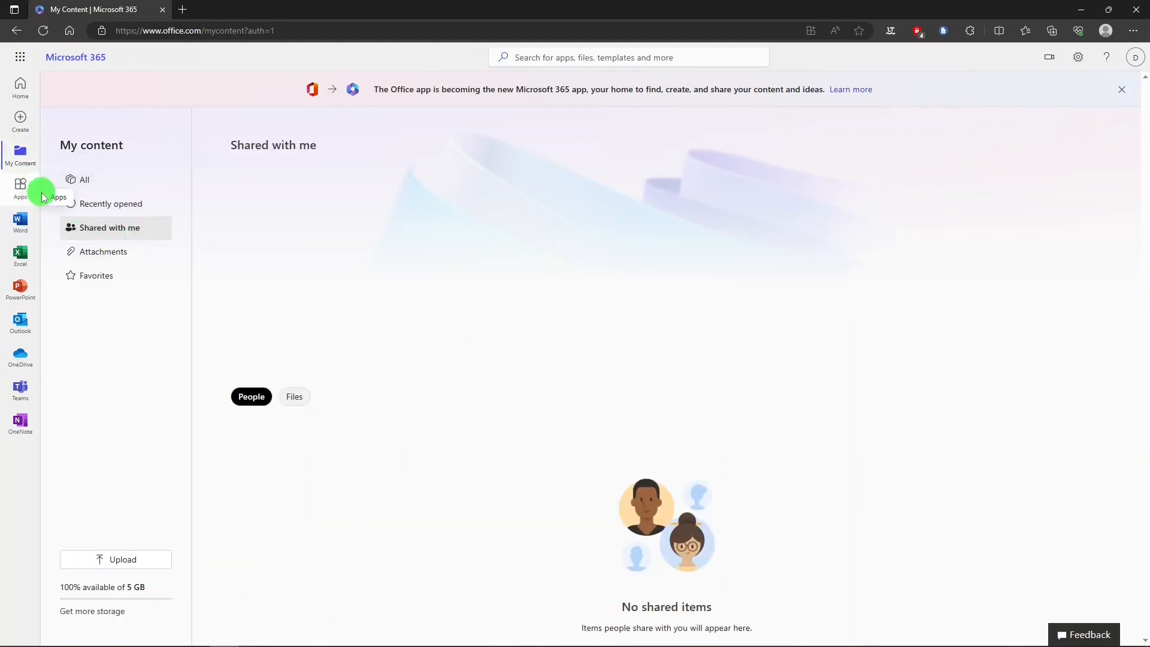
left_click(20, 187)
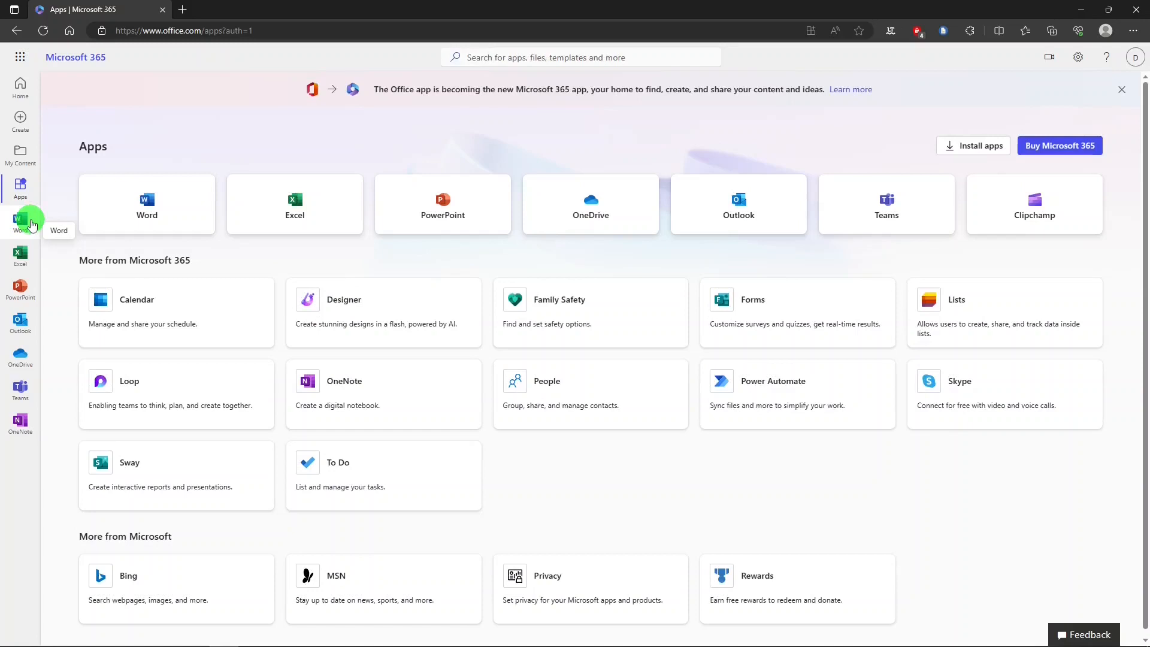
Return to Home and open 'My Video Links with Descriptions 2' from Quick access.
left_click(20, 86)
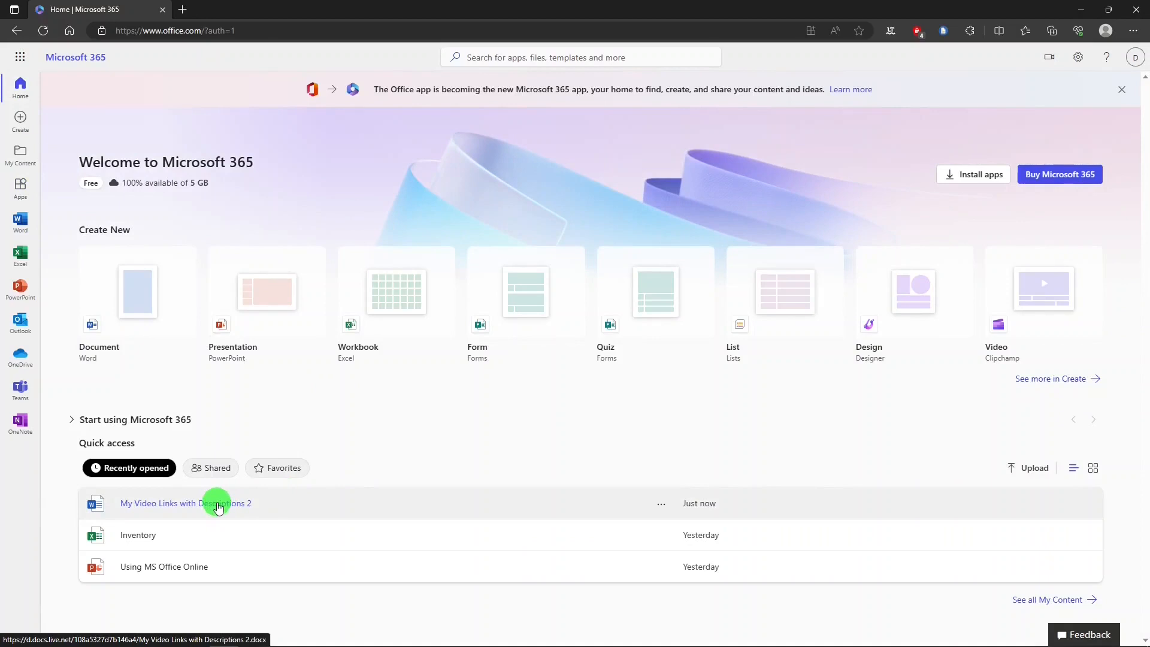
left_click(186, 503)
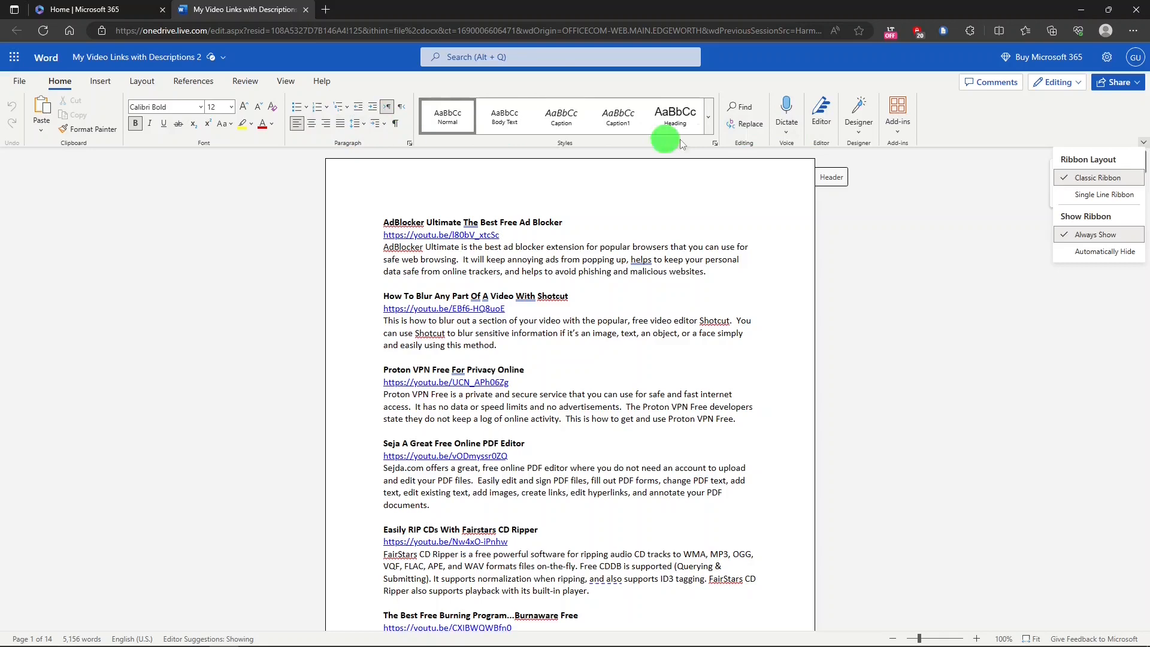
mouse_move(1137, 169)
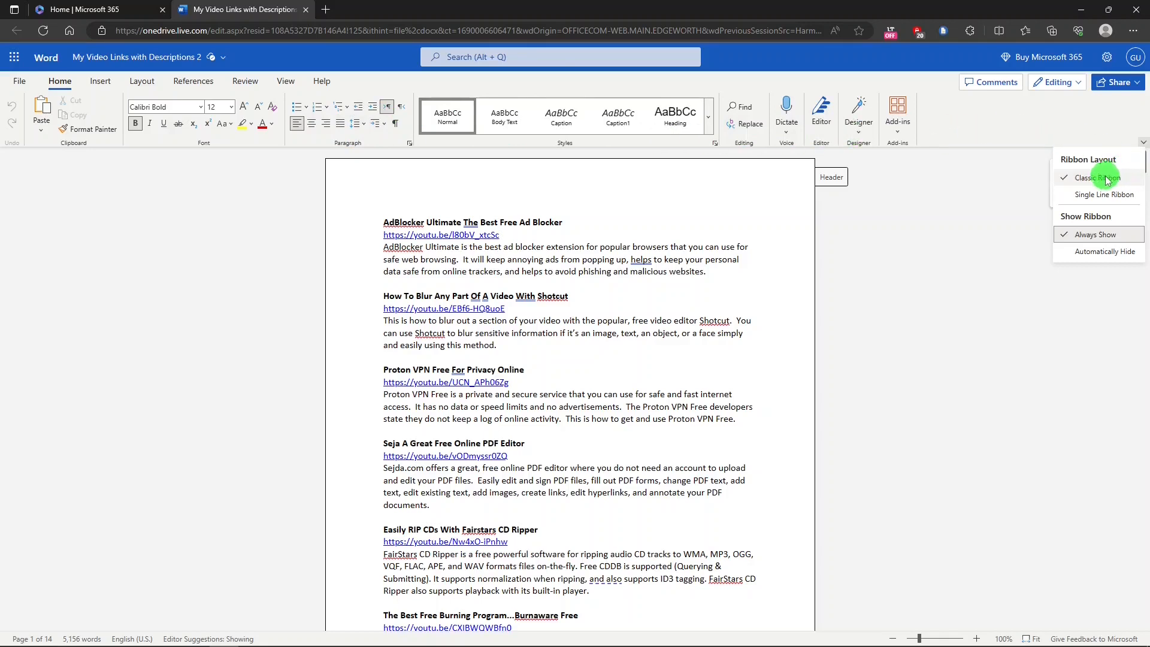
mouse_move(1101, 194)
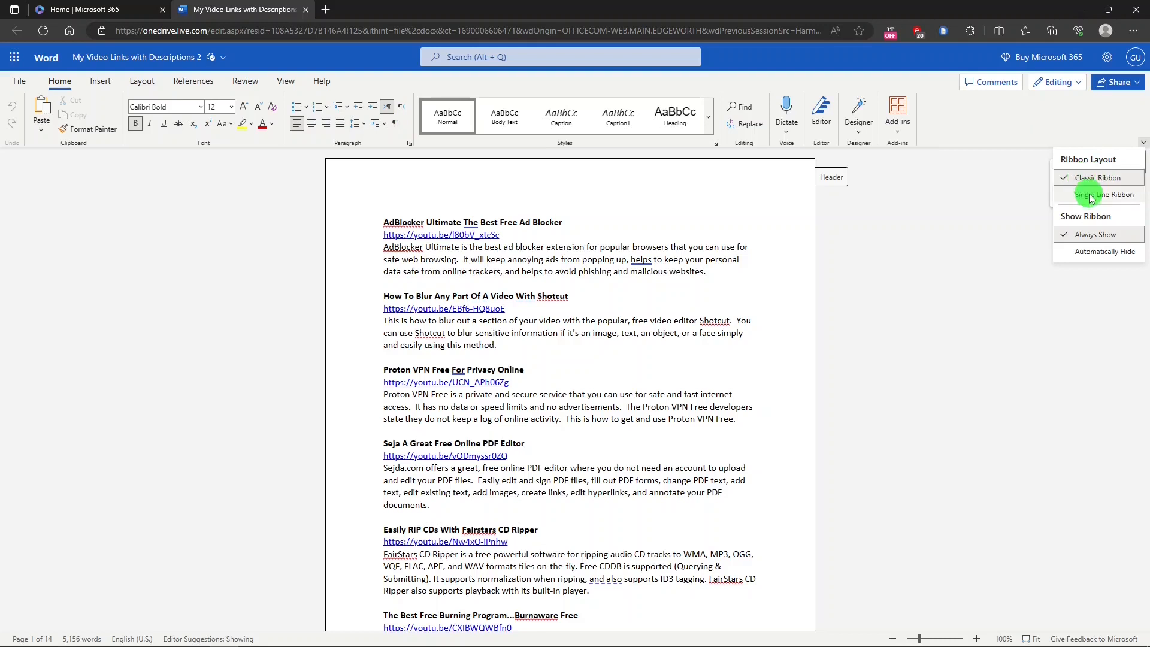
left_click(1103, 194)
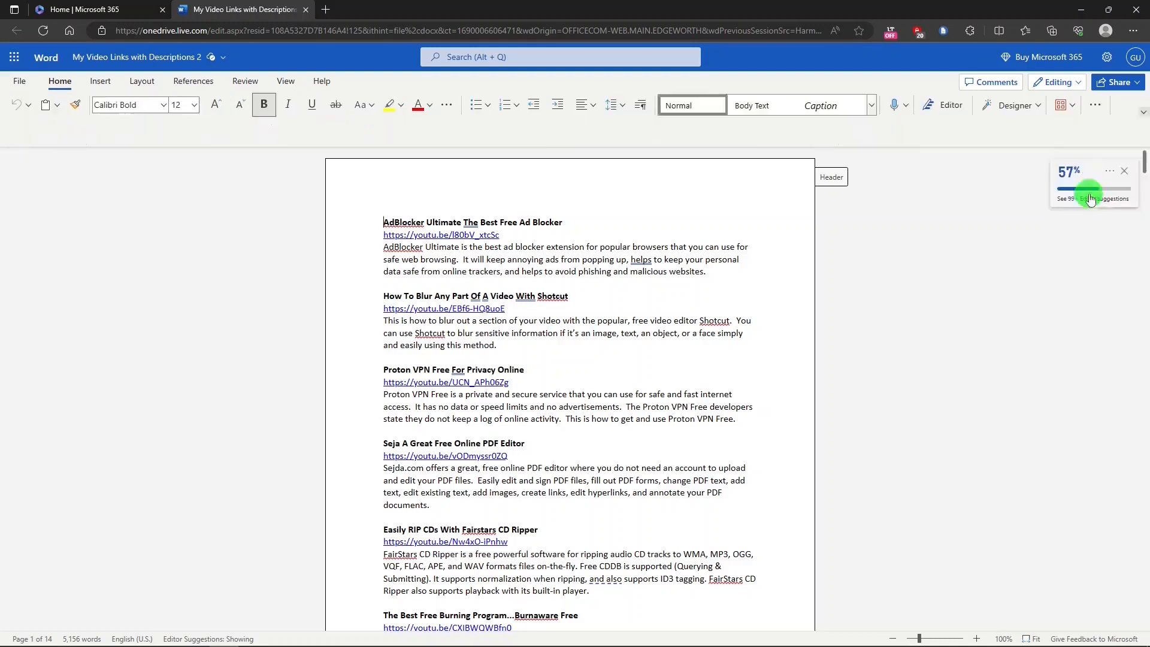
scroll("down", 3)
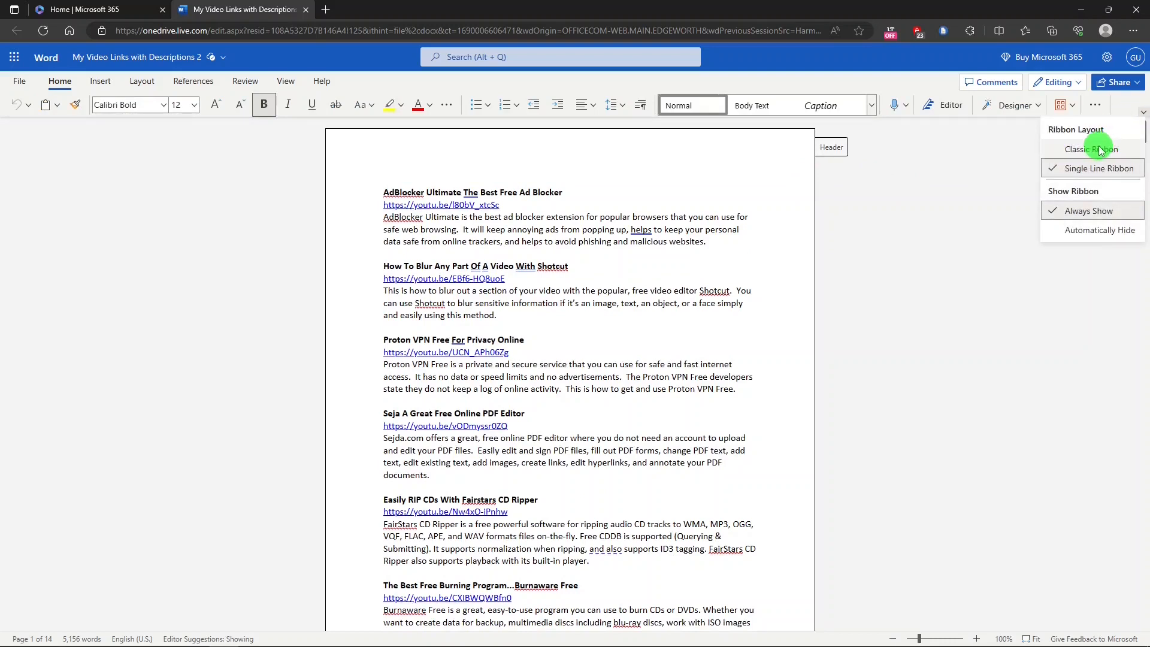
left_click(1092, 148)
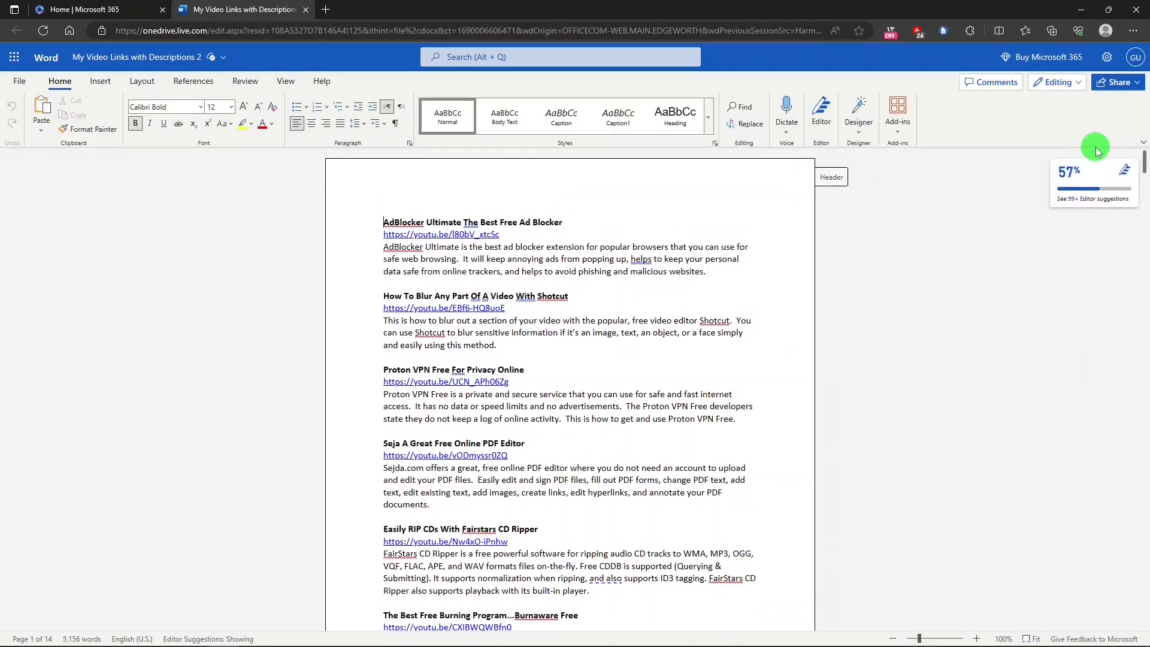
left_click(1141, 143)
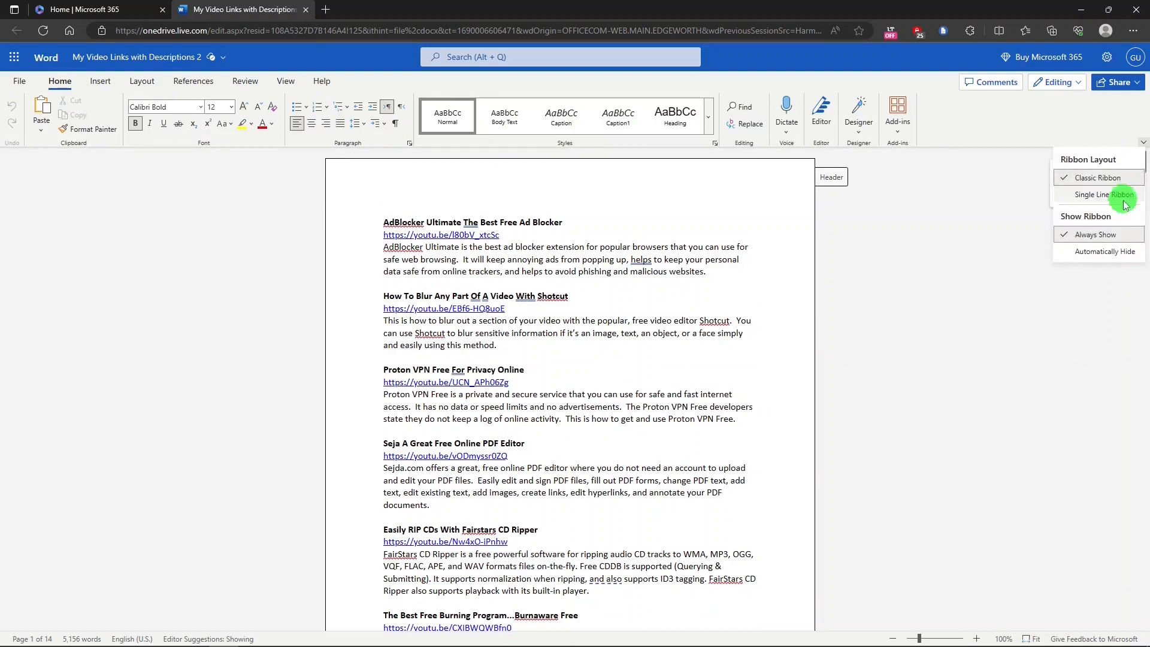
mouse_move(1080, 255)
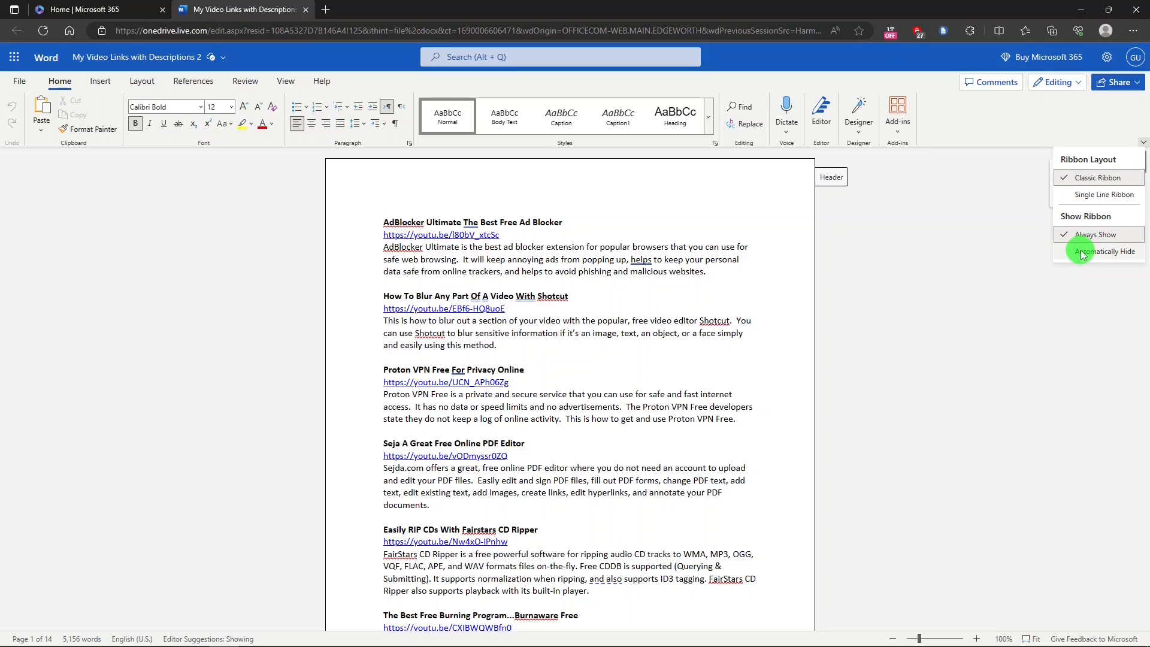
left_click(1103, 252)
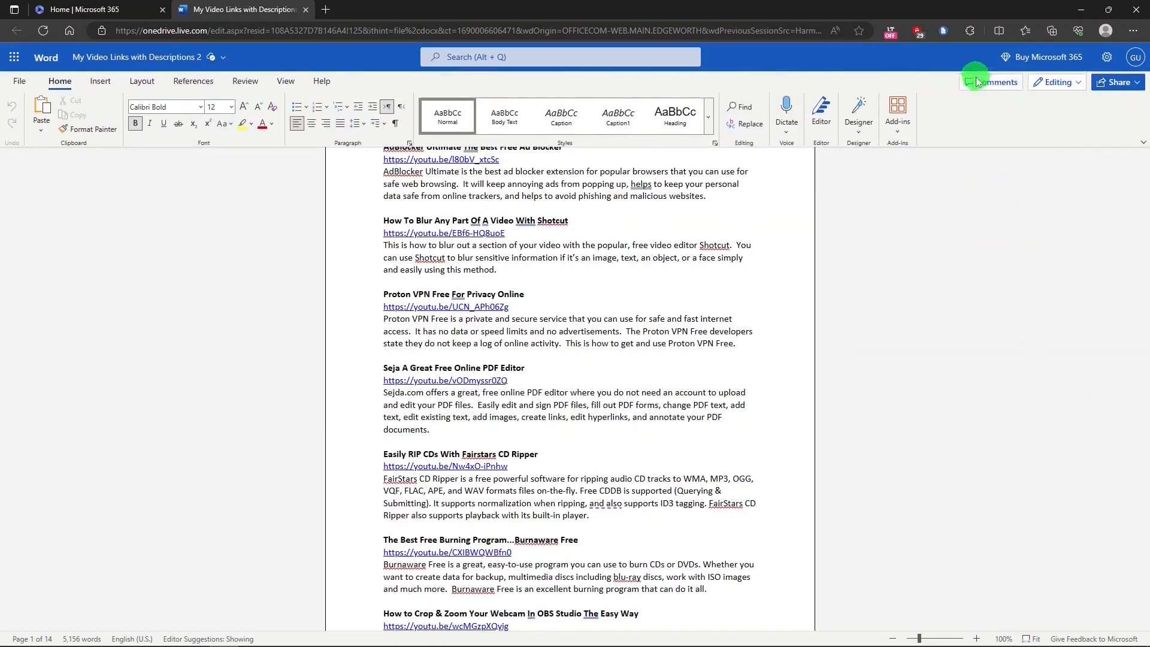
left_click(1138, 141)
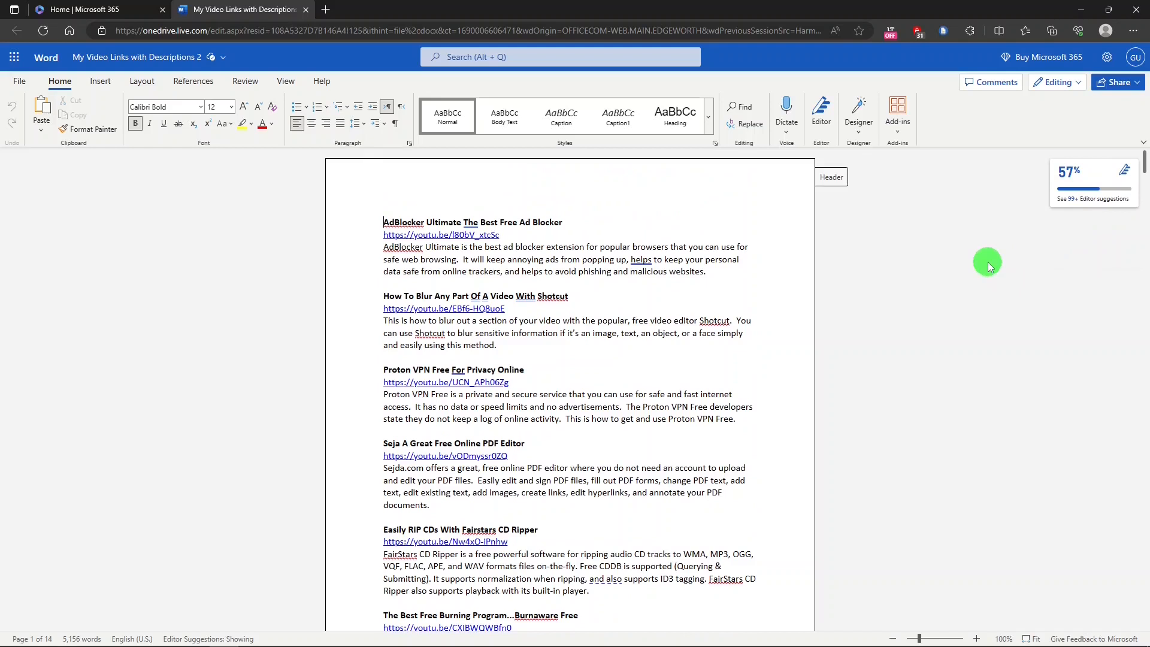
mouse_move(147, 183)
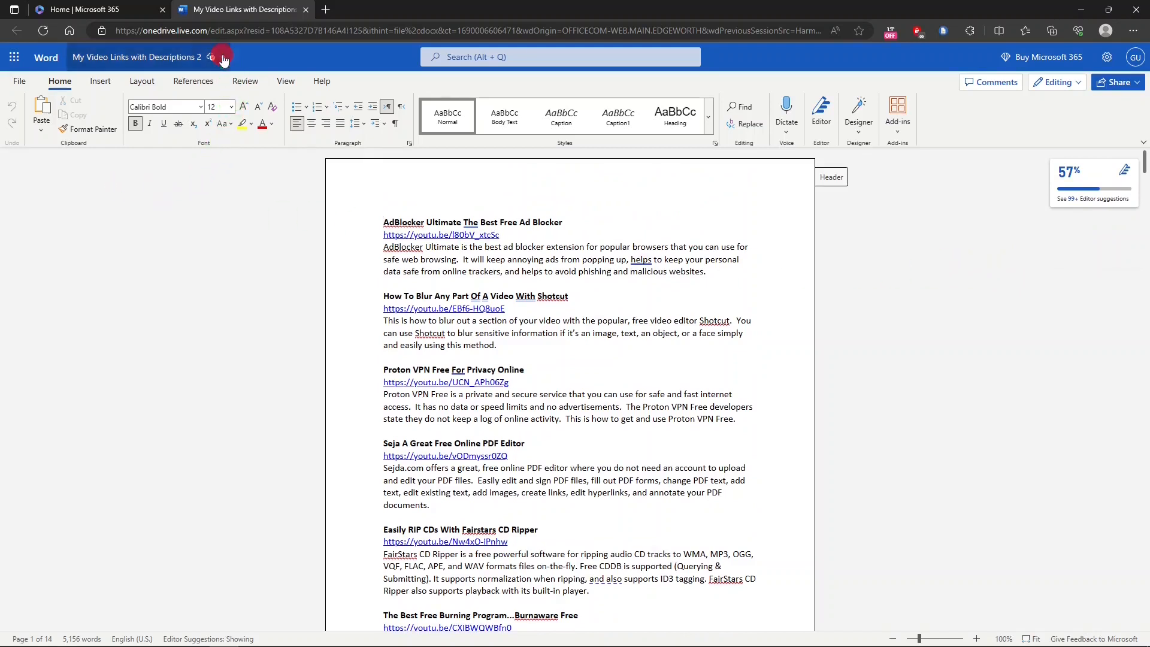
left_click(210, 57)
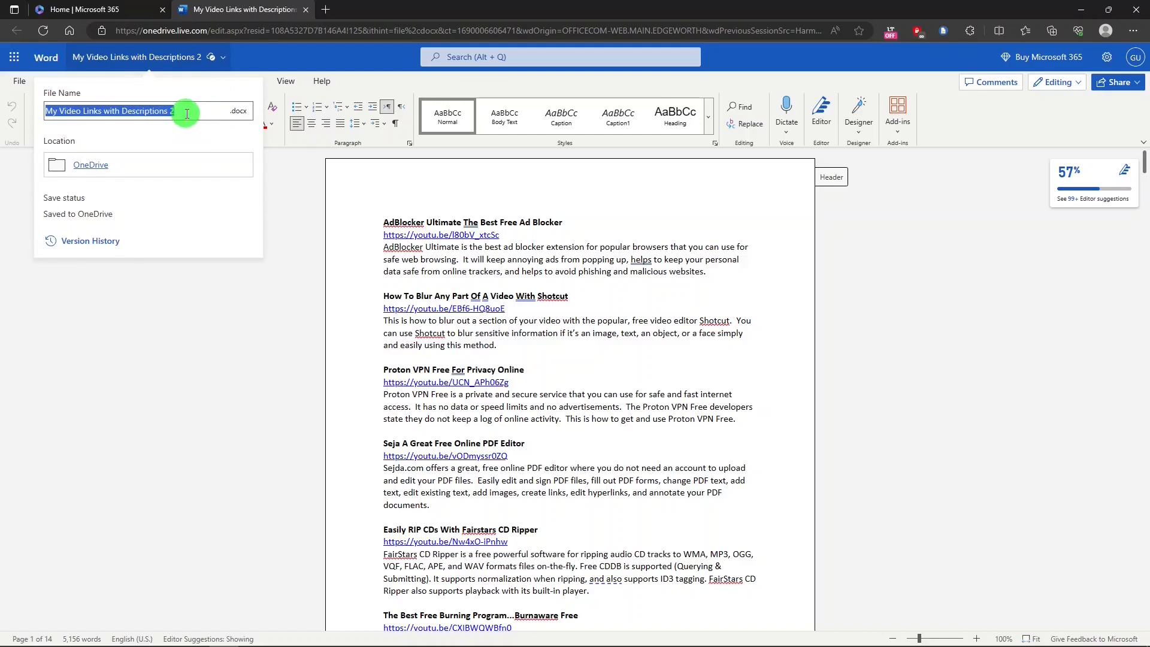
mouse_move(125, 110)
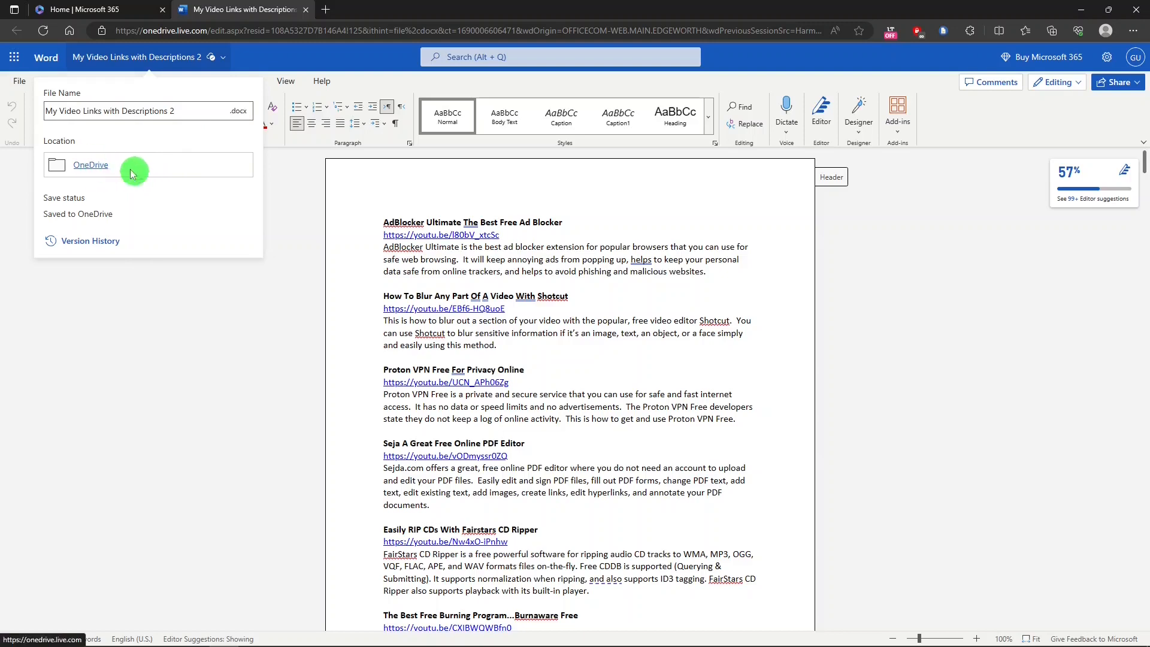
left_click(90, 164)
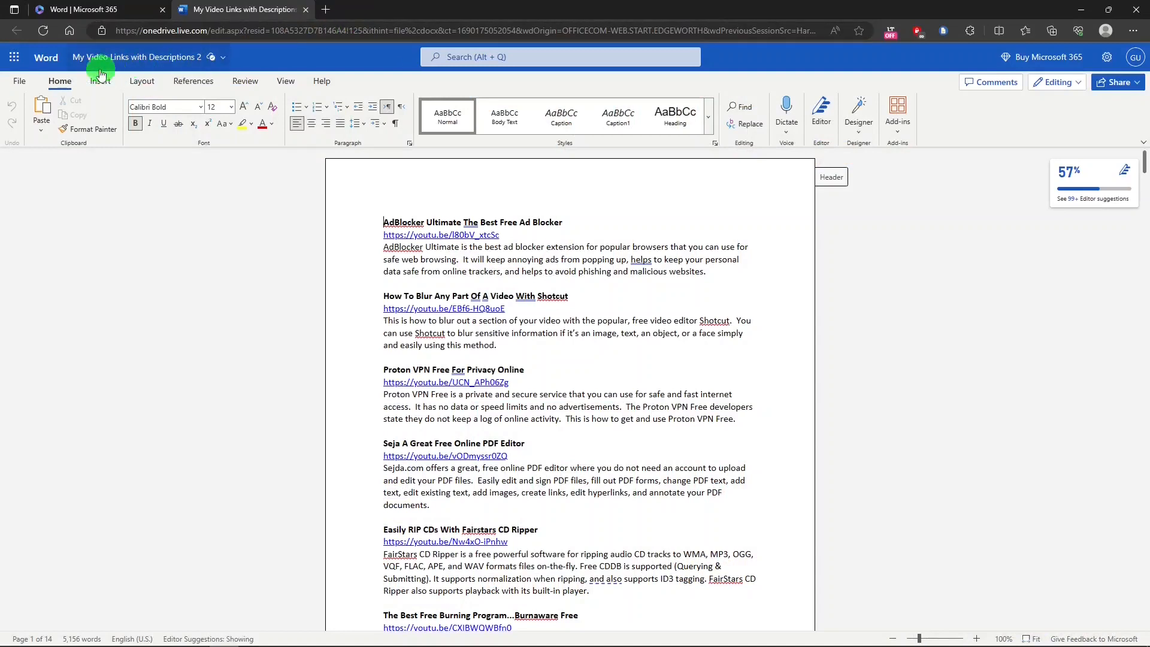
Browse the File backstage's Open, Share and Save as pages.
left_click(19, 80)
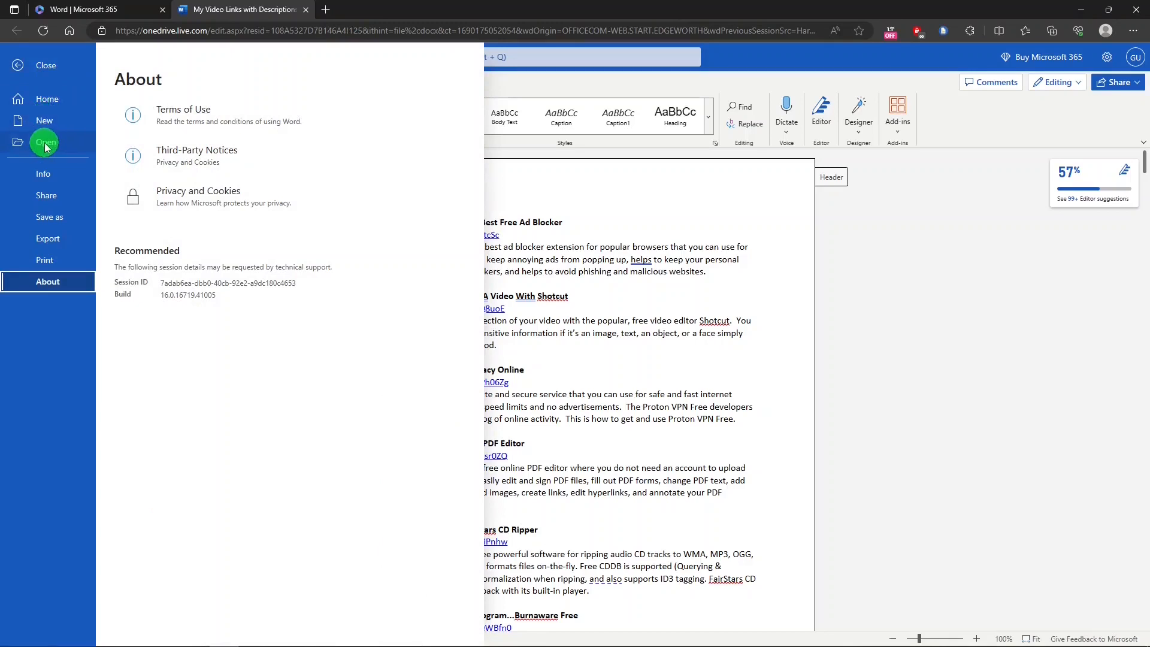
left_click(43, 173)
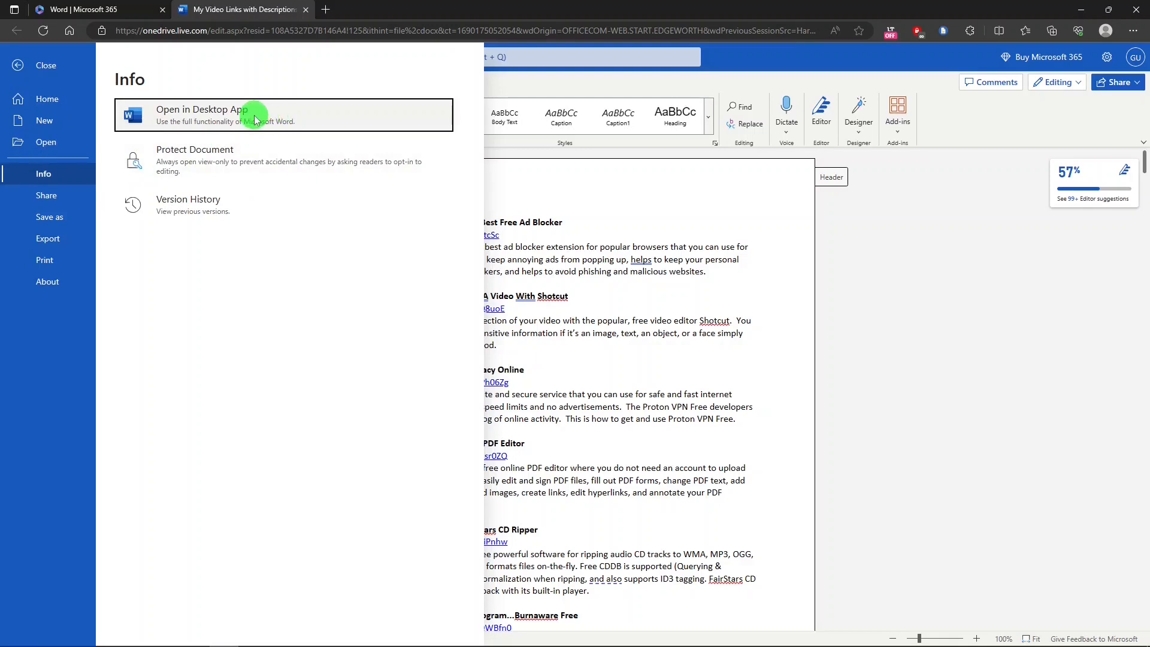
mouse_move(240, 143)
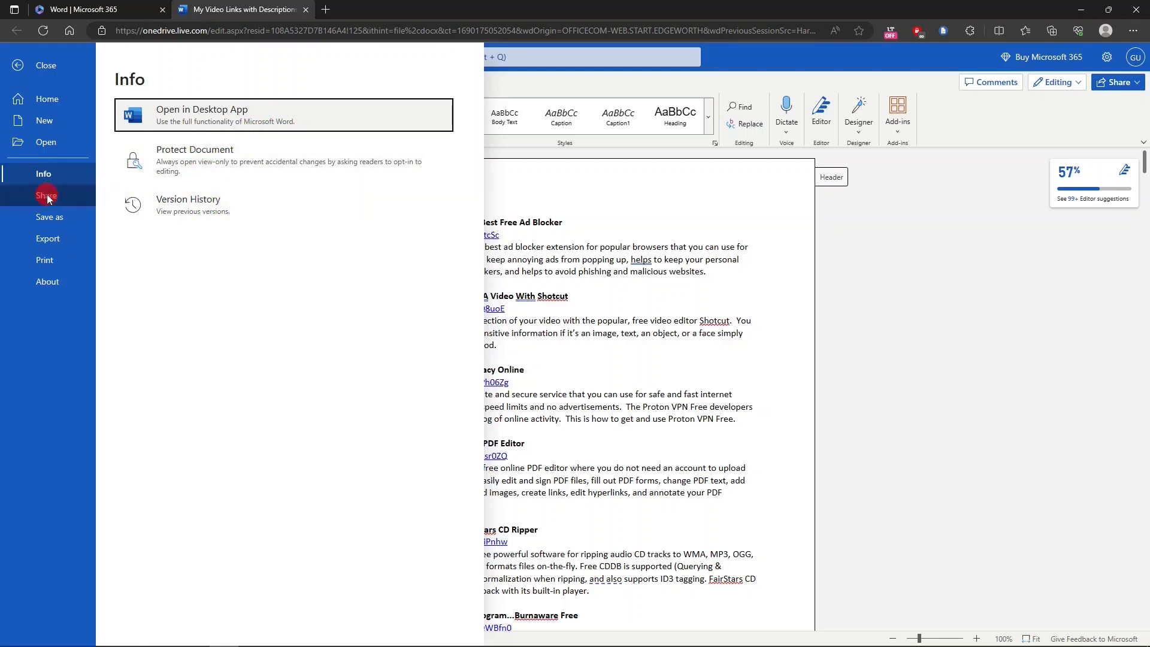
left_click(47, 195)
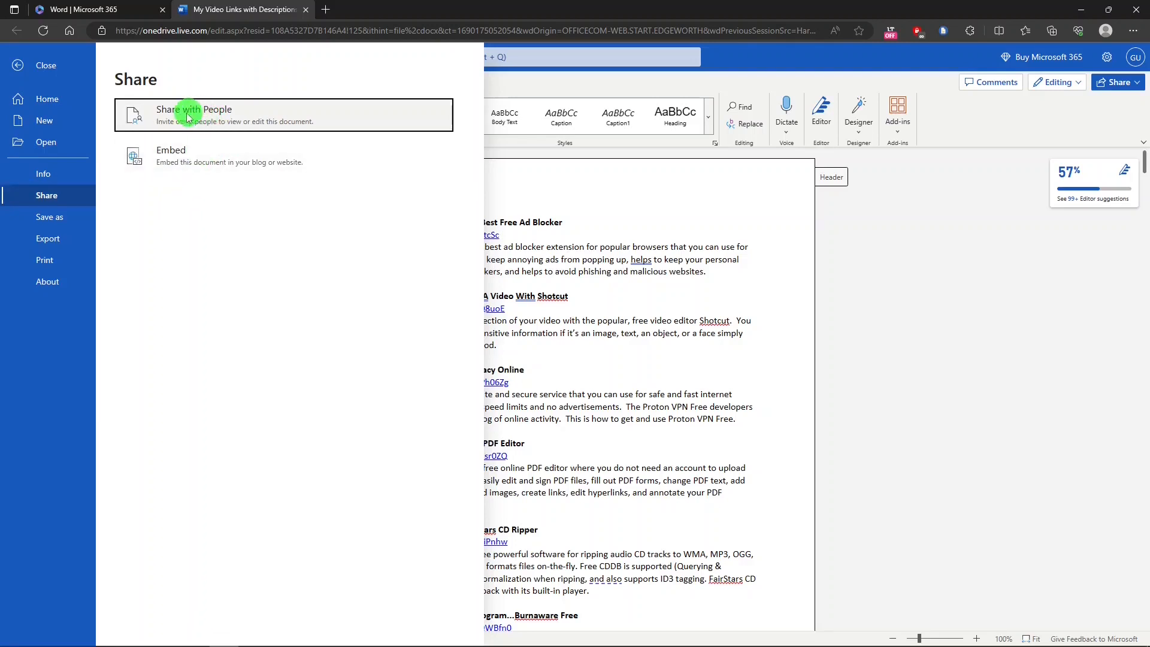
mouse_move(176, 115)
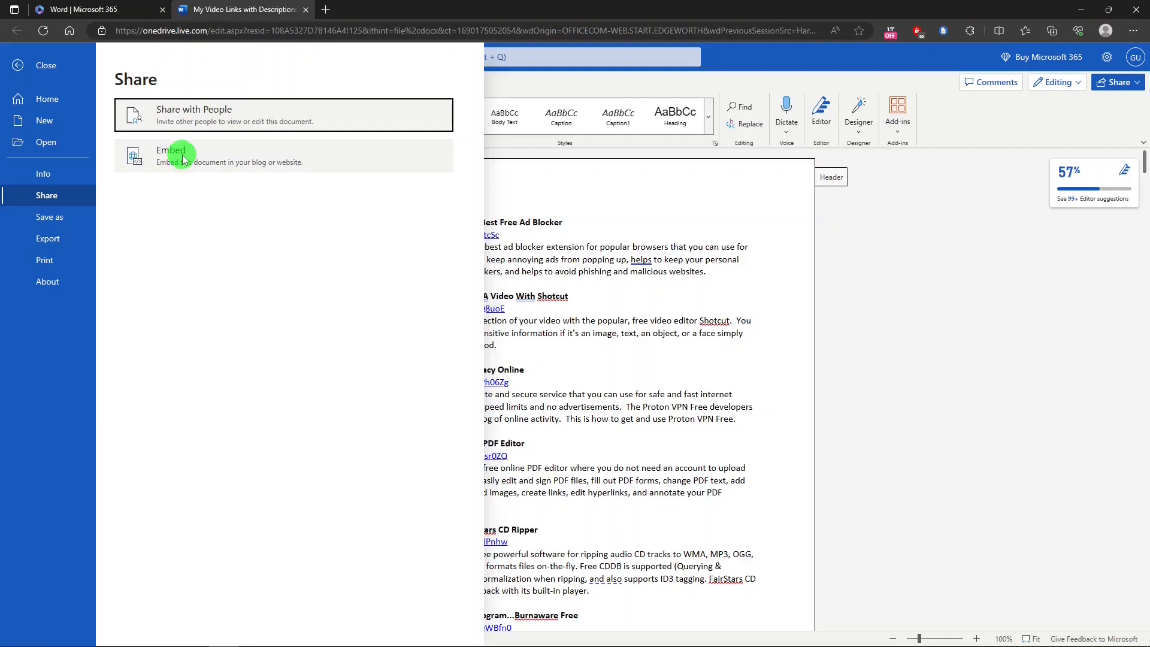
mouse_move(49, 216)
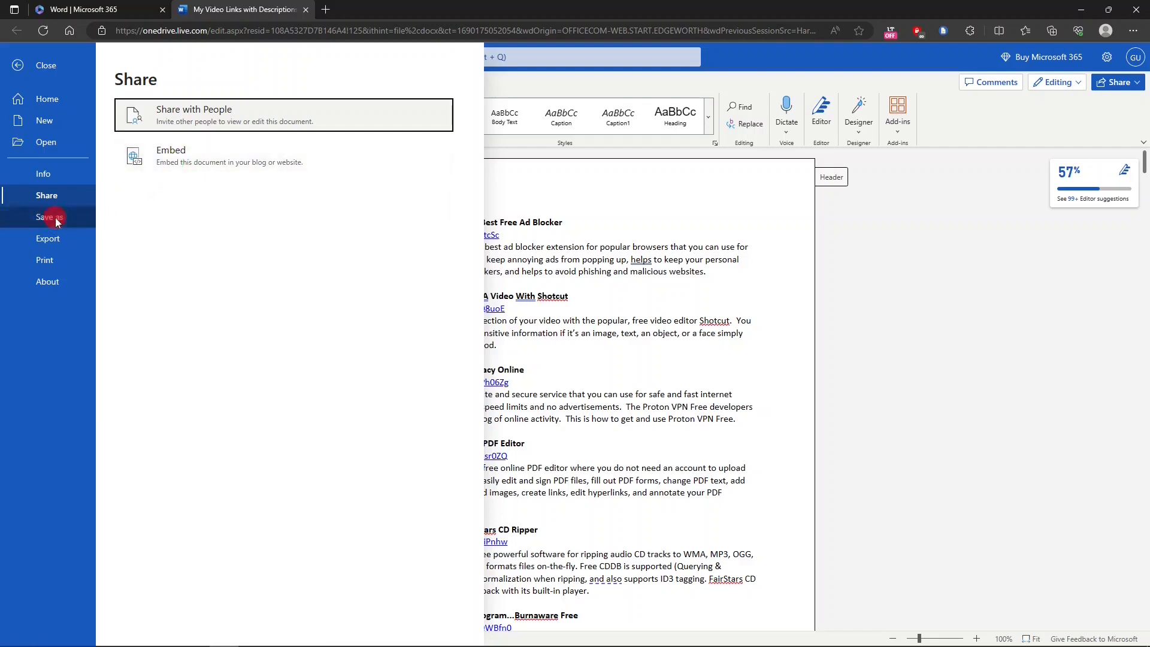
left_click(49, 217)
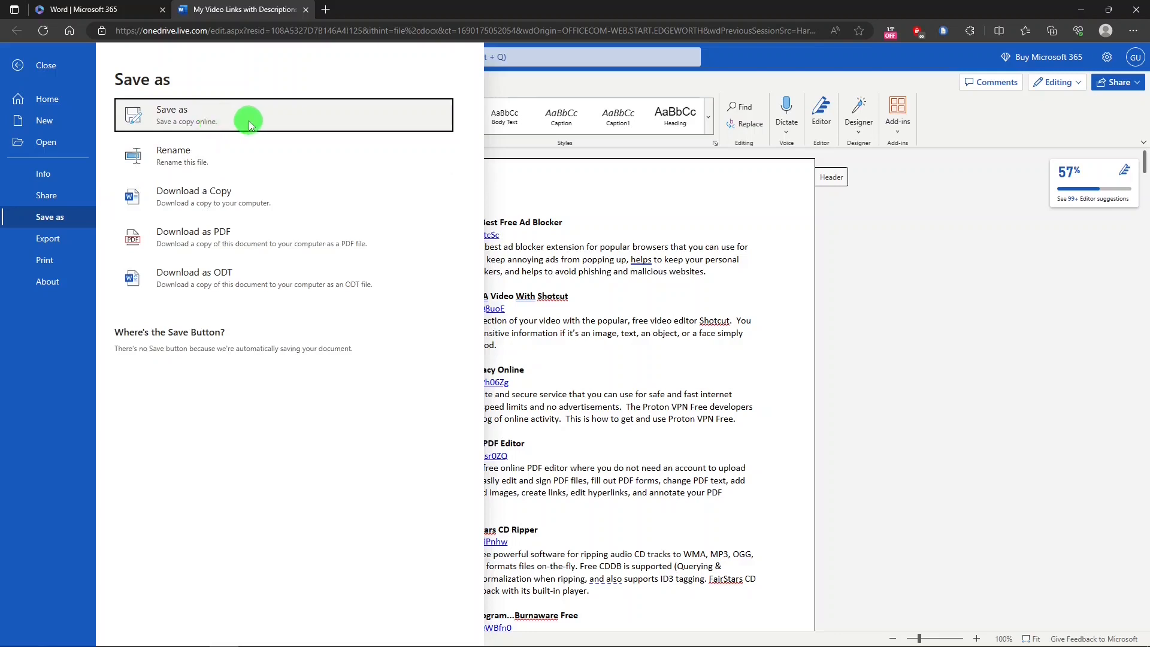
mouse_move(217, 159)
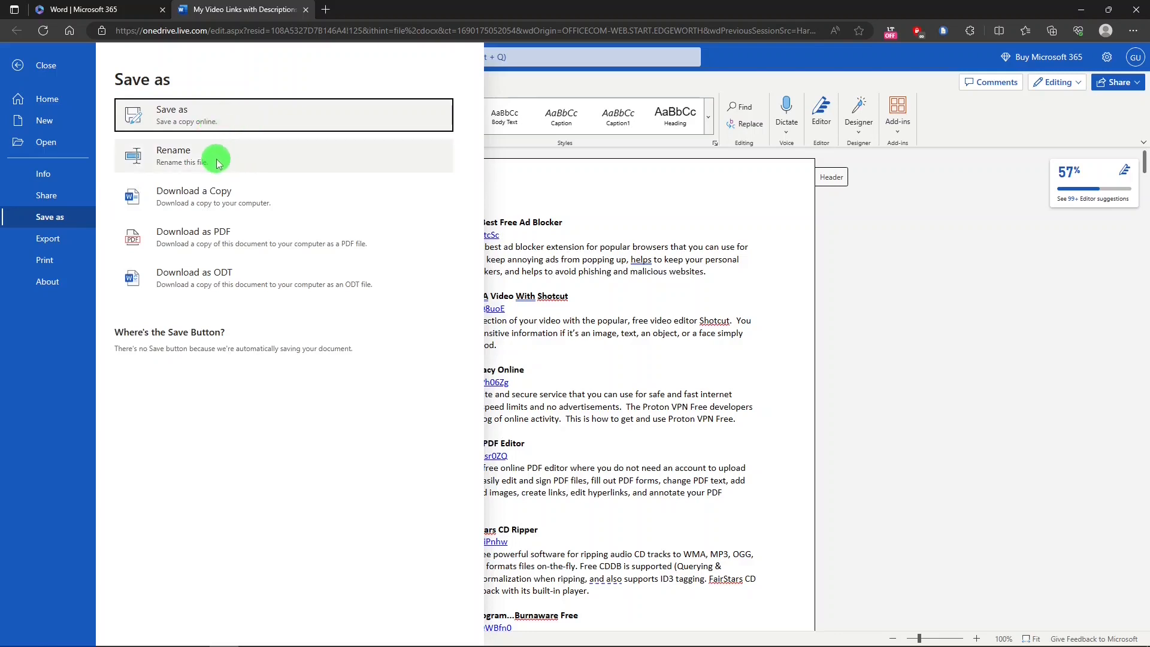
mouse_move(254, 196)
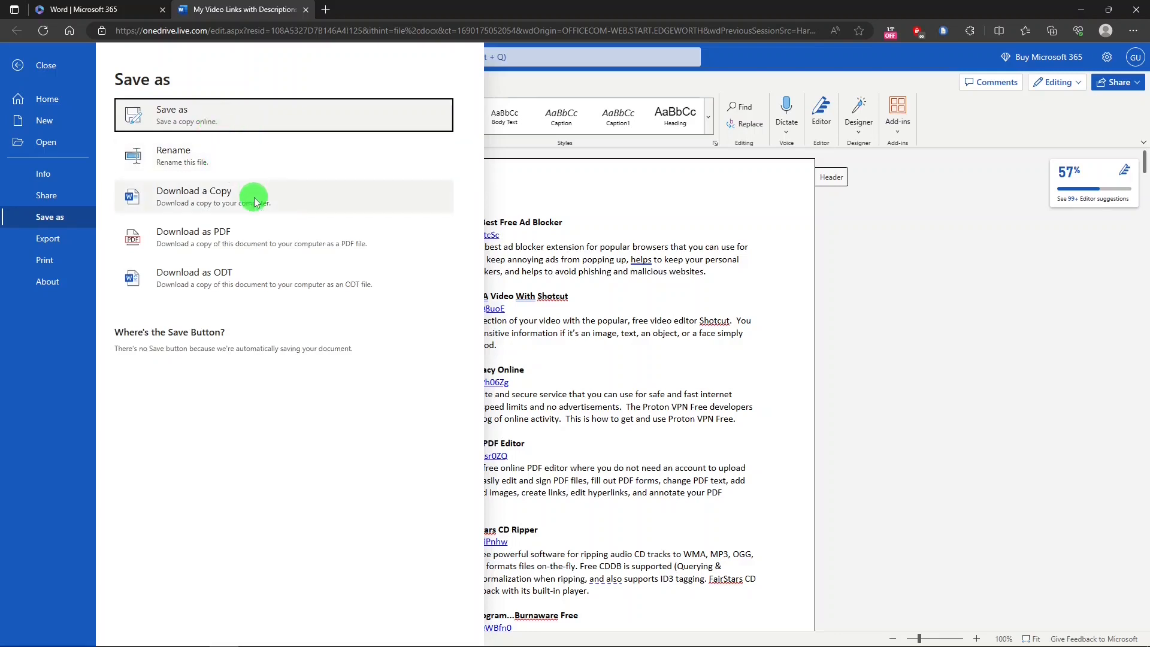
mouse_move(246, 232)
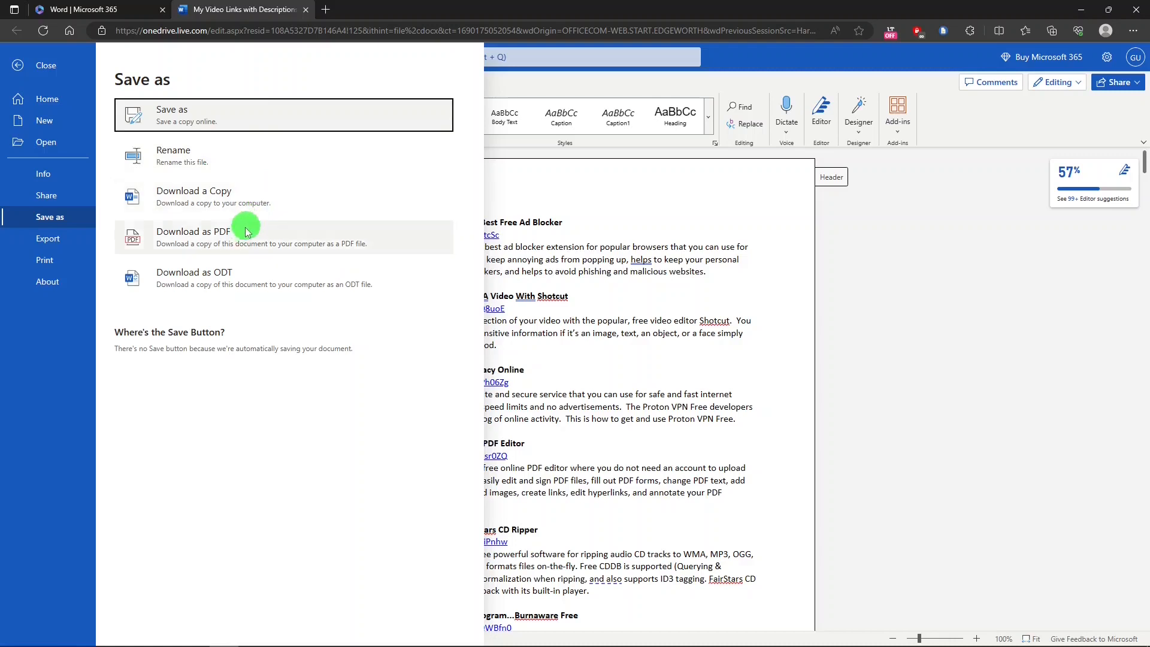
mouse_move(251, 241)
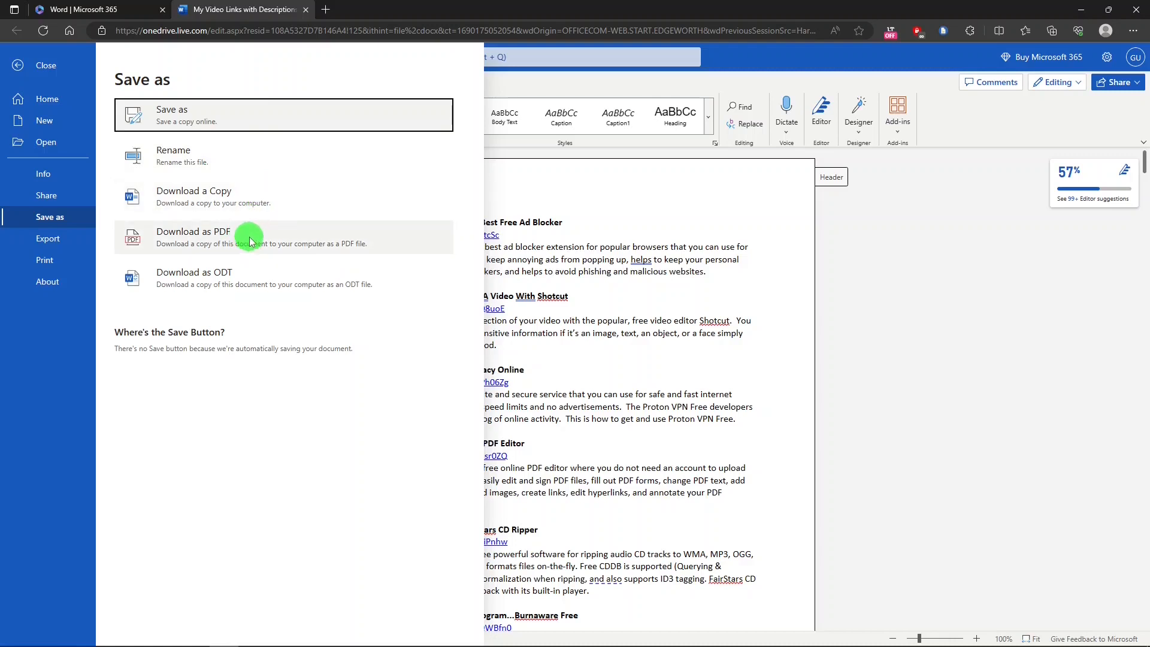
mouse_move(249, 277)
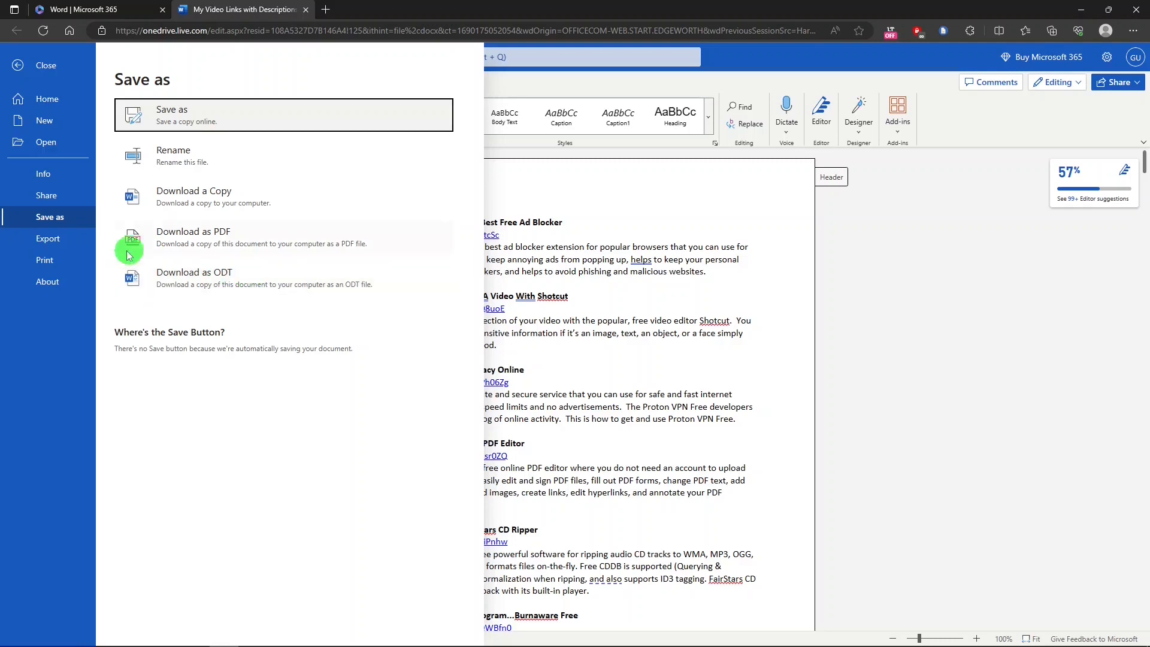
Review the Export, Print and About pages, then return to the document with paste options showing.
left_click(48, 239)
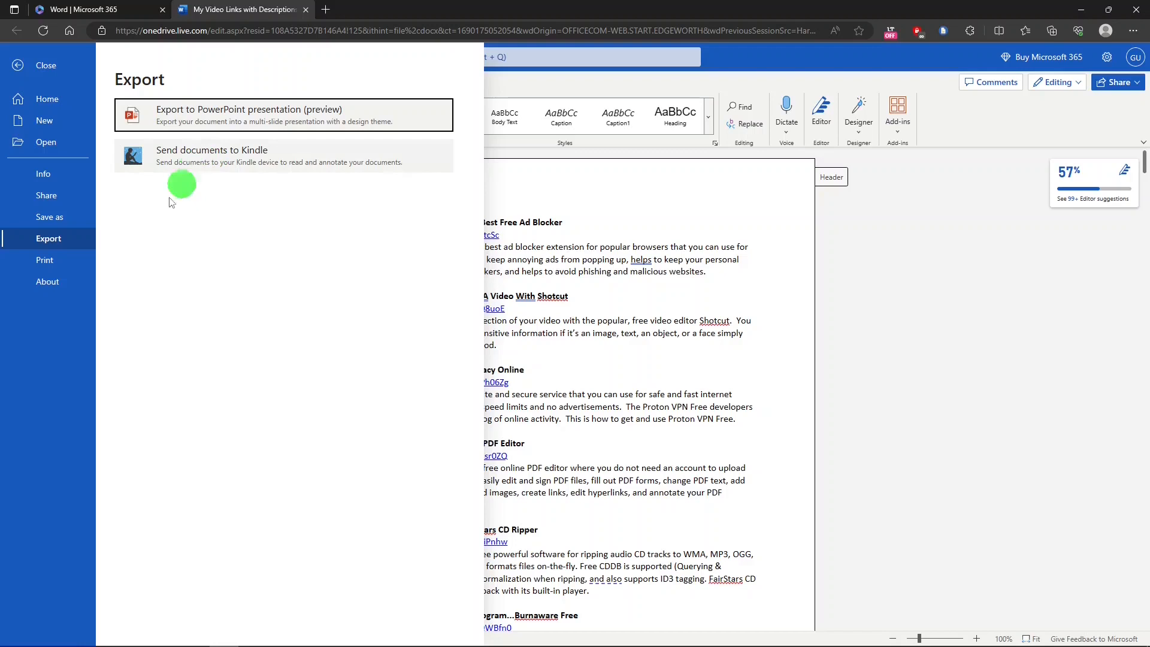
left_click(44, 259)
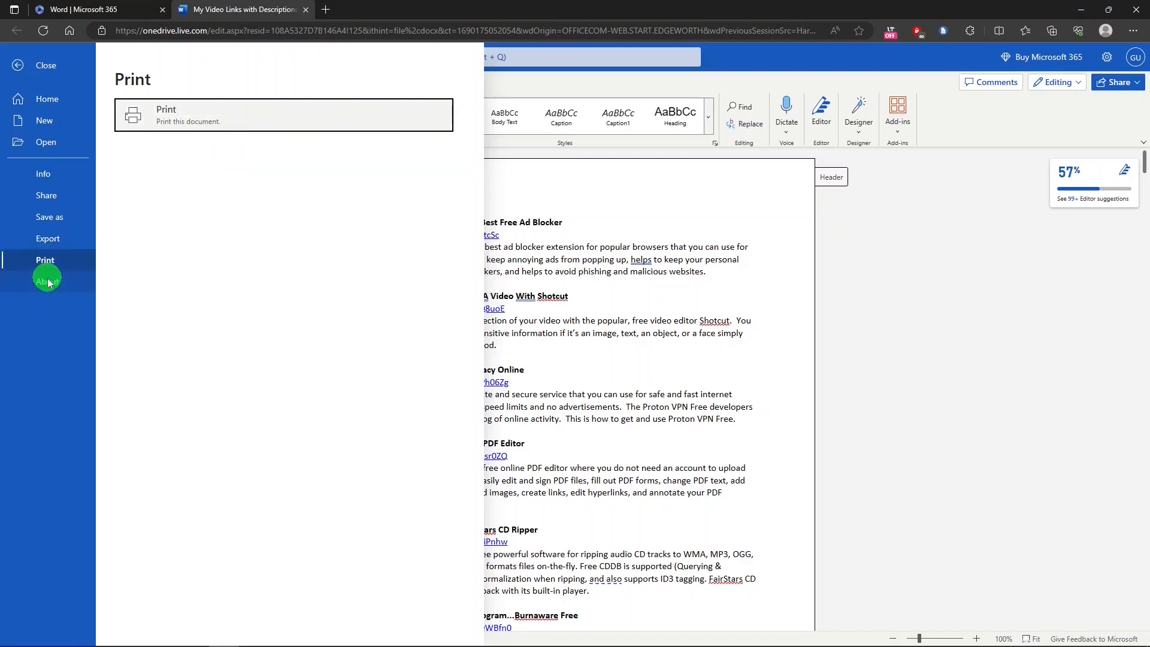
left_click(46, 280)
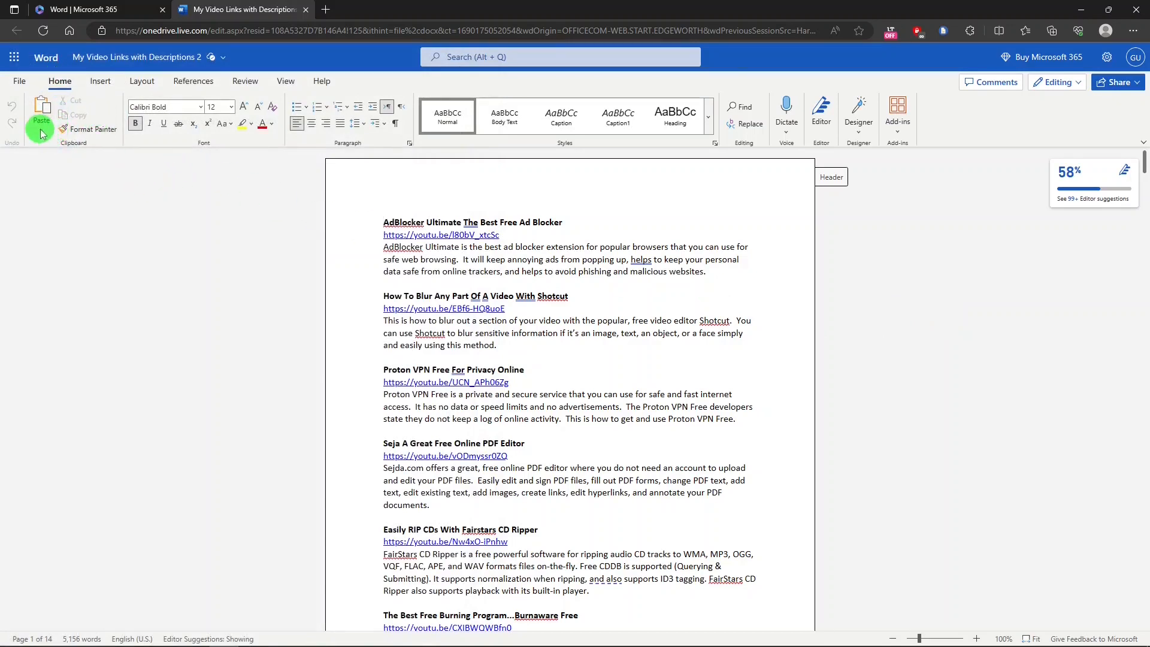
left_click(41, 120)
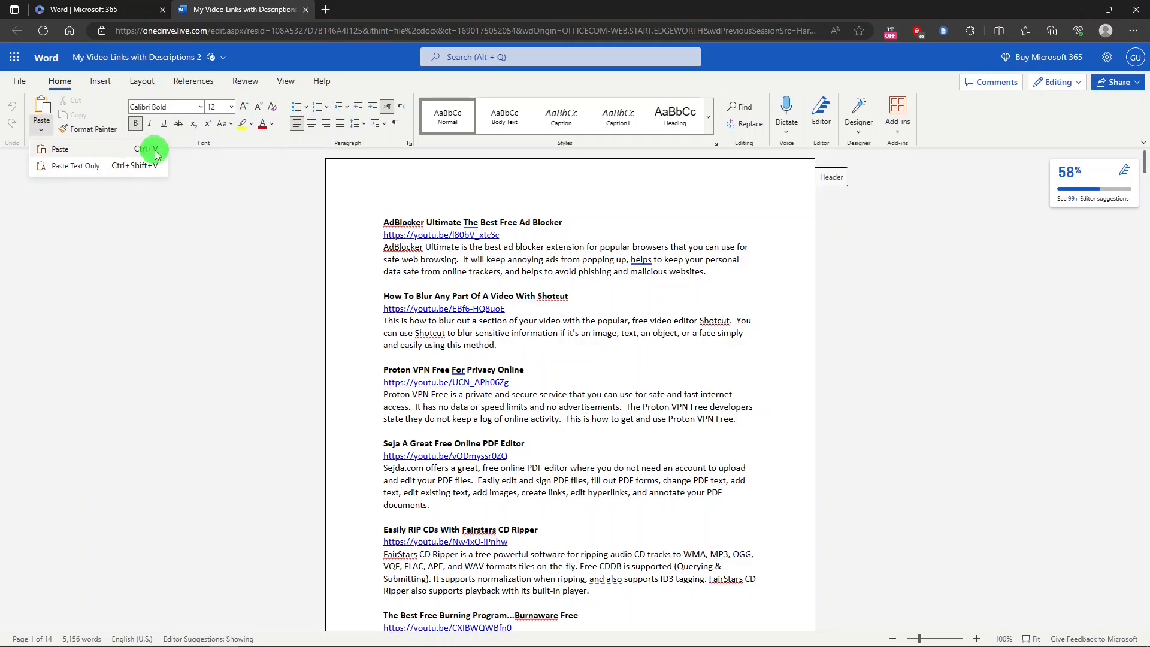
mouse_move(90, 190)
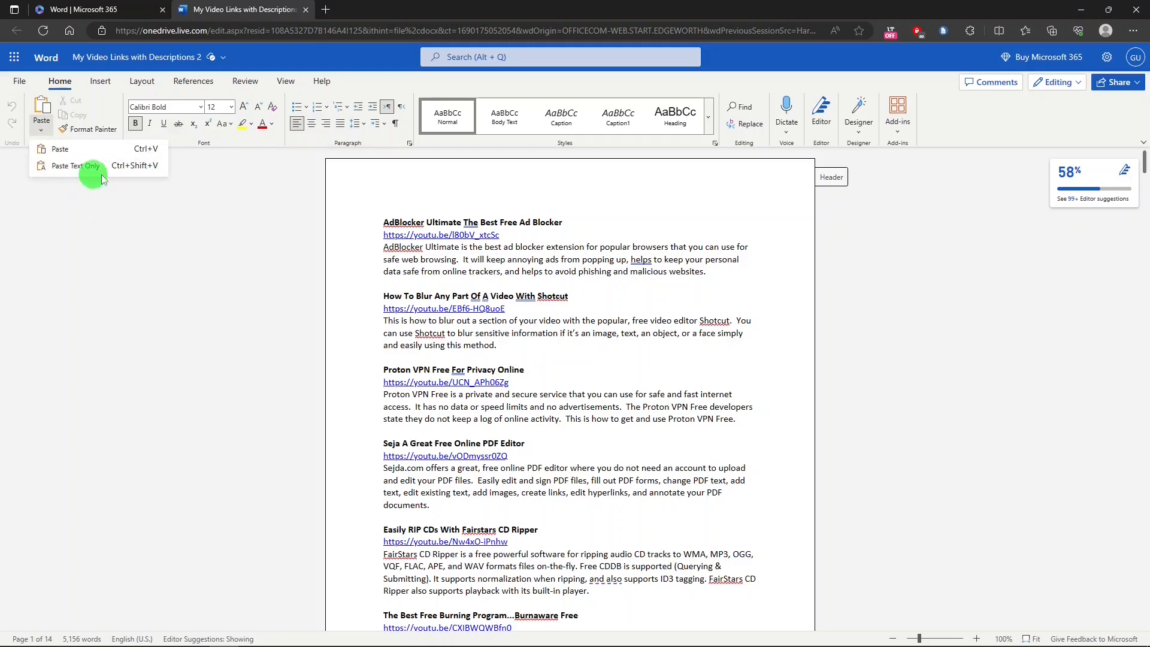
mouse_move(187, 176)
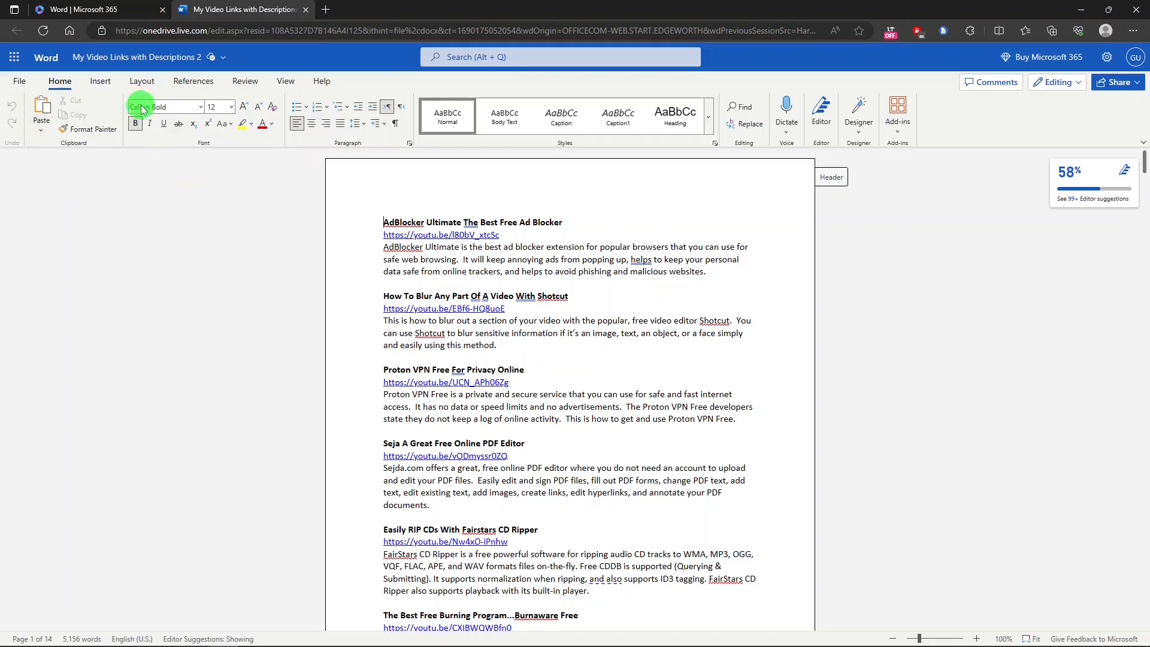
Browse the Insert, Layout, References and Review ribbons and list the Editor's options.
left_click(101, 80)
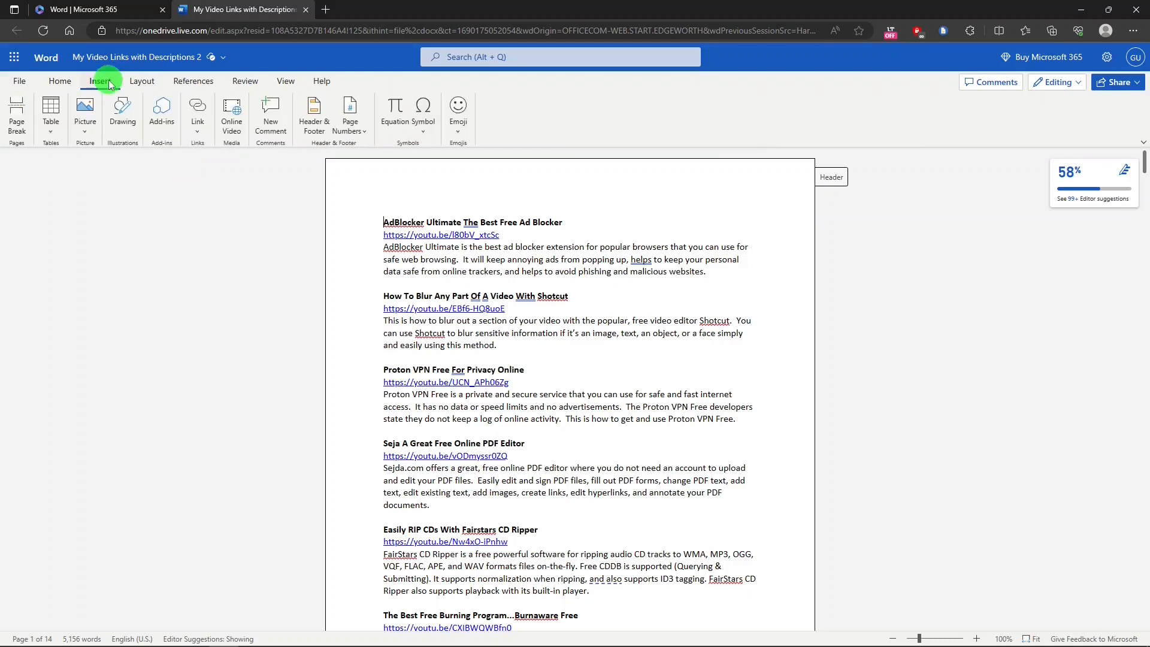
left_click(142, 80)
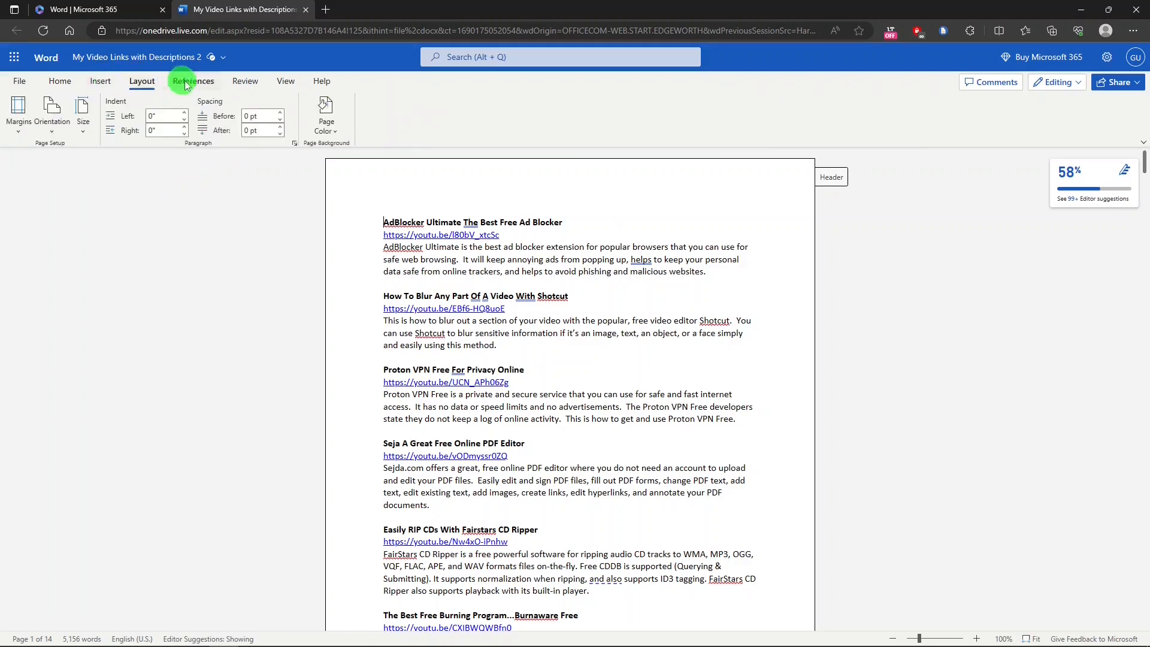
left_click(192, 80)
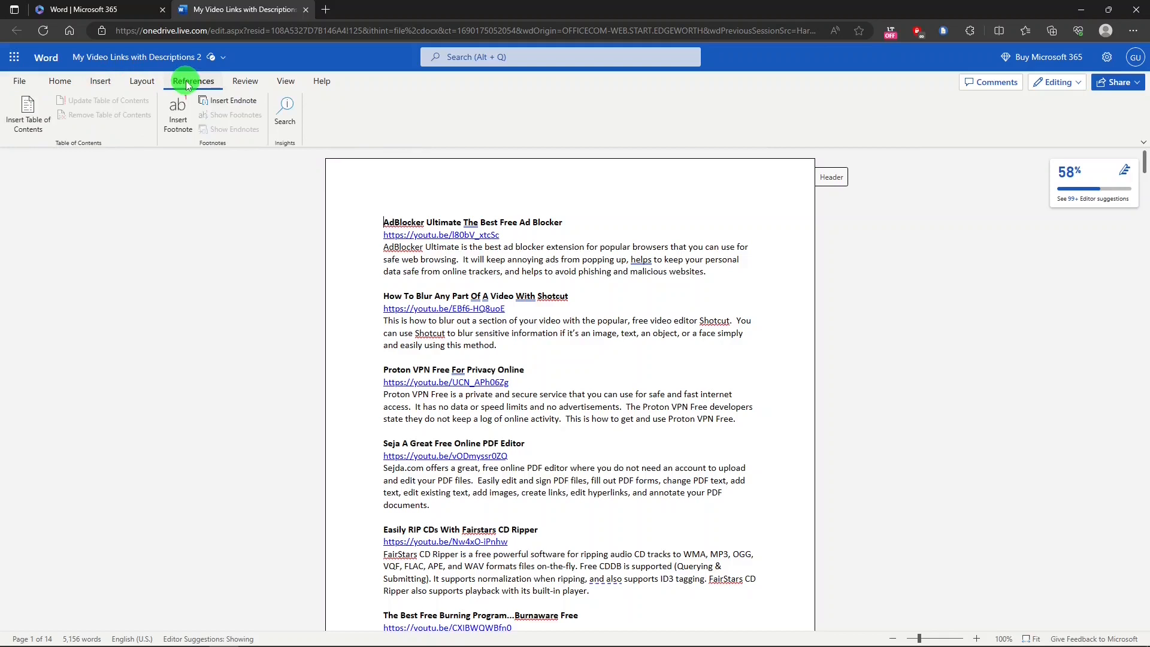
left_click(244, 80)
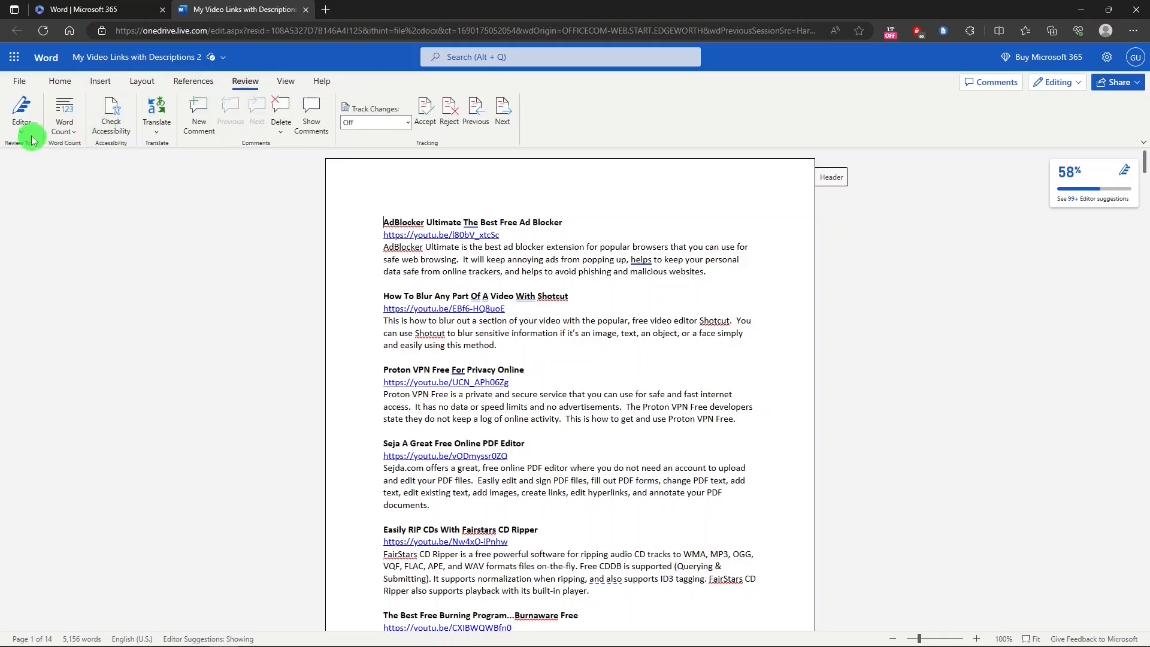
left_click(21, 111)
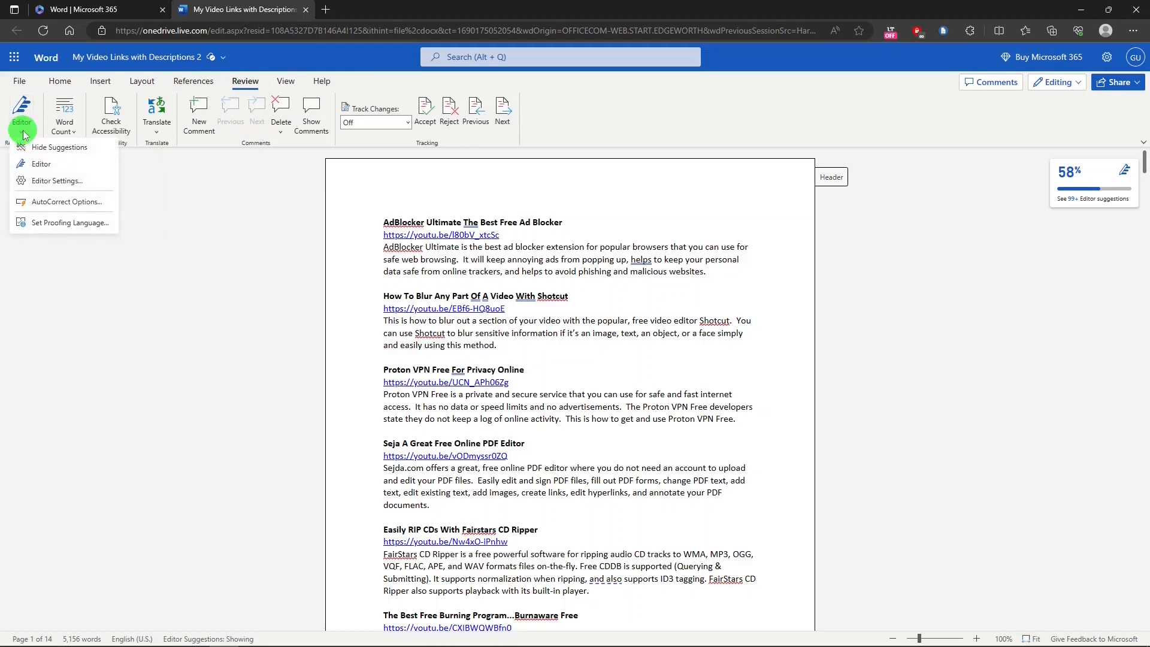
mouse_move(59, 146)
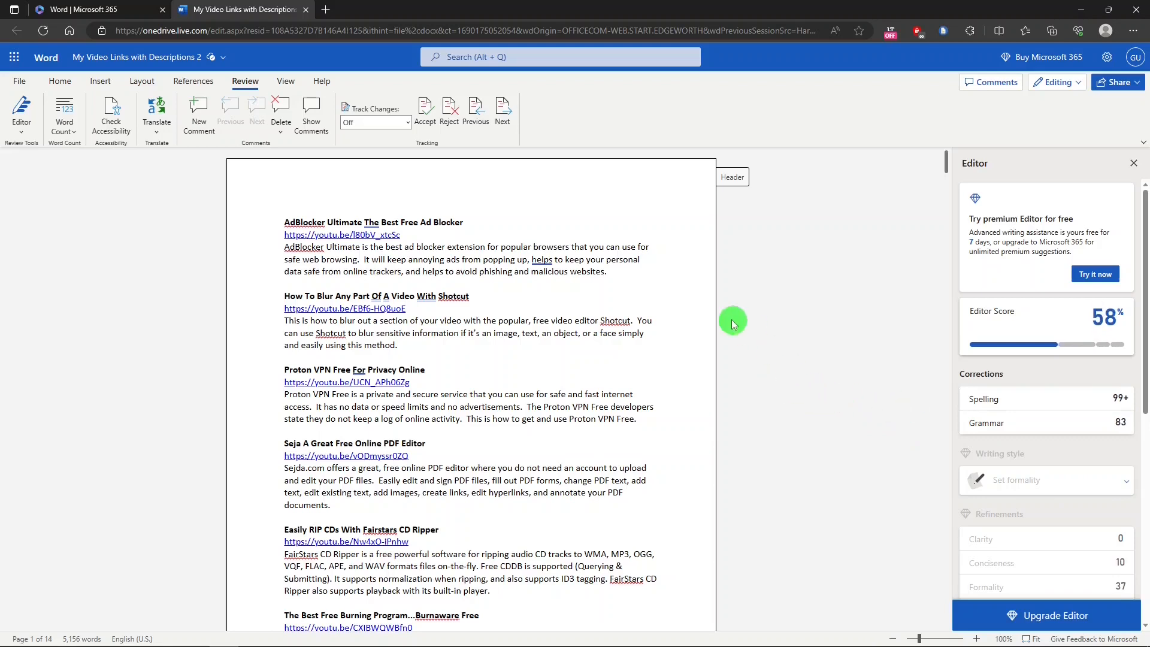
mouse_move(726, 285)
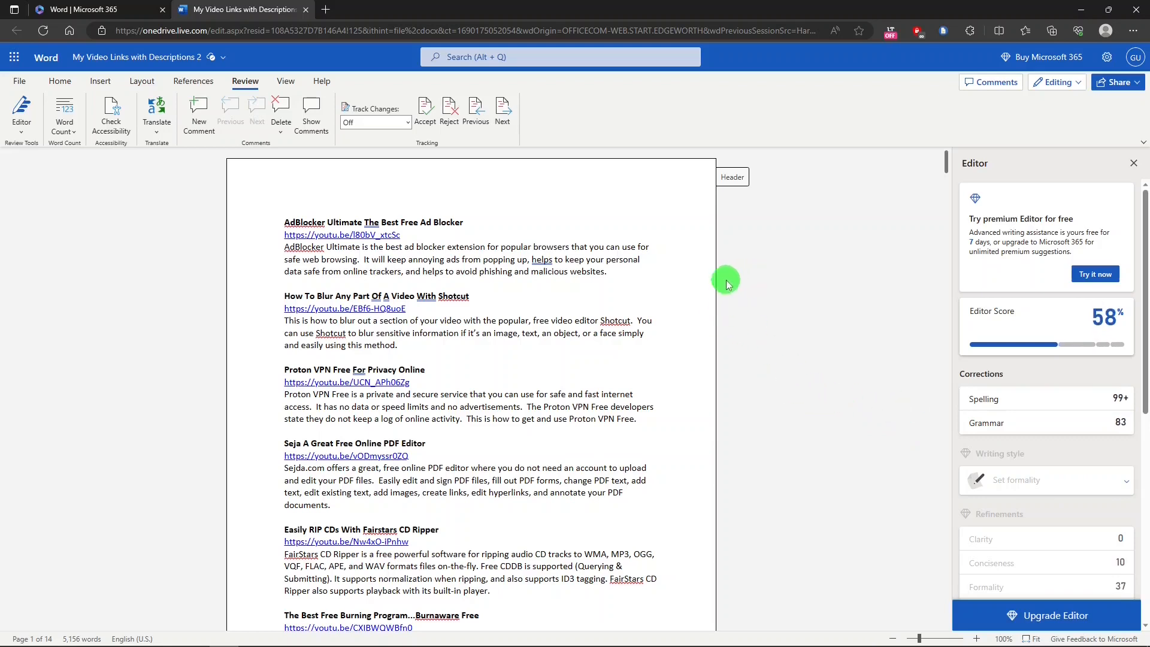
mouse_move(814, 263)
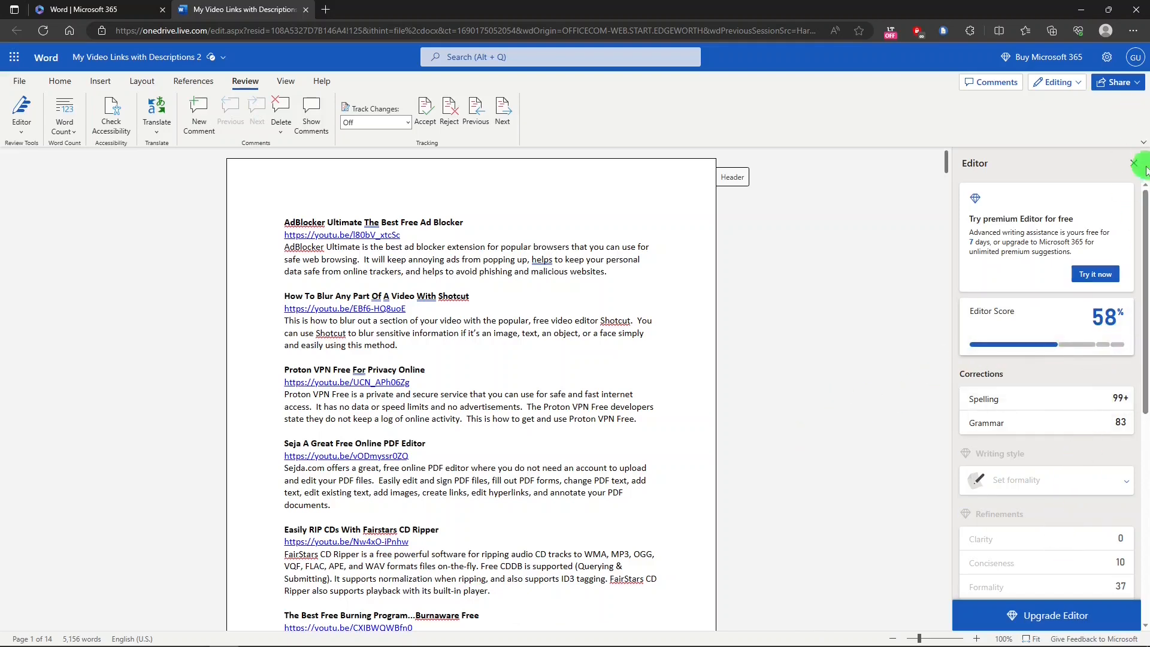
left_click(1131, 163)
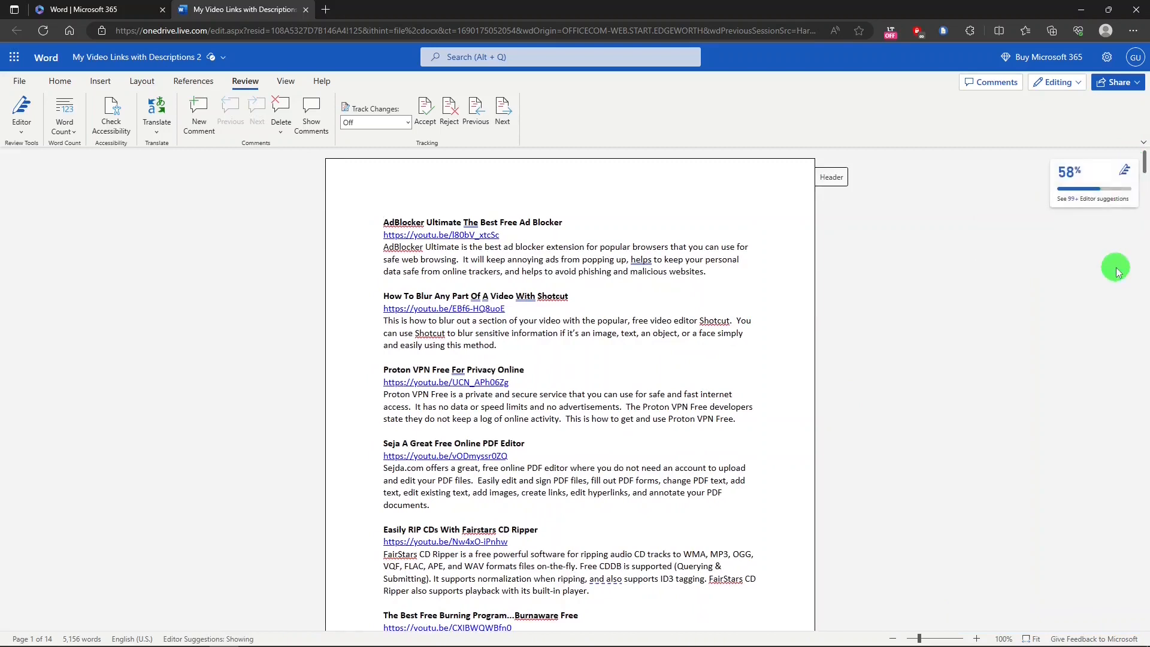
mouse_move(1037, 220)
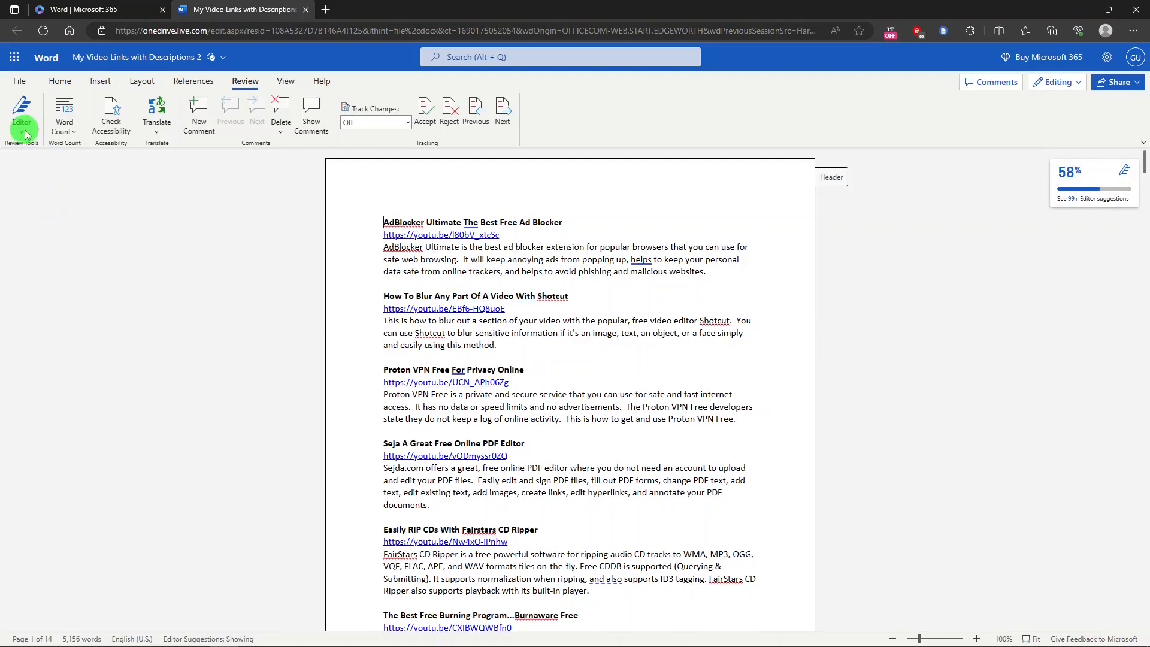
Review the Editor's spelling and grammar settings, both on, and confirm the dialog.
left_click(22, 114)
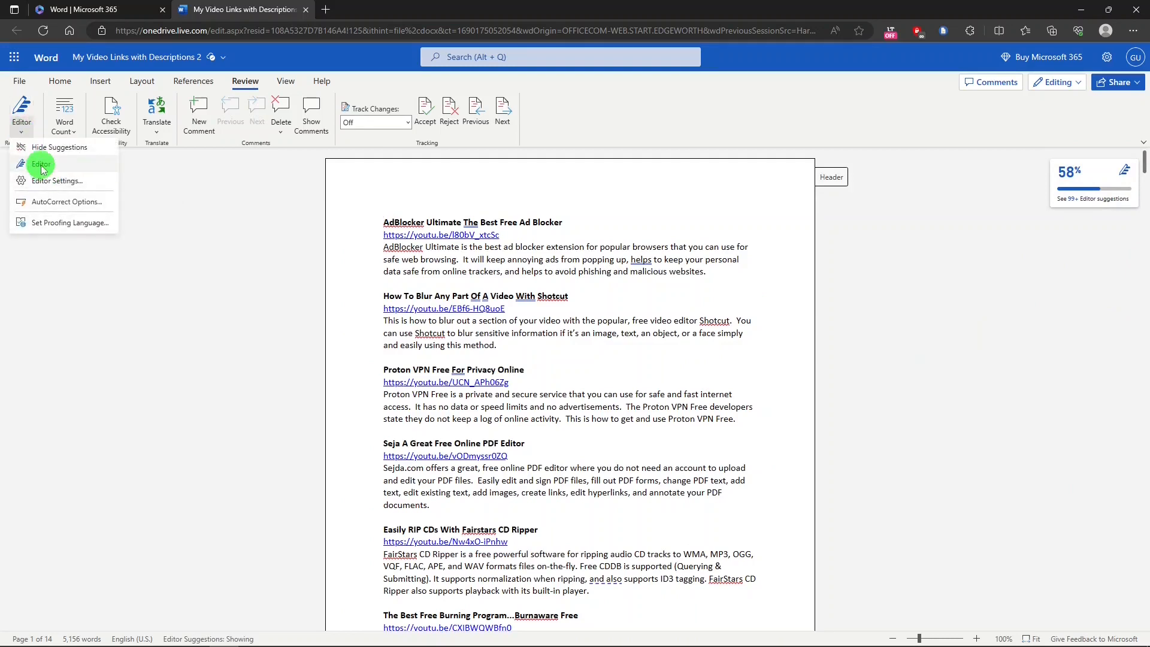
mouse_move(58, 183)
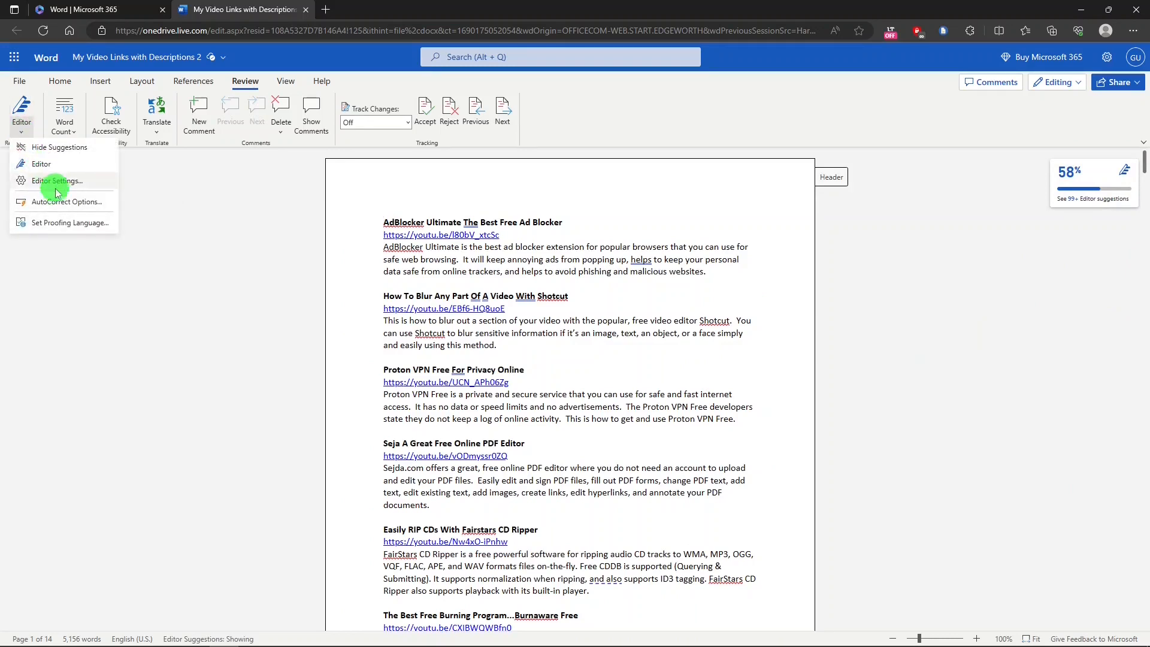
left_click(56, 181)
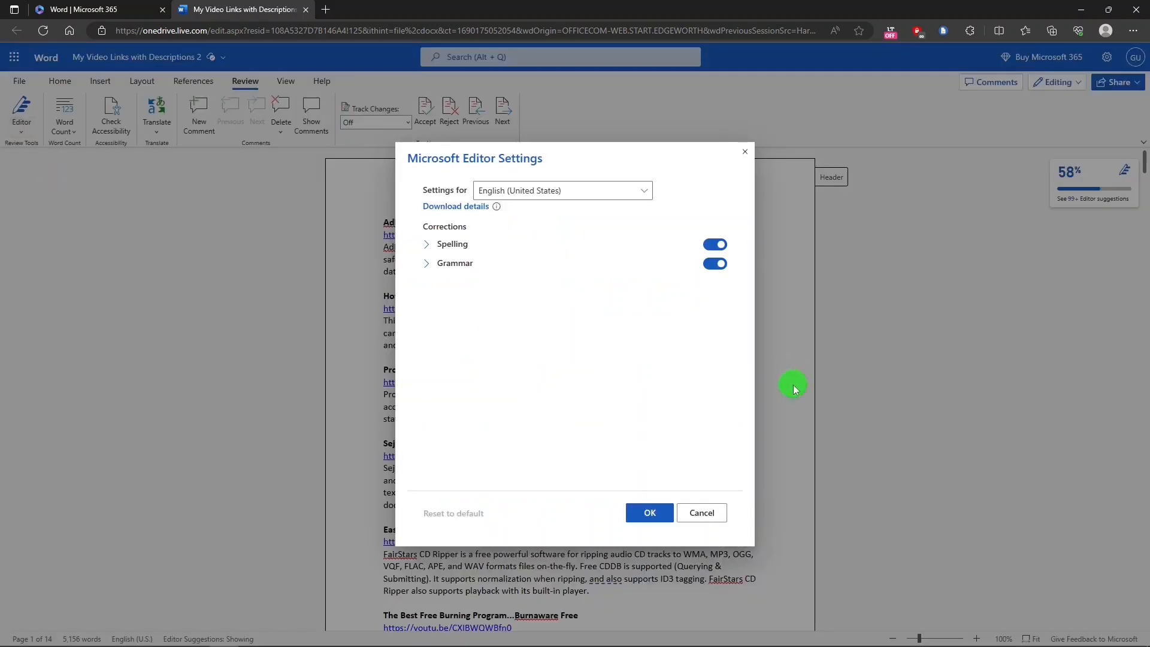
mouse_move(687, 372)
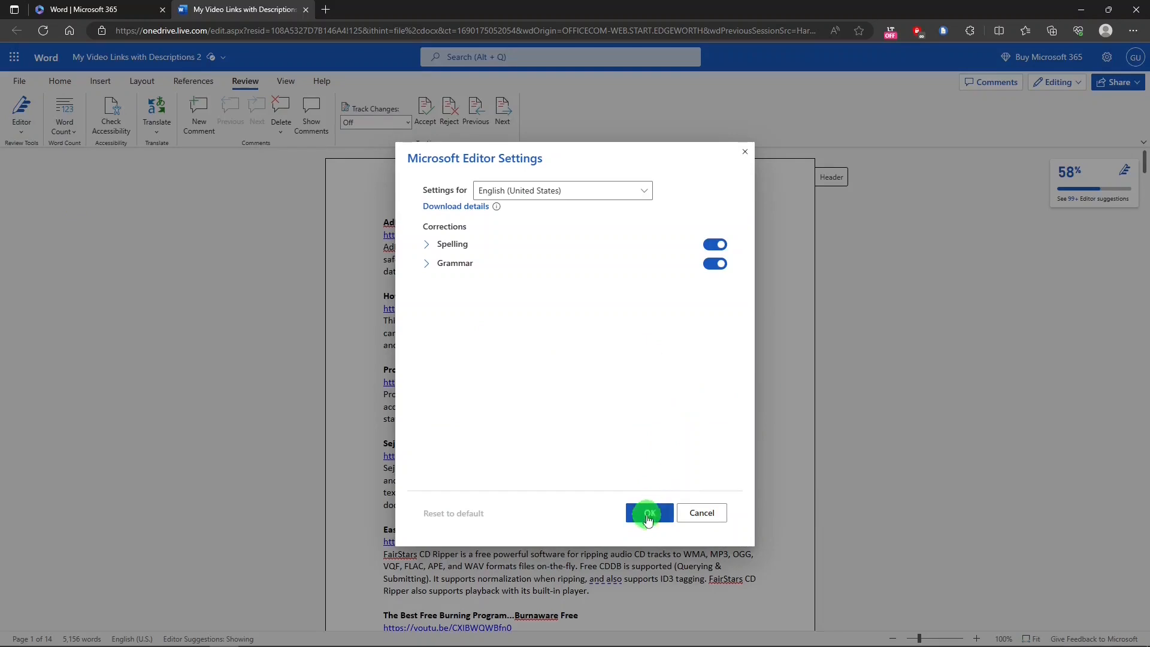
left_click(648, 512)
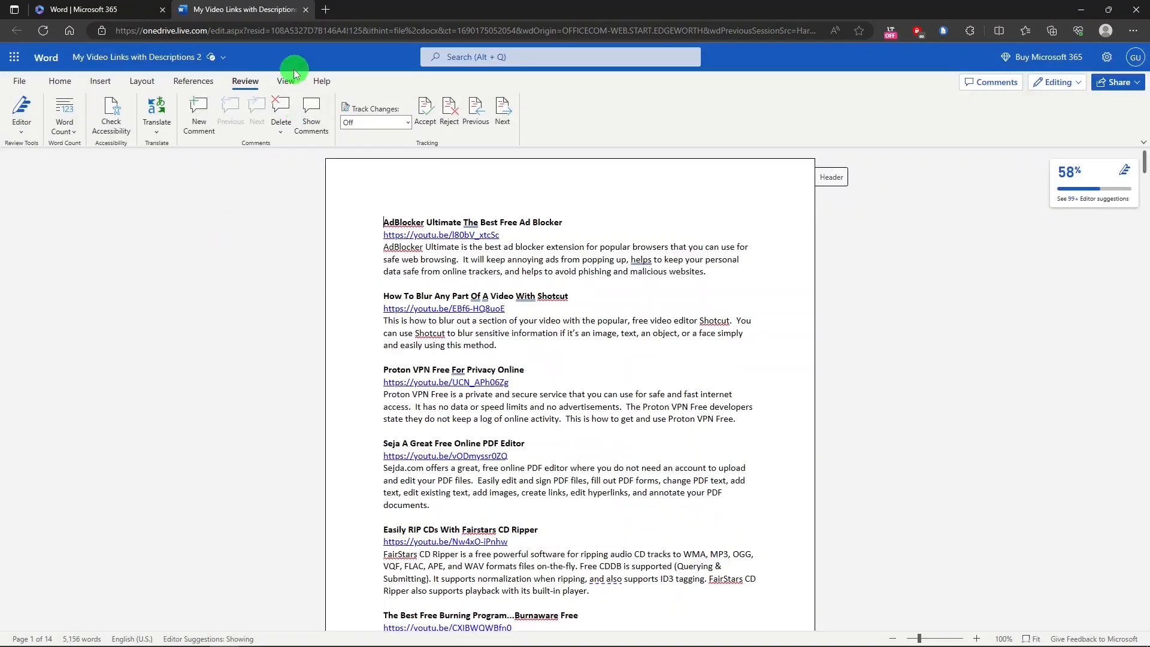
On the View ribbon, try Dark Mode and Switch Background, then return to light mode.
left_click(285, 80)
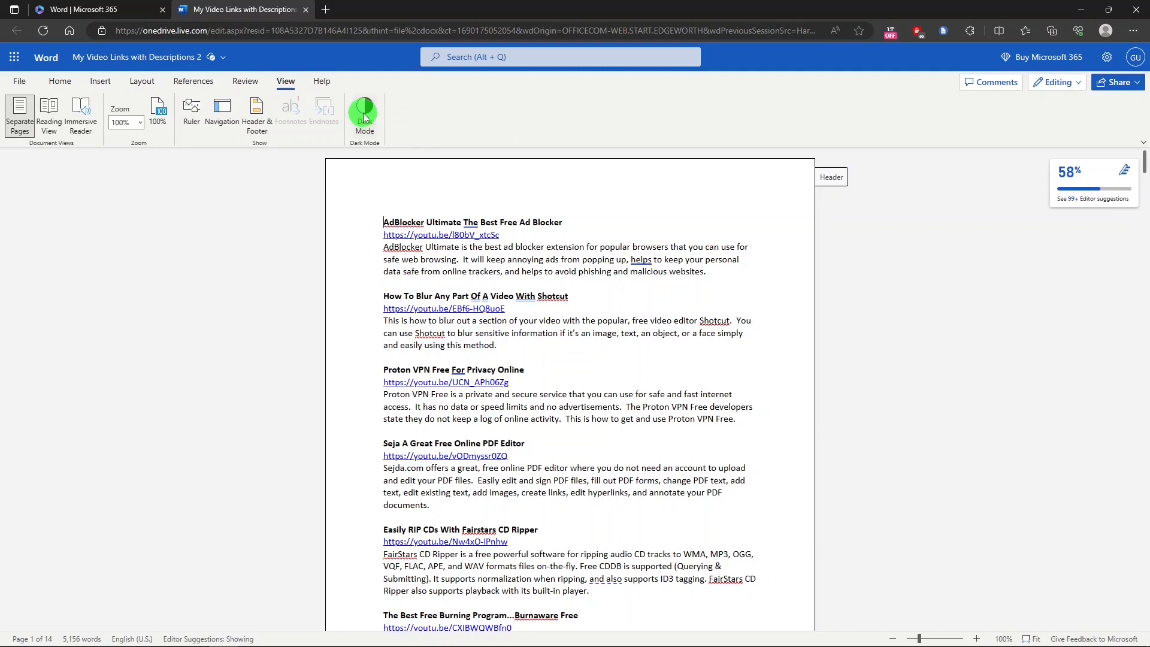
left_click(363, 114)
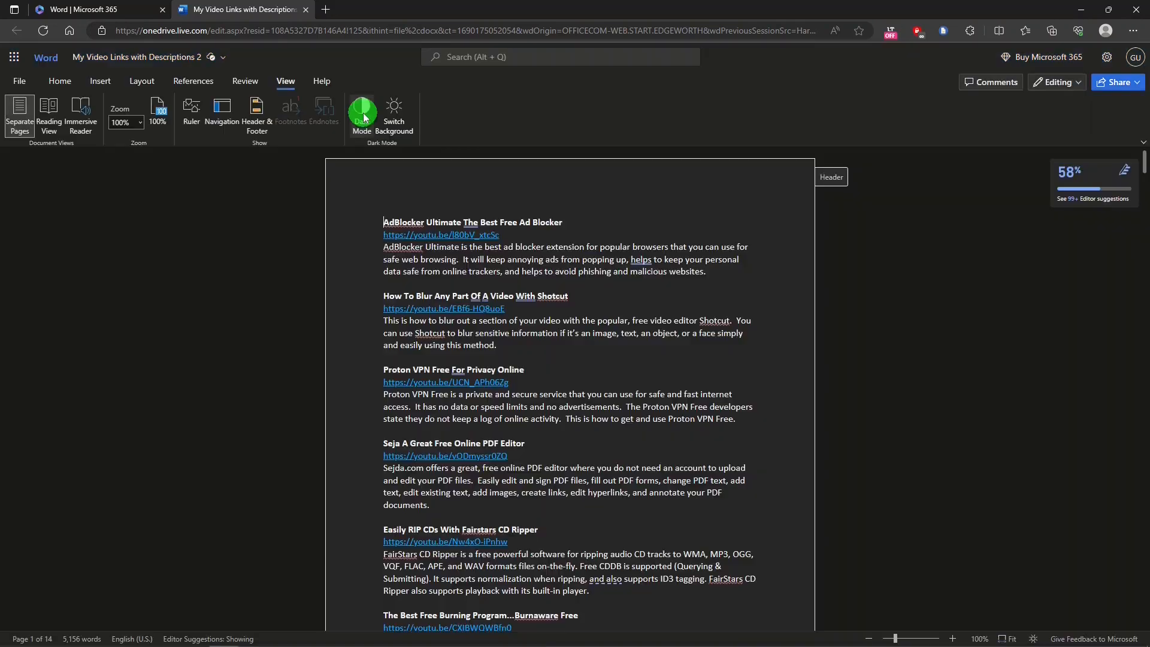
mouse_move(262, 264)
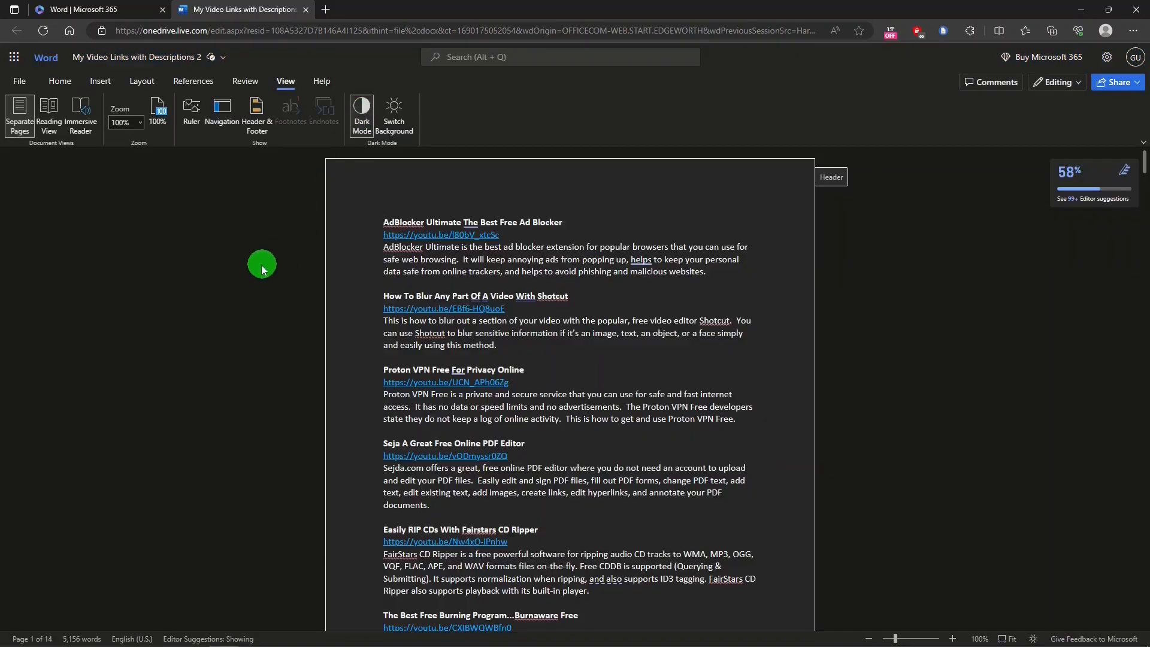
mouse_move(162, 303)
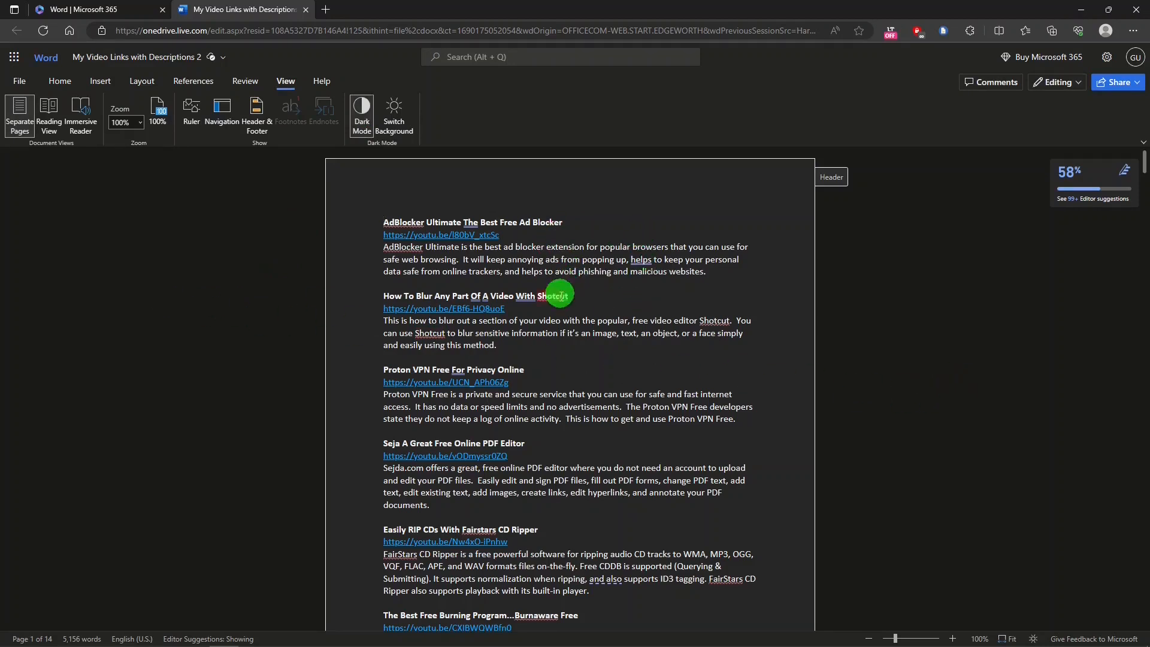
mouse_move(458, 147)
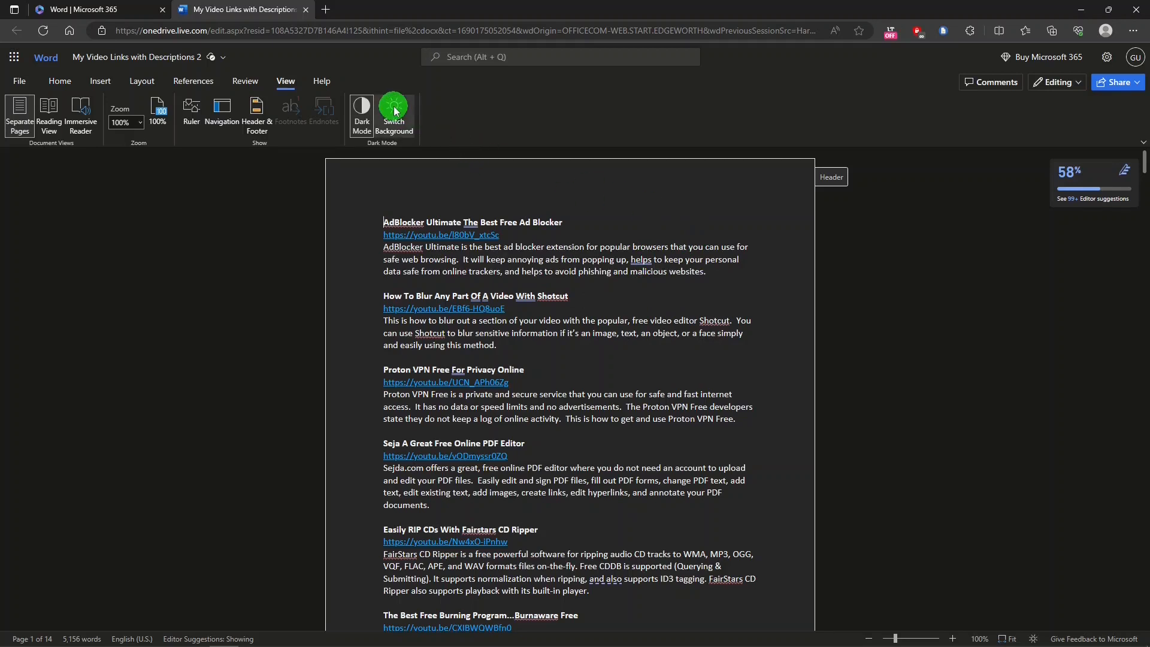
left_click(394, 114)
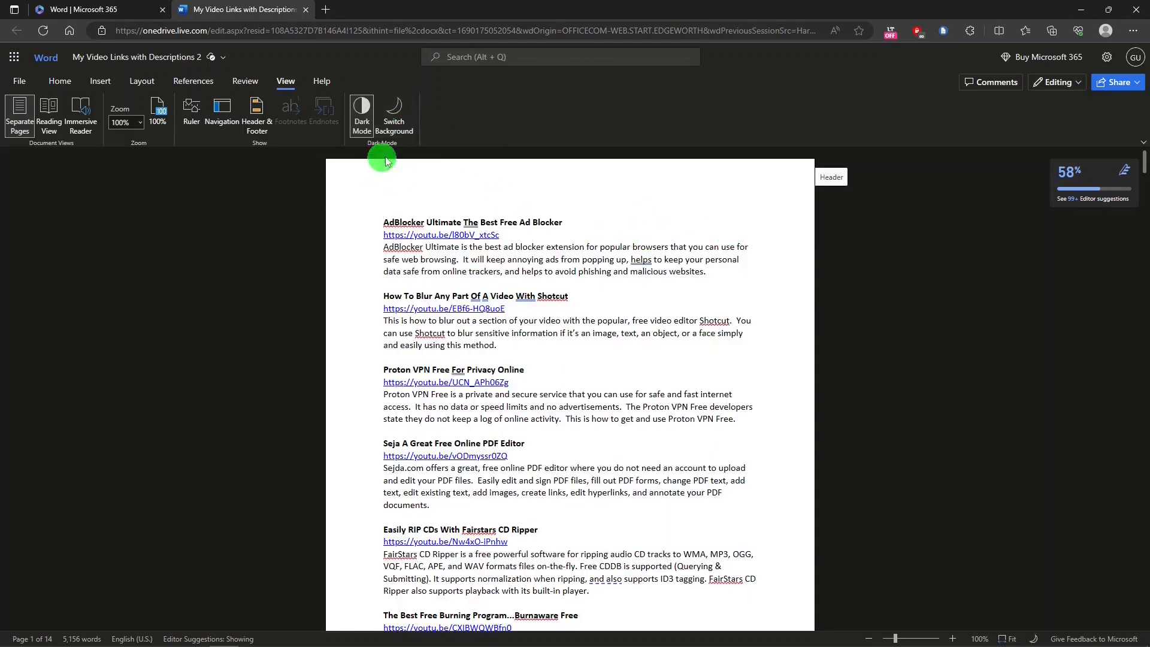
left_click(361, 106)
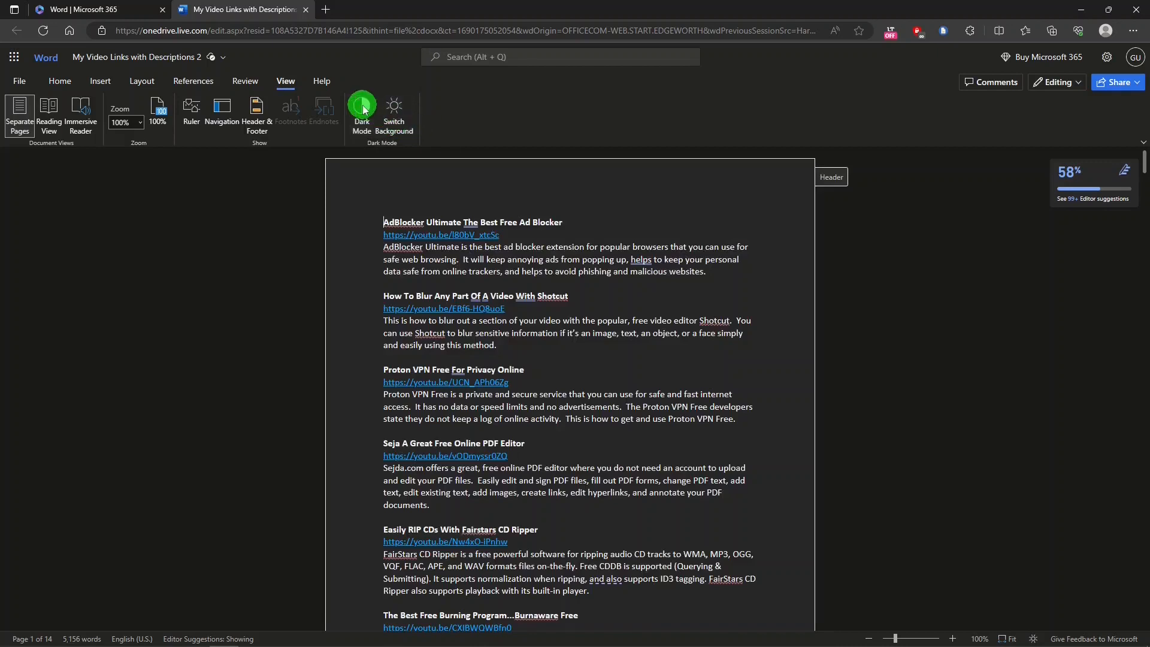
left_click(362, 110)
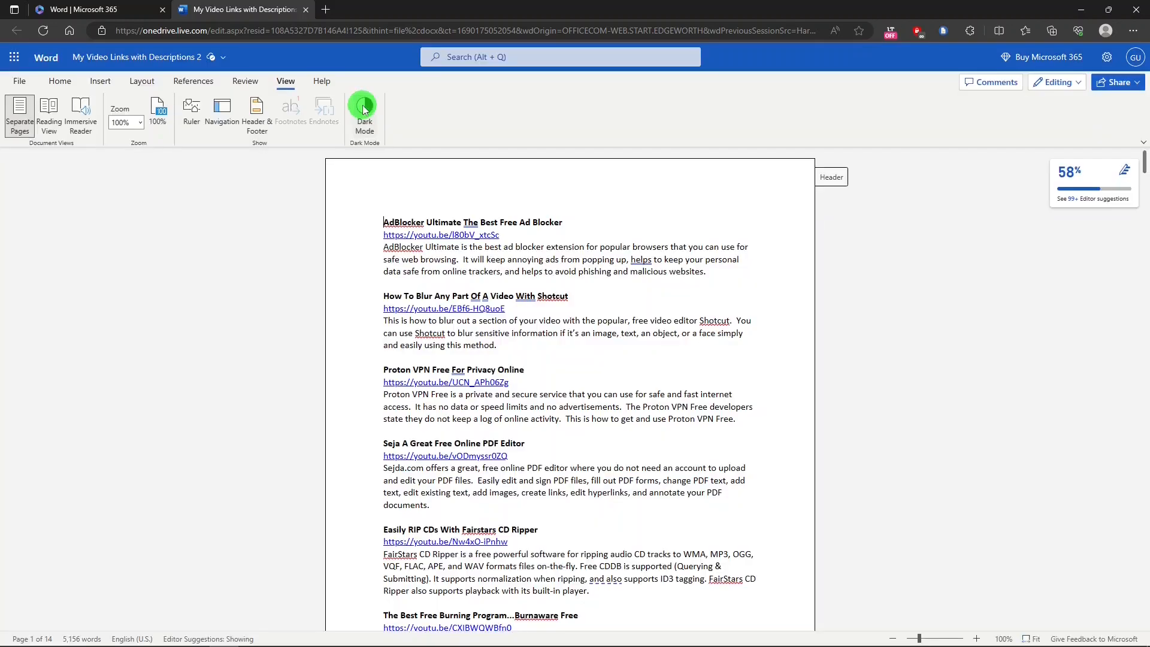
mouse_move(321, 82)
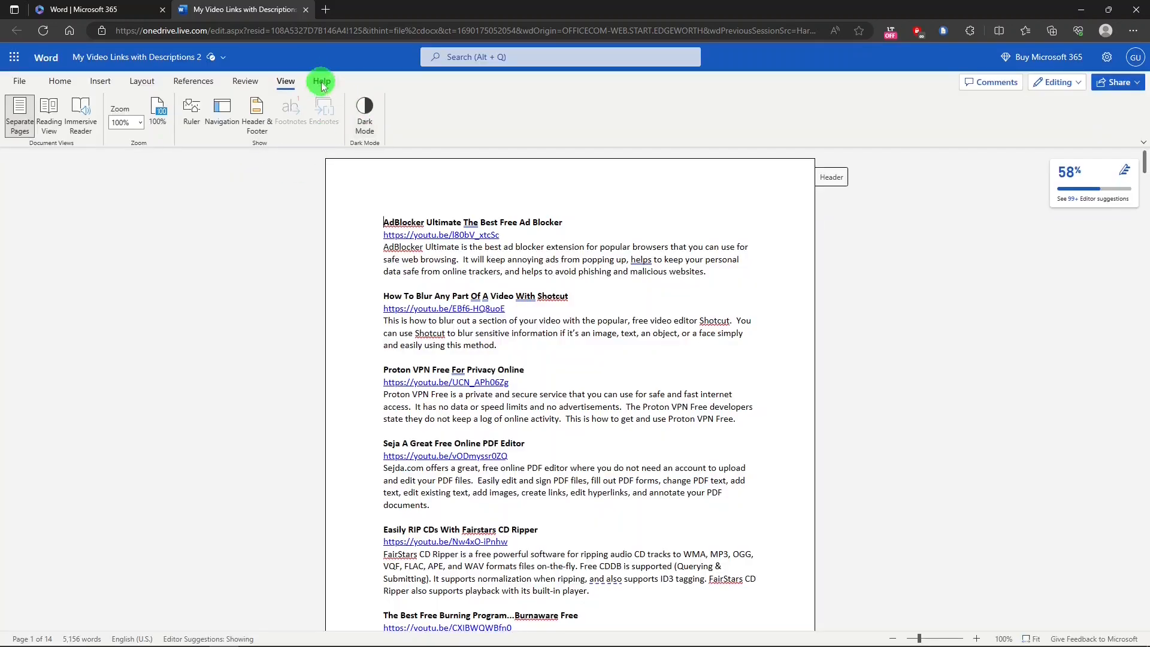
Show the Help ribbon, the comments pane and the editing-mode choices, then dismiss them.
left_click(321, 81)
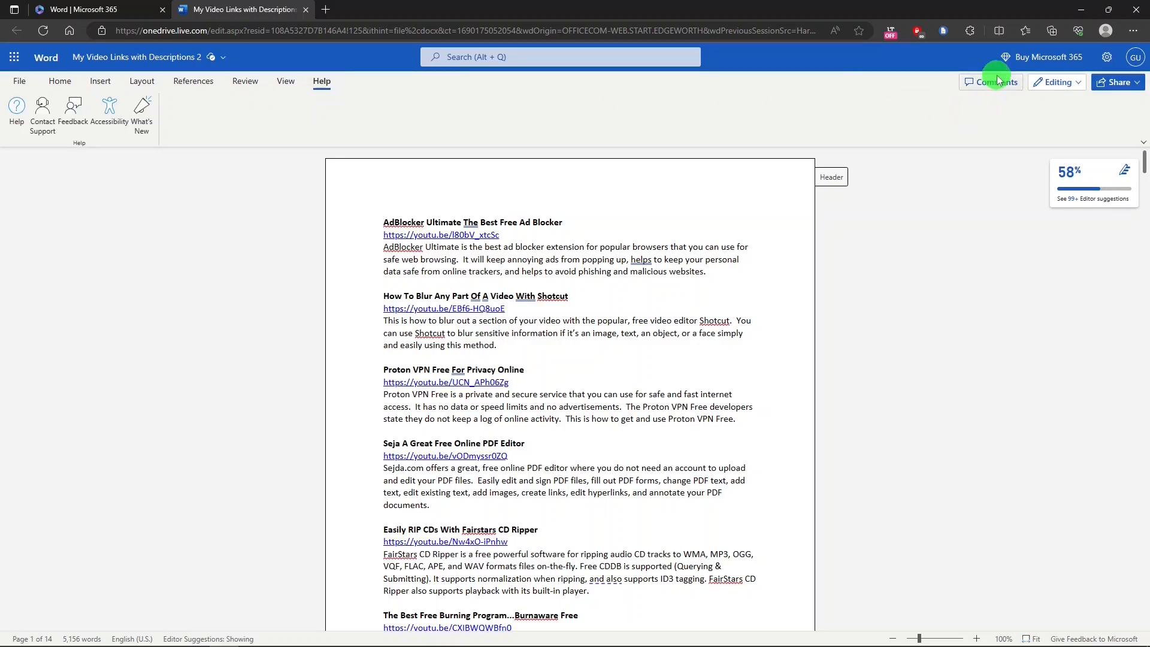
left_click(994, 81)
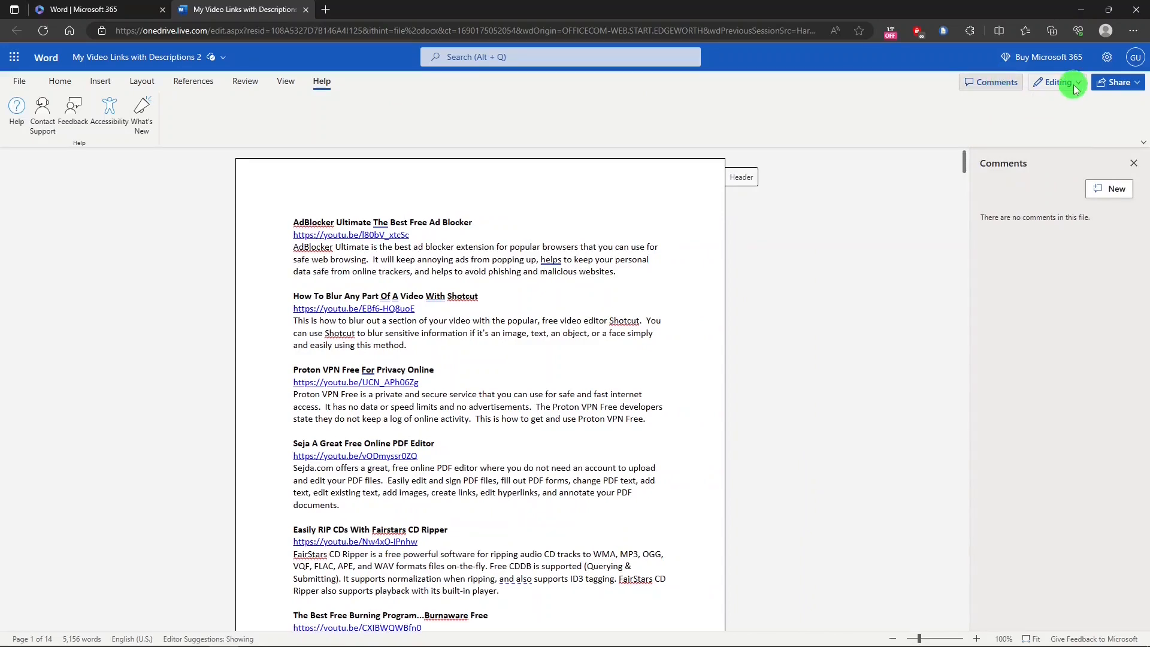
left_click(1056, 82)
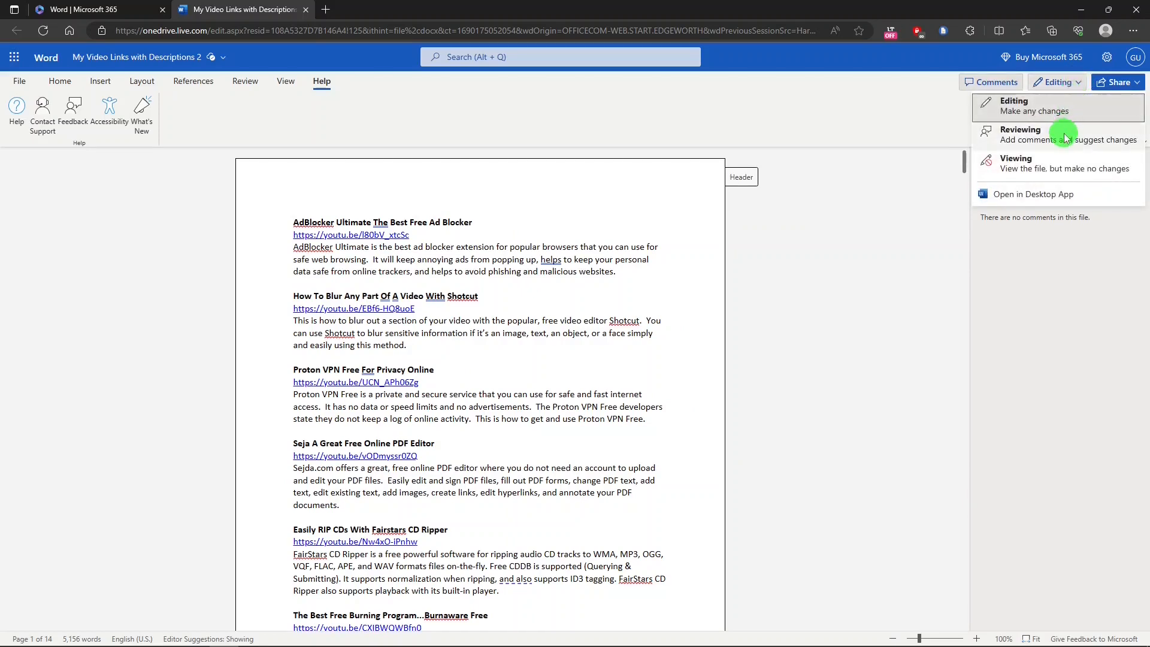
mouse_move(1067, 167)
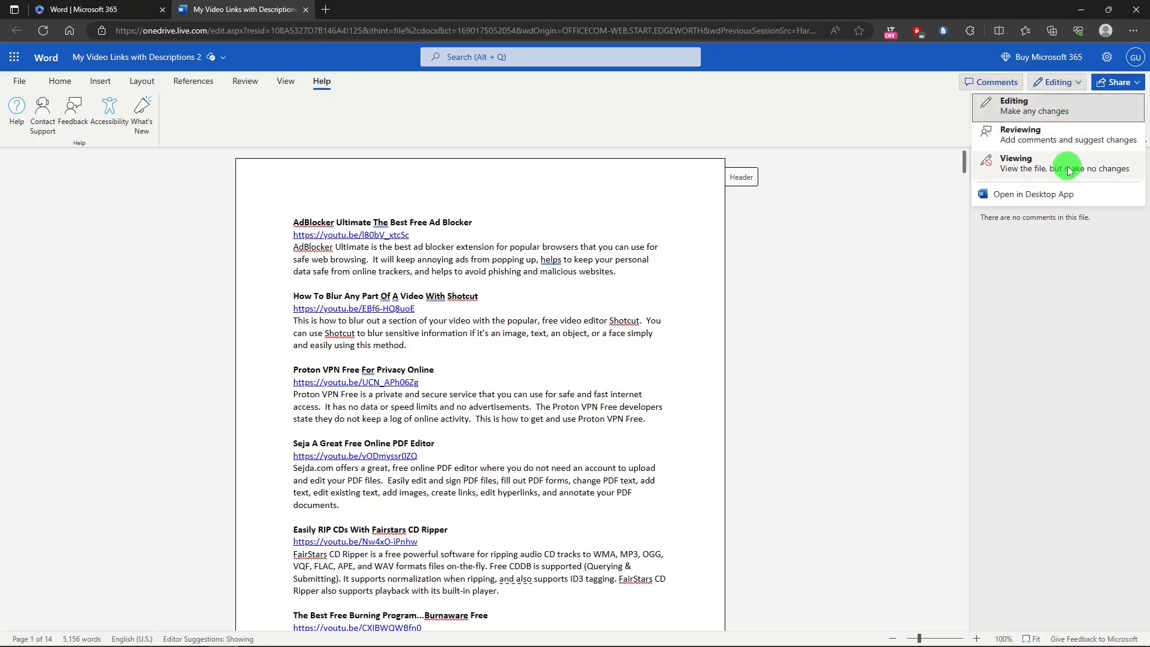
mouse_move(1132, 87)
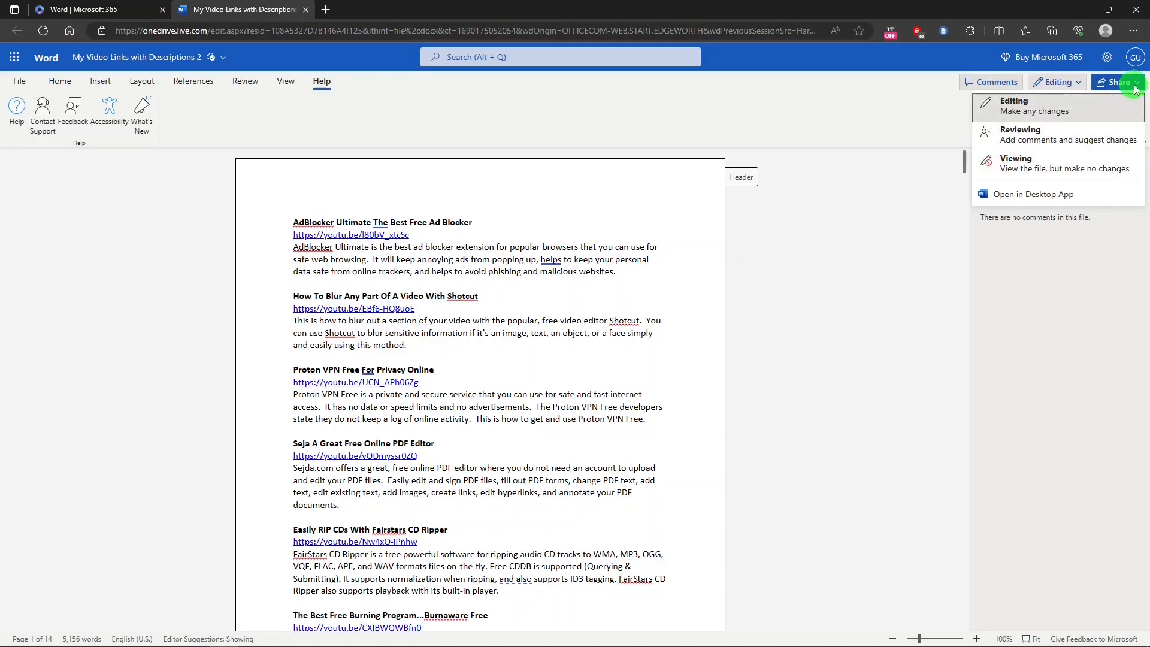
left_click(1121, 83)
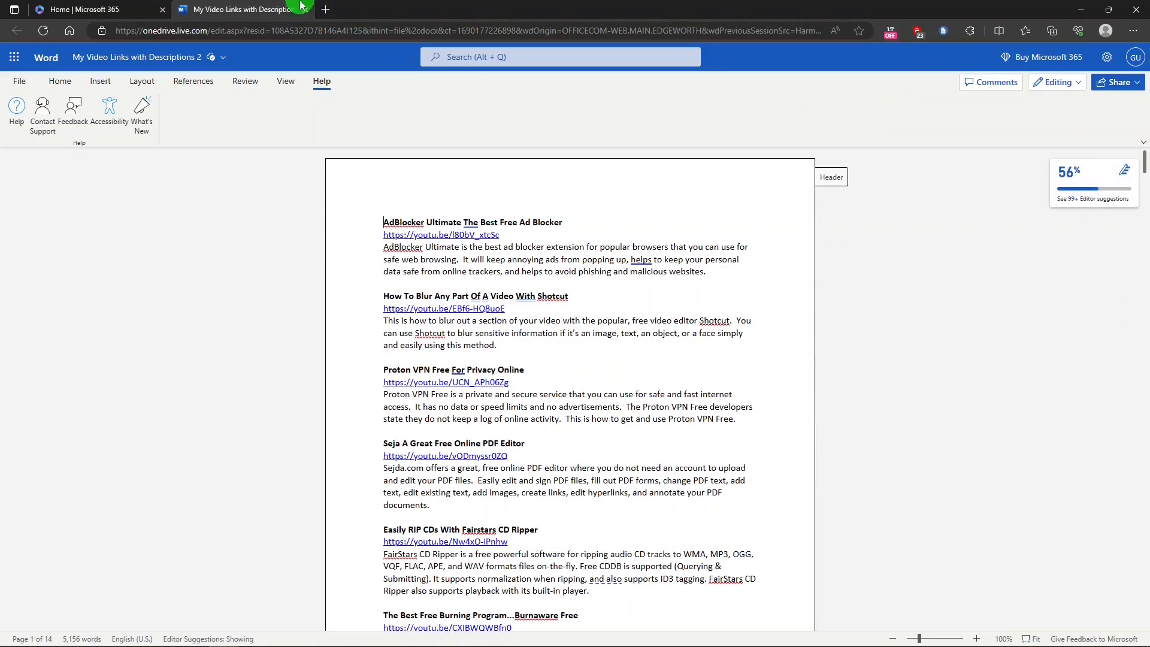
Close the Word document and browse Excel's Insert, Draw, Page Layout and Formulas ribbons in Inventory.xlsx.
left_click(84, 8)
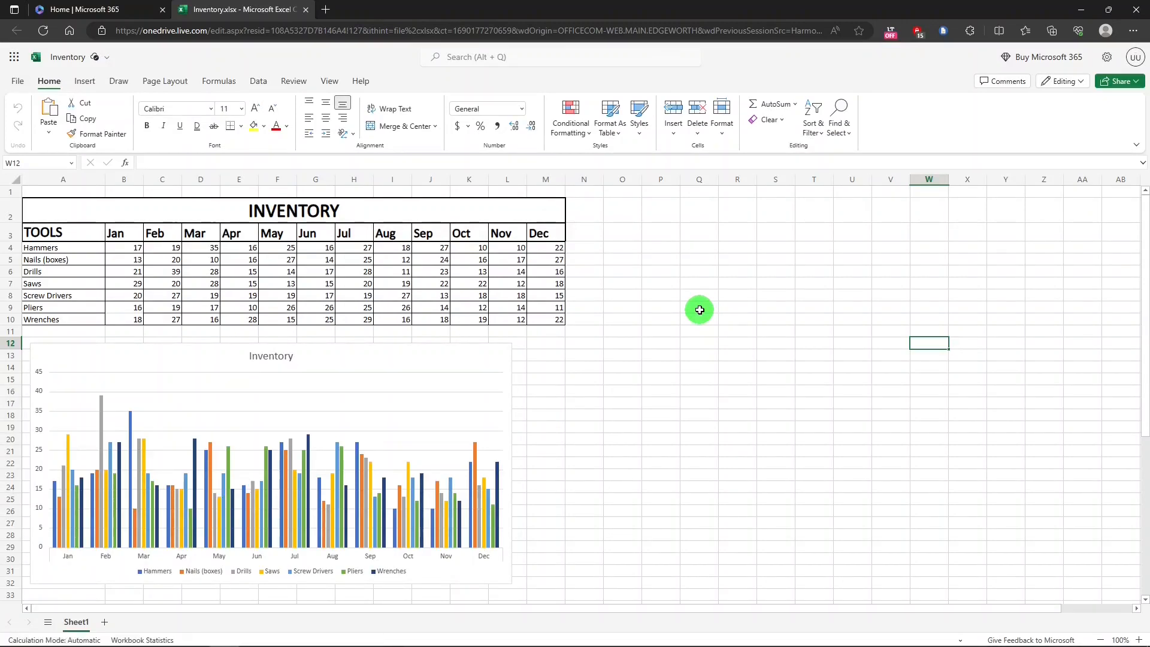
mouse_move(709, 316)
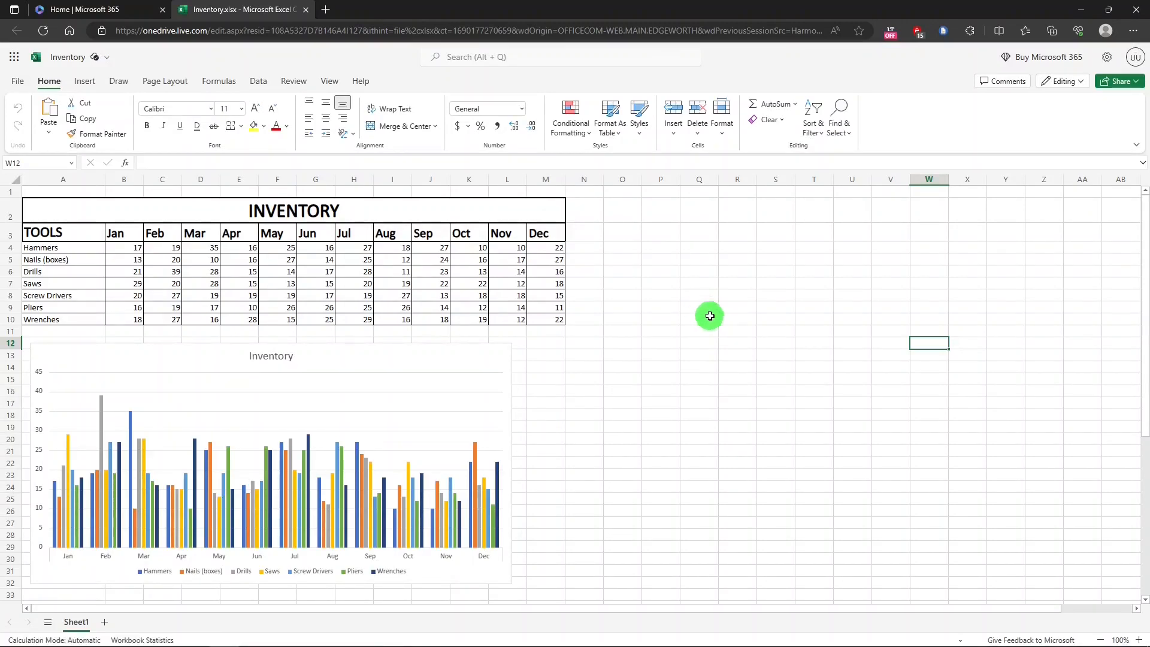
mouse_move(721, 314)
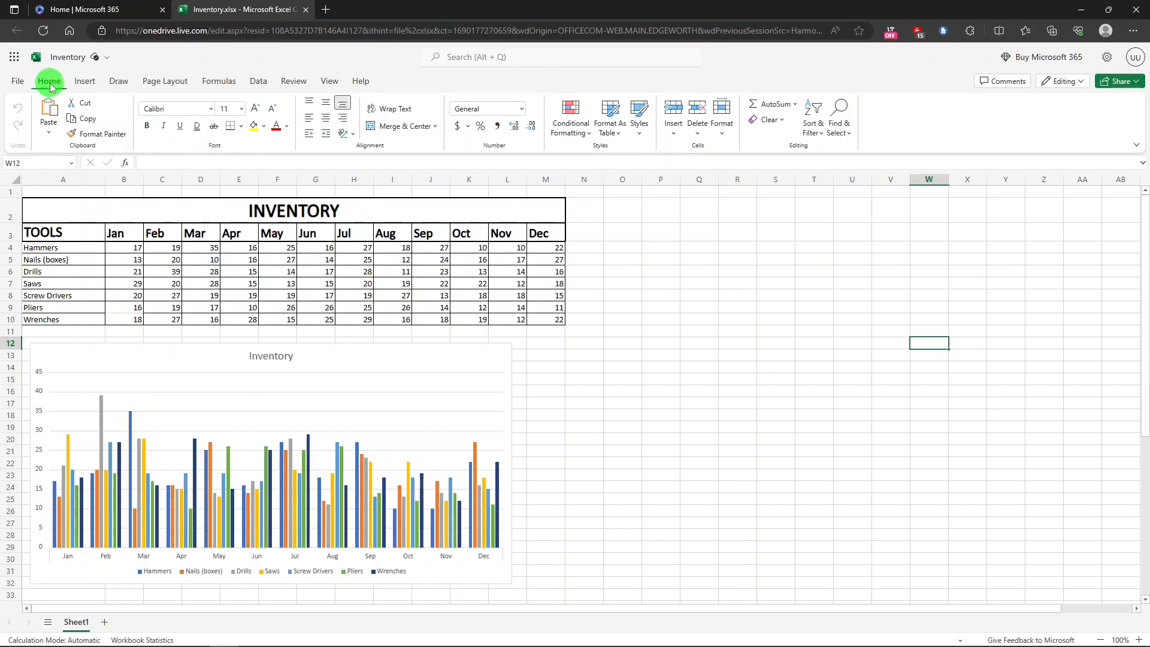
left_click(84, 80)
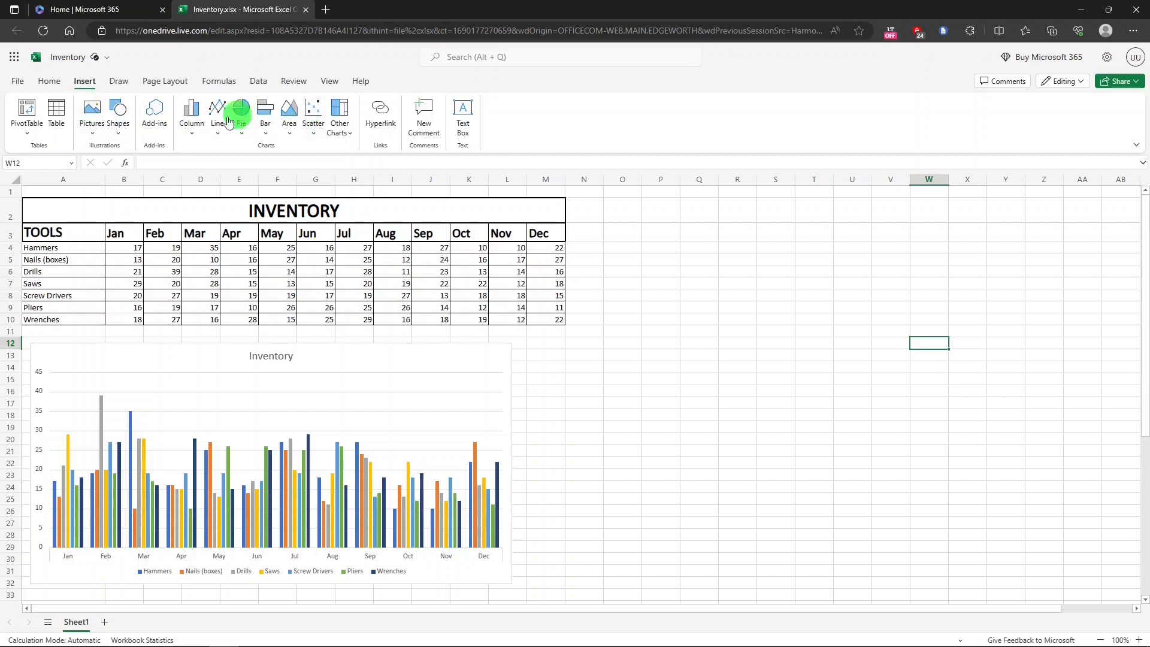
left_click(119, 81)
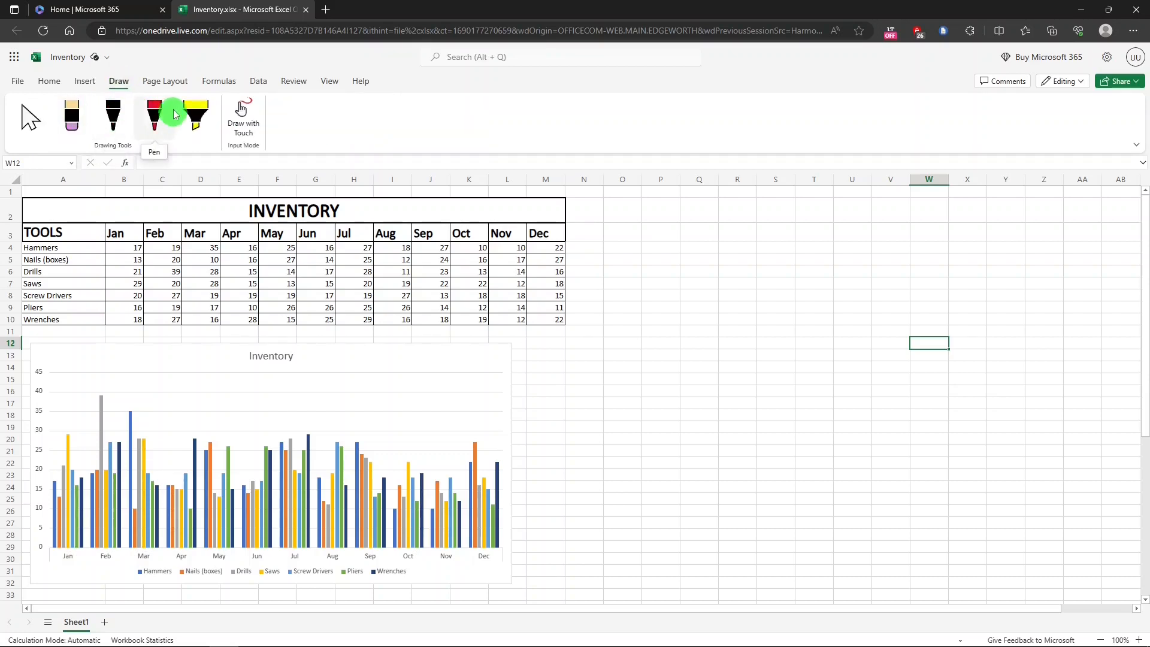
left_click(164, 80)
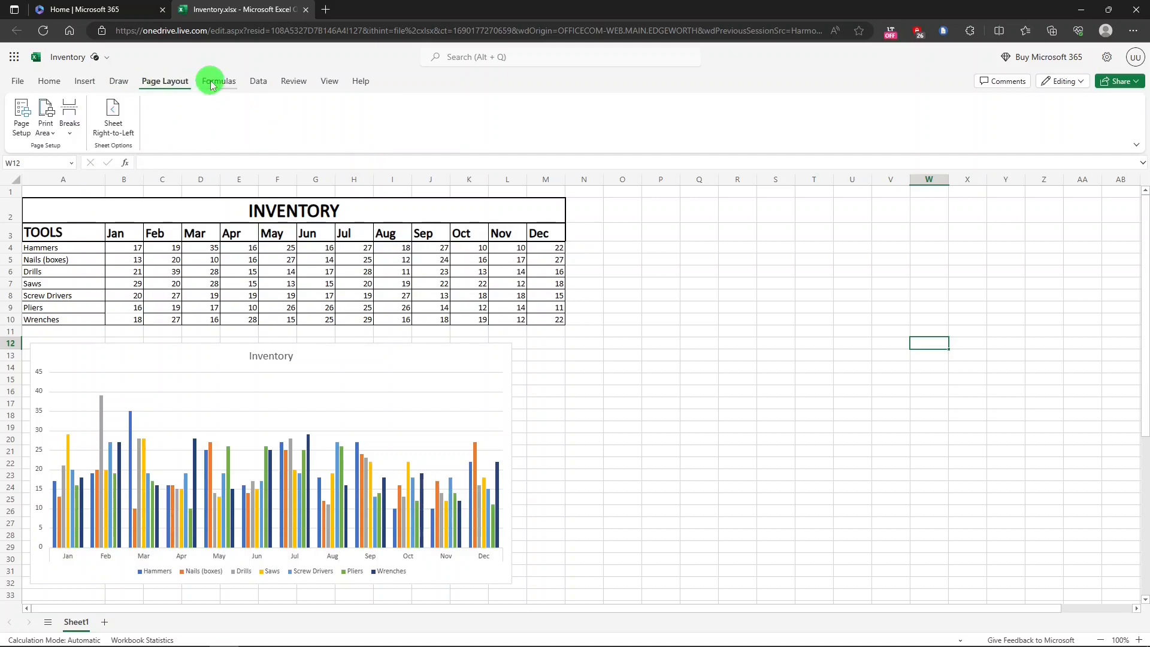
left_click(217, 80)
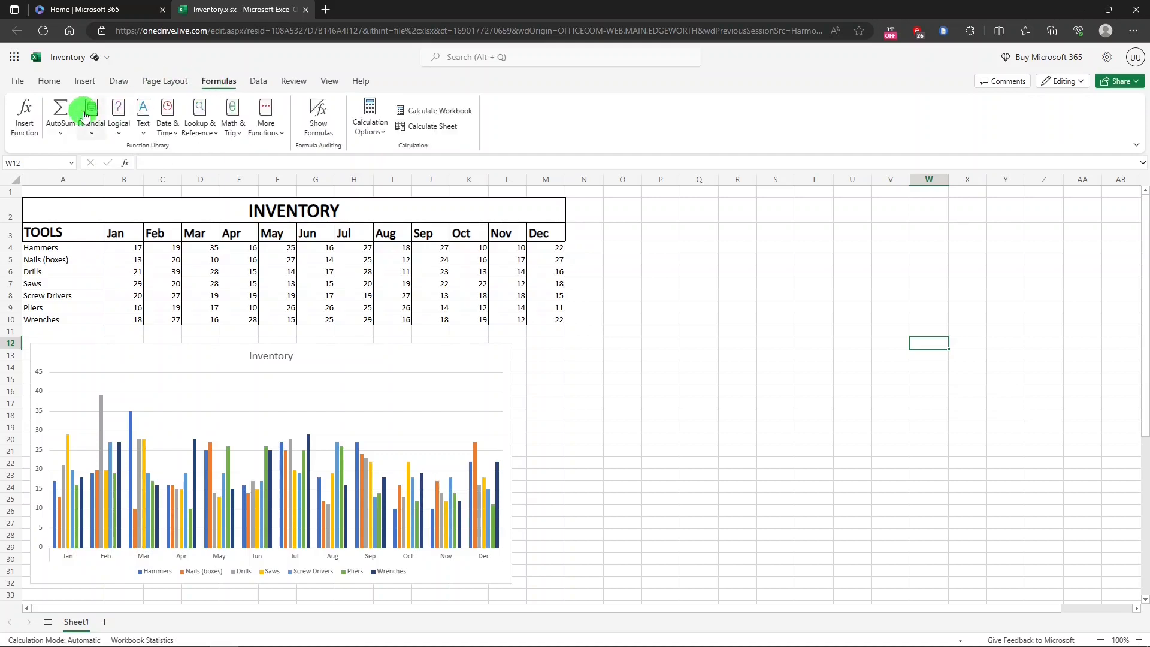
Browse the Data, Review and View ribbons and return to Home.
left_click(257, 80)
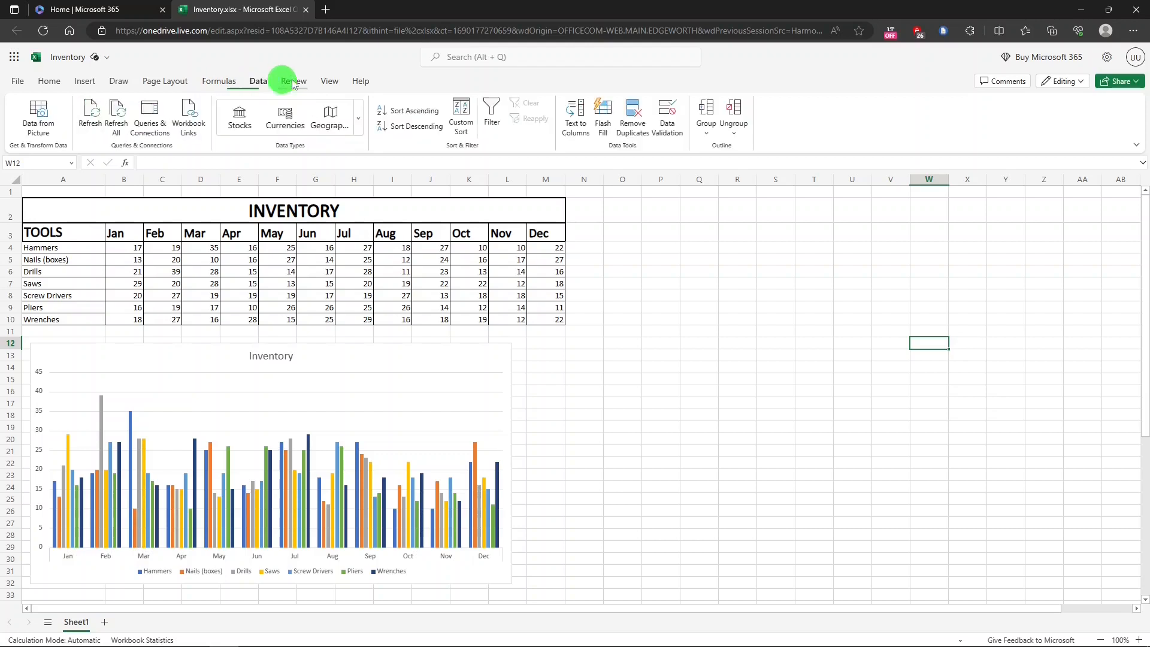
left_click(292, 80)
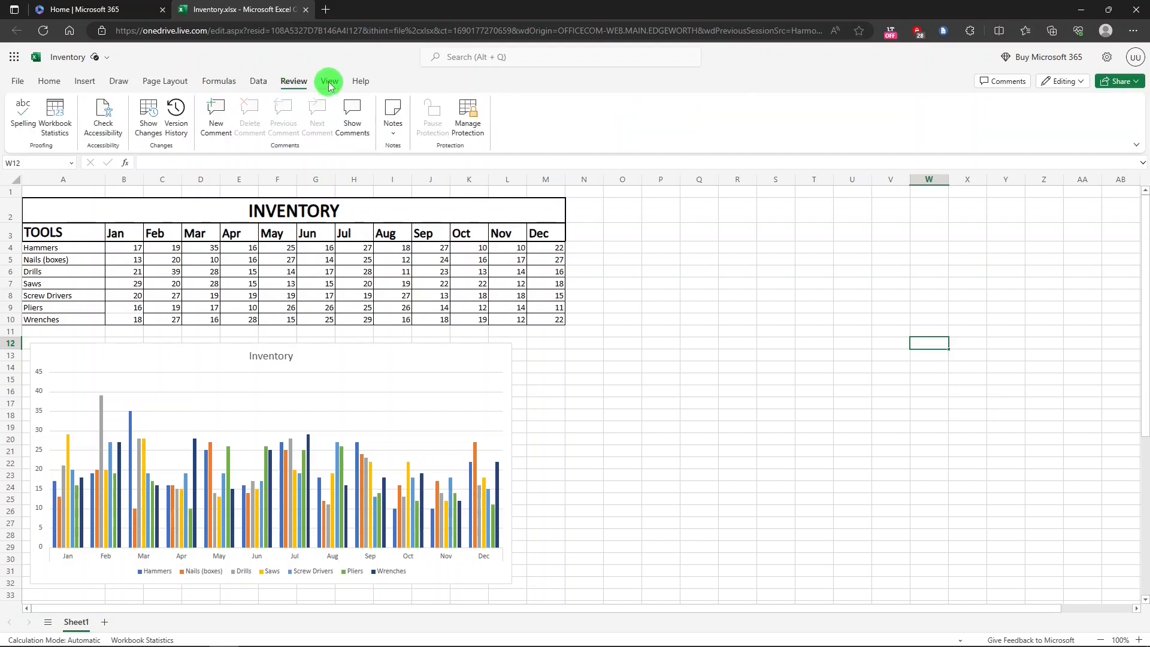
left_click(328, 80)
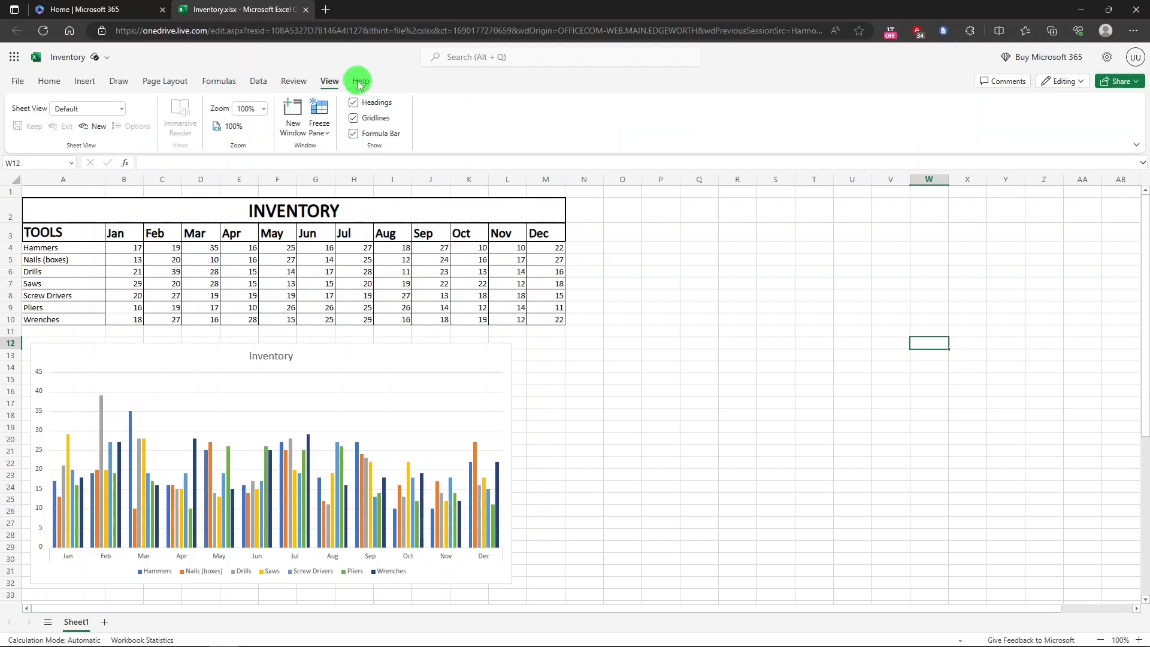
left_click(48, 80)
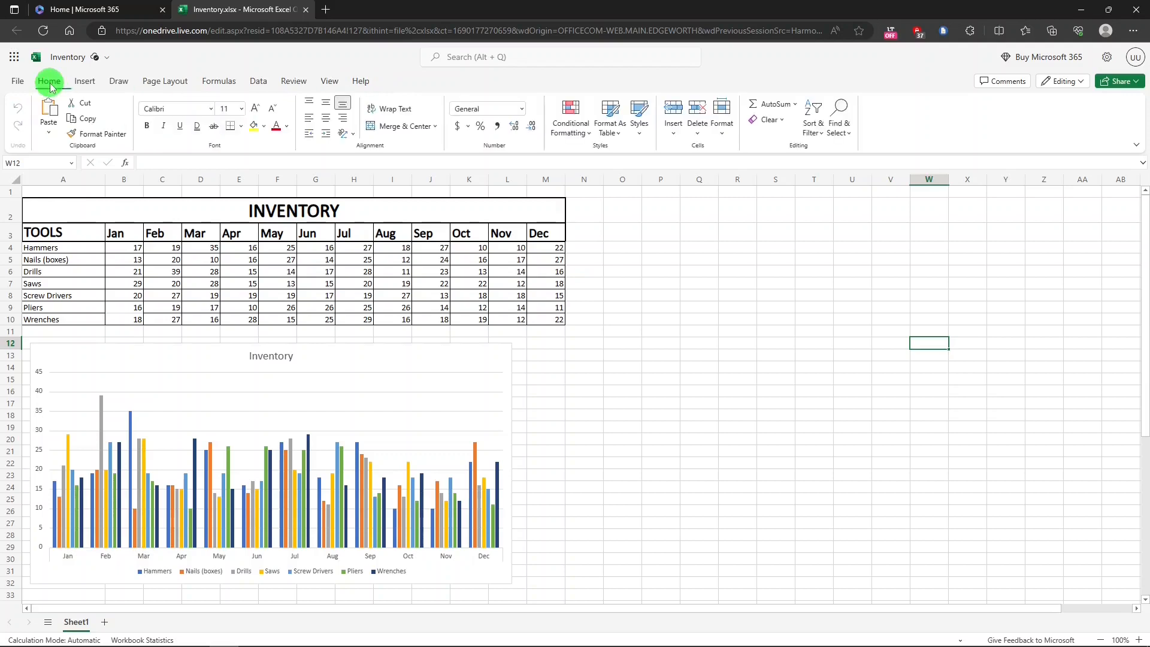
mouse_move(651, 280)
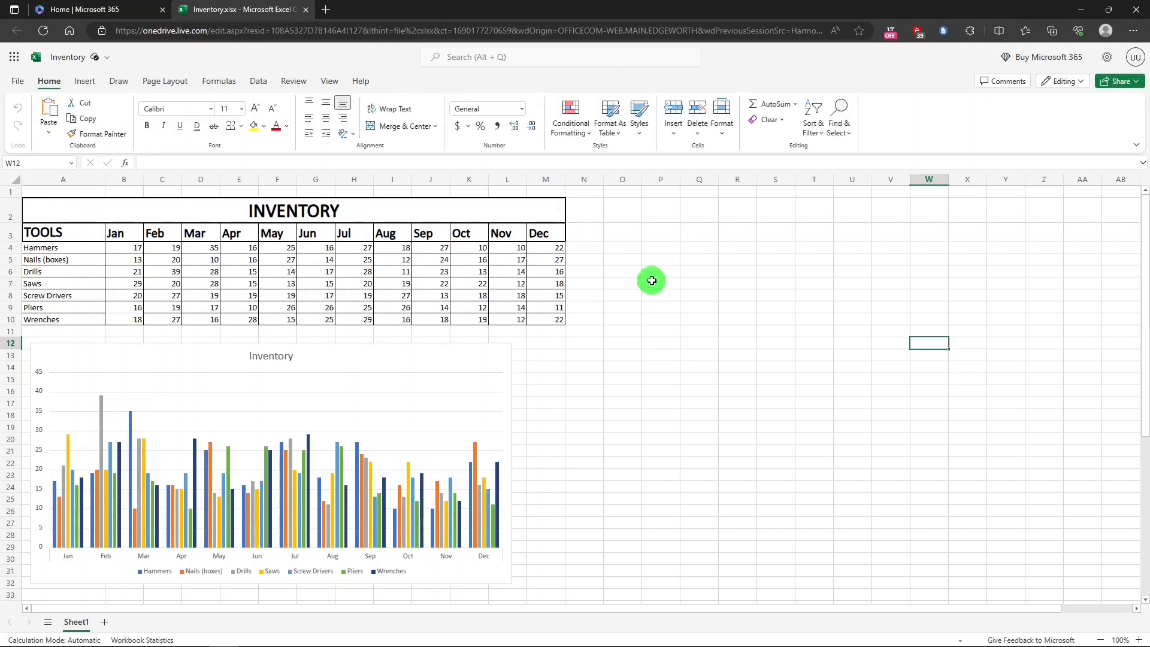
mouse_move(626, 364)
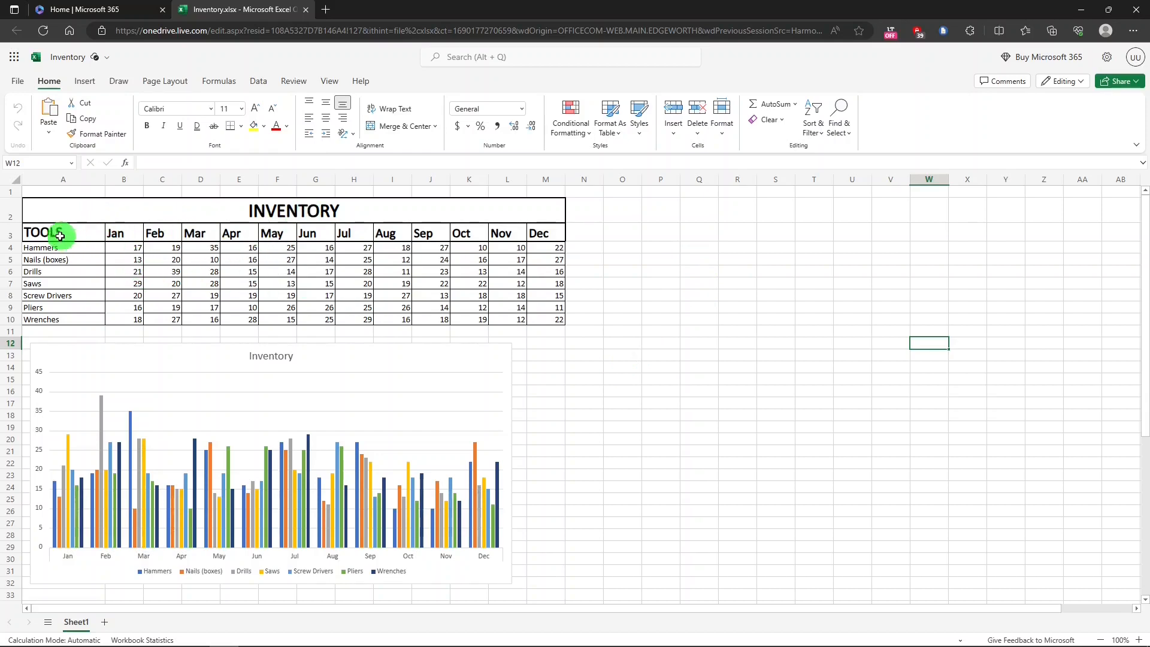
mouse_move(238, 291)
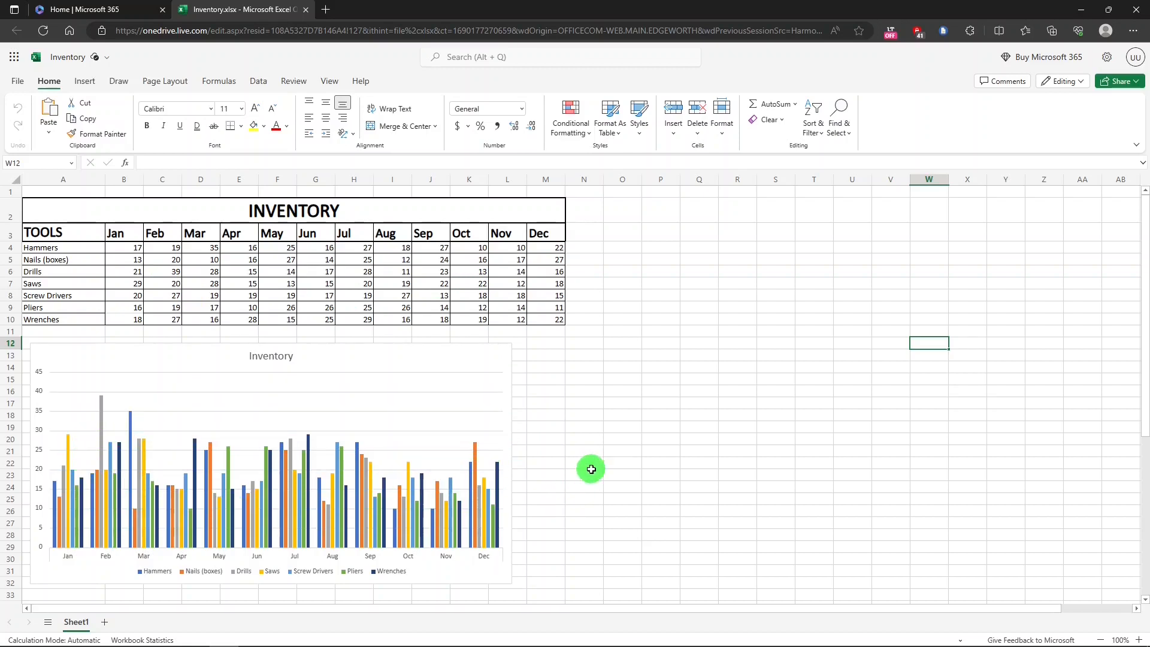
mouse_move(590, 465)
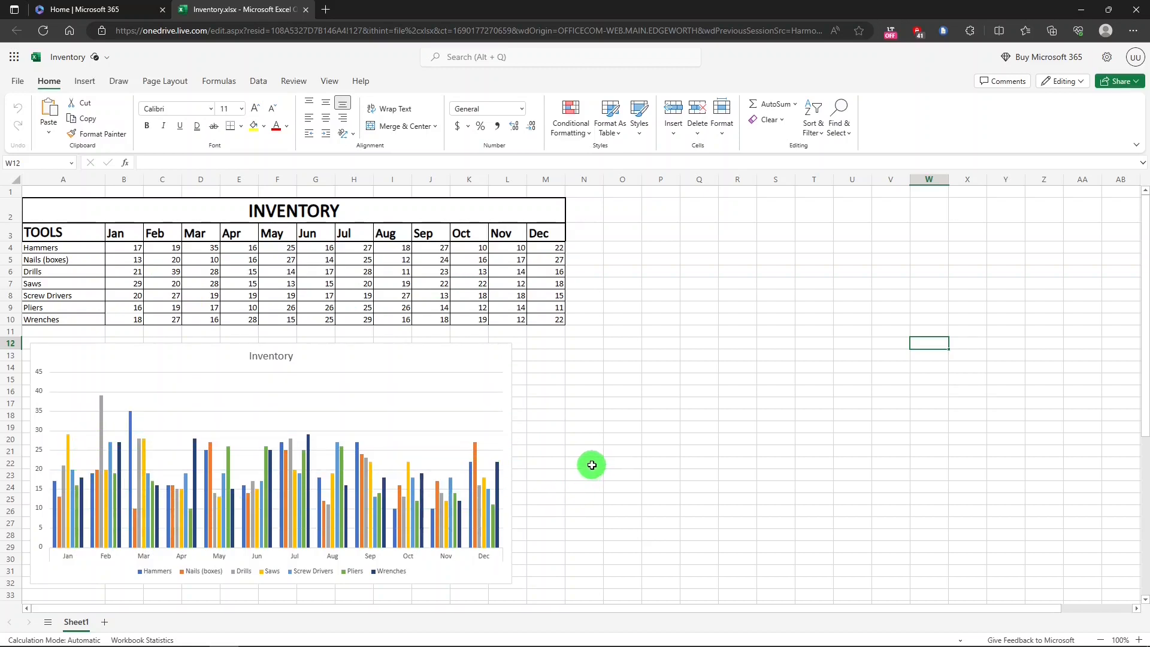
mouse_move(639, 459)
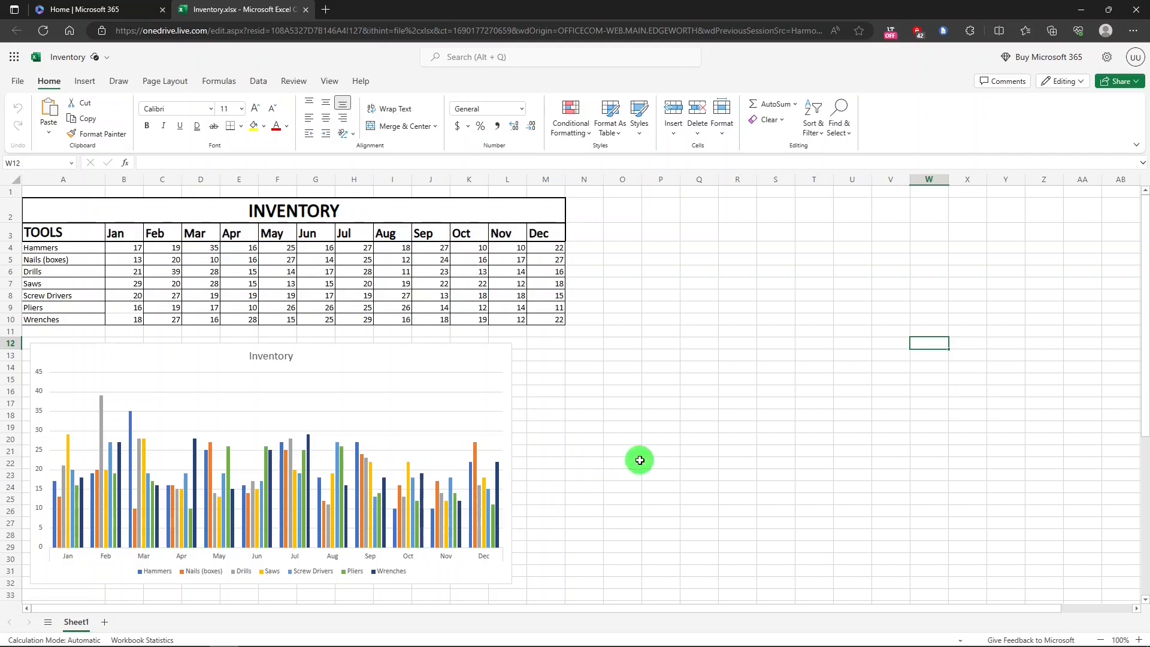
mouse_move(680, 362)
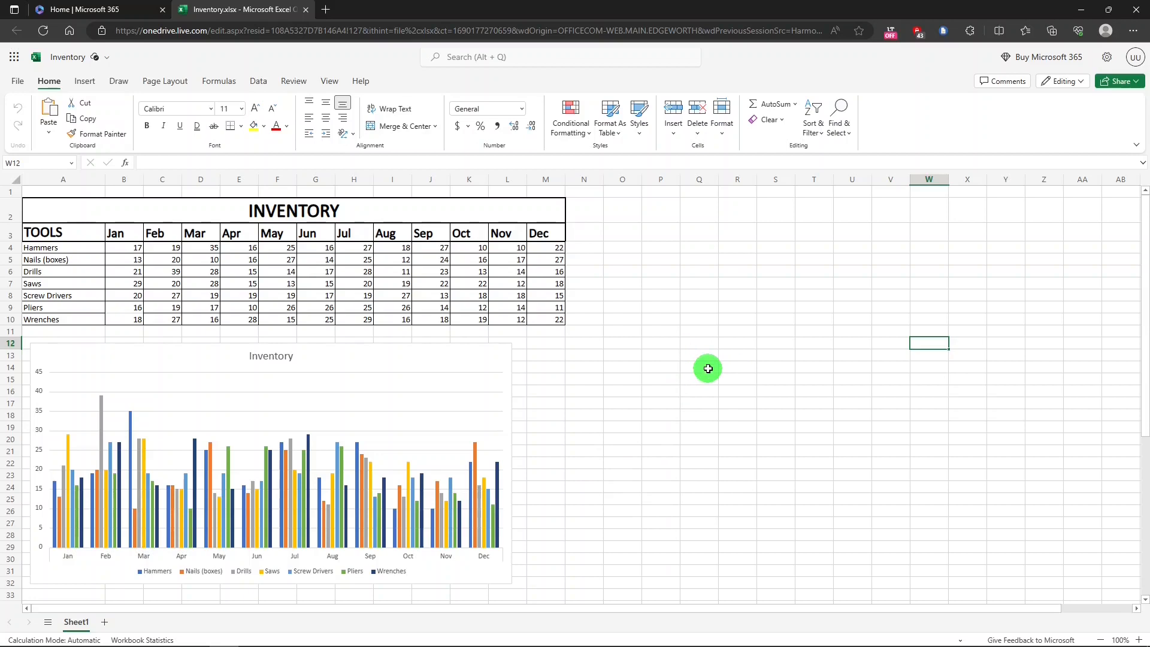
Return from the Inventory workbook to the Microsoft 365 home page.
left_click(100, 8)
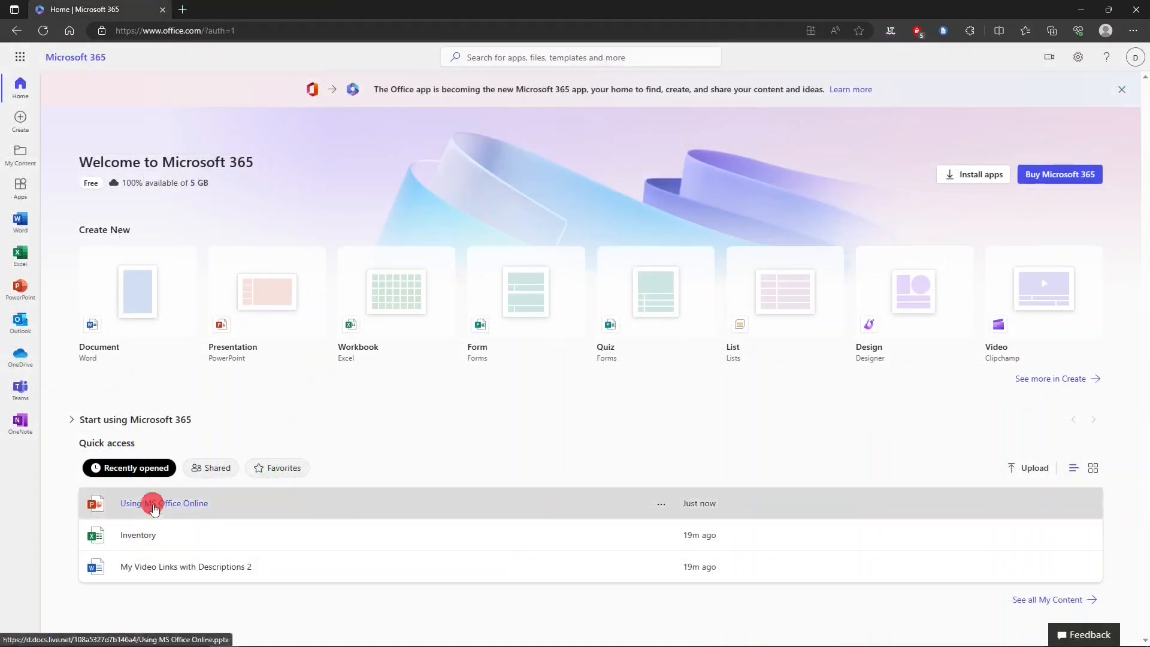
Open the 'Using MS Office Online' presentation from Quick access into PowerPoint Online.
left_click(164, 503)
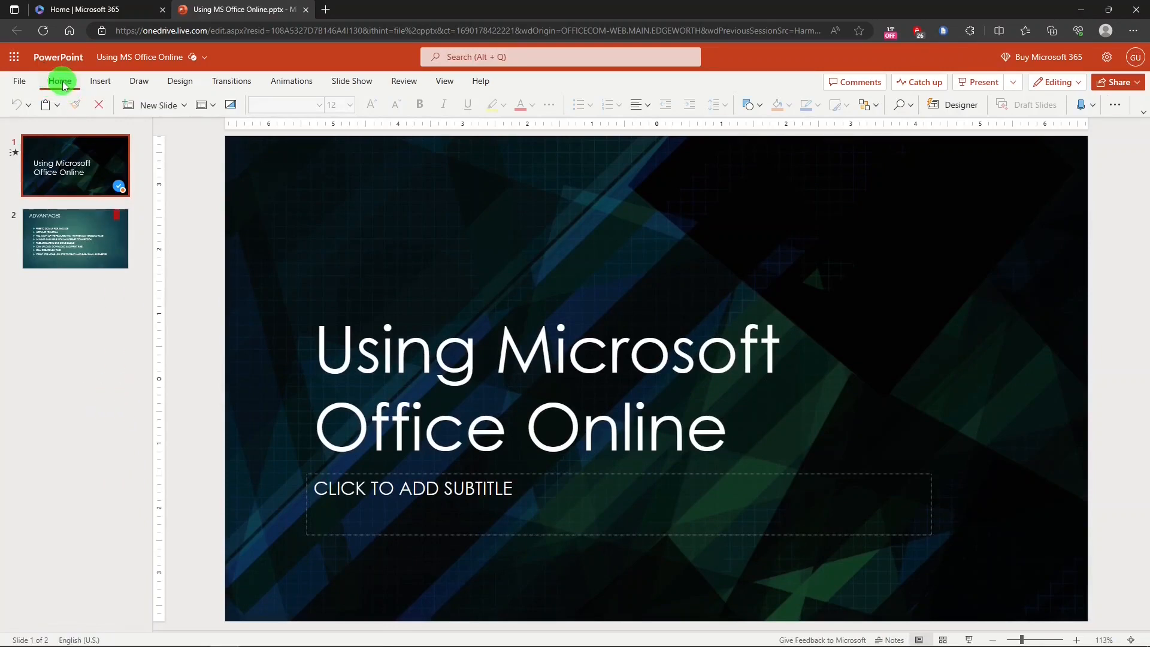
mouse_move(88, 87)
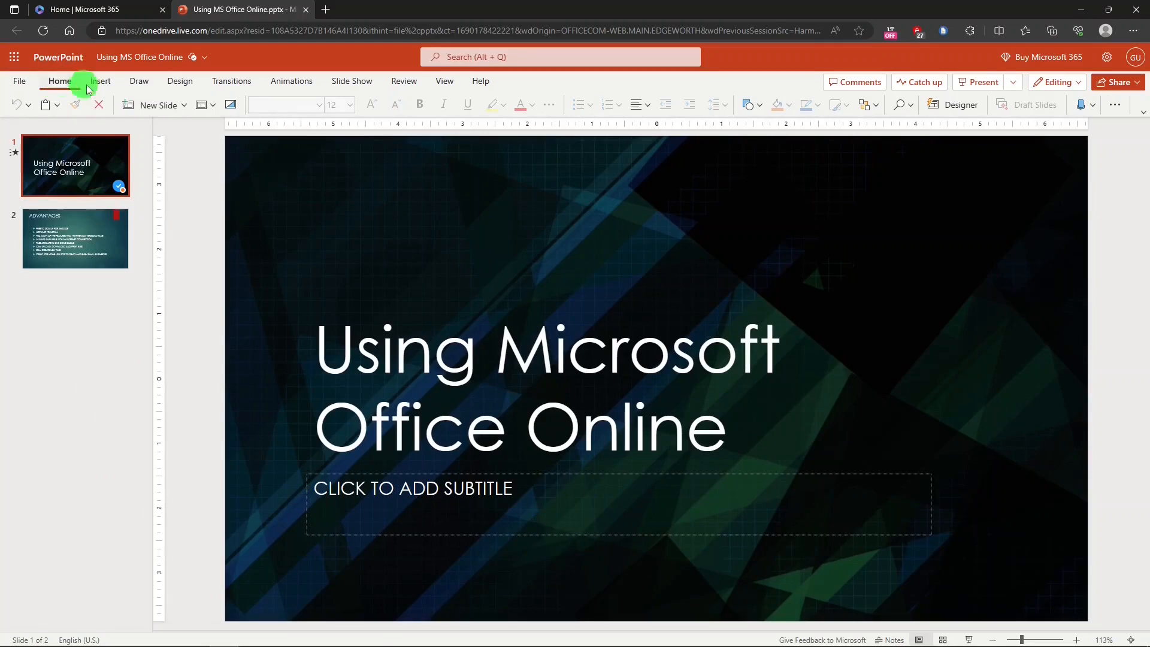
Browse the Insert, Draw and Design ribbons, expanding the theme's colour variants gallery.
left_click(98, 80)
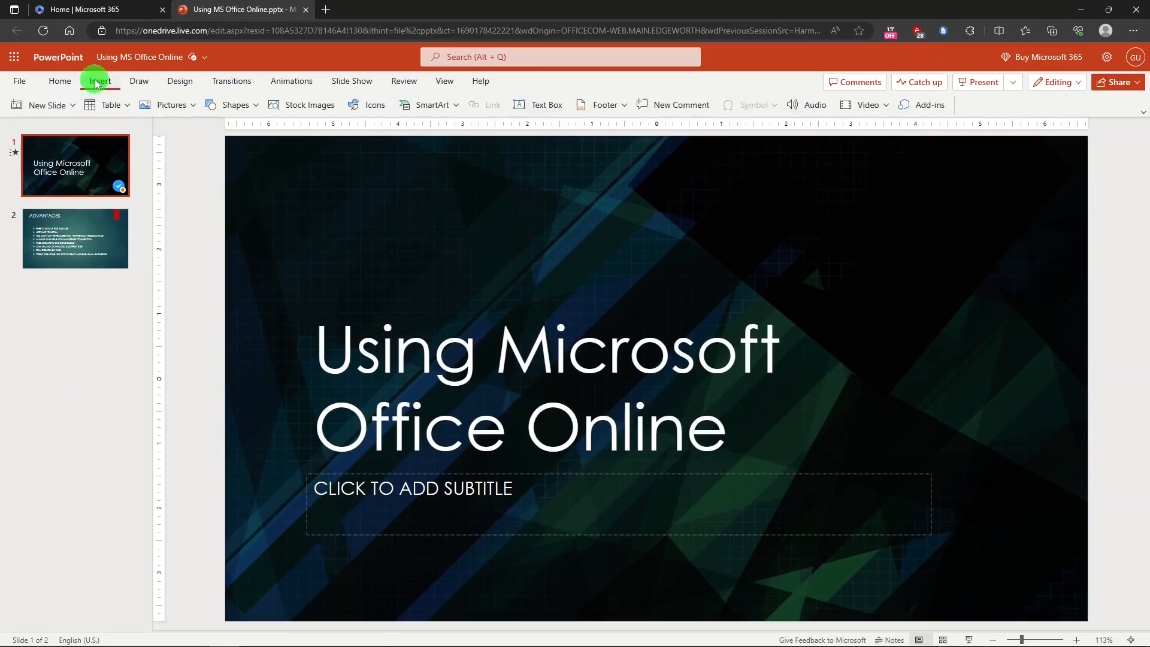
left_click(139, 81)
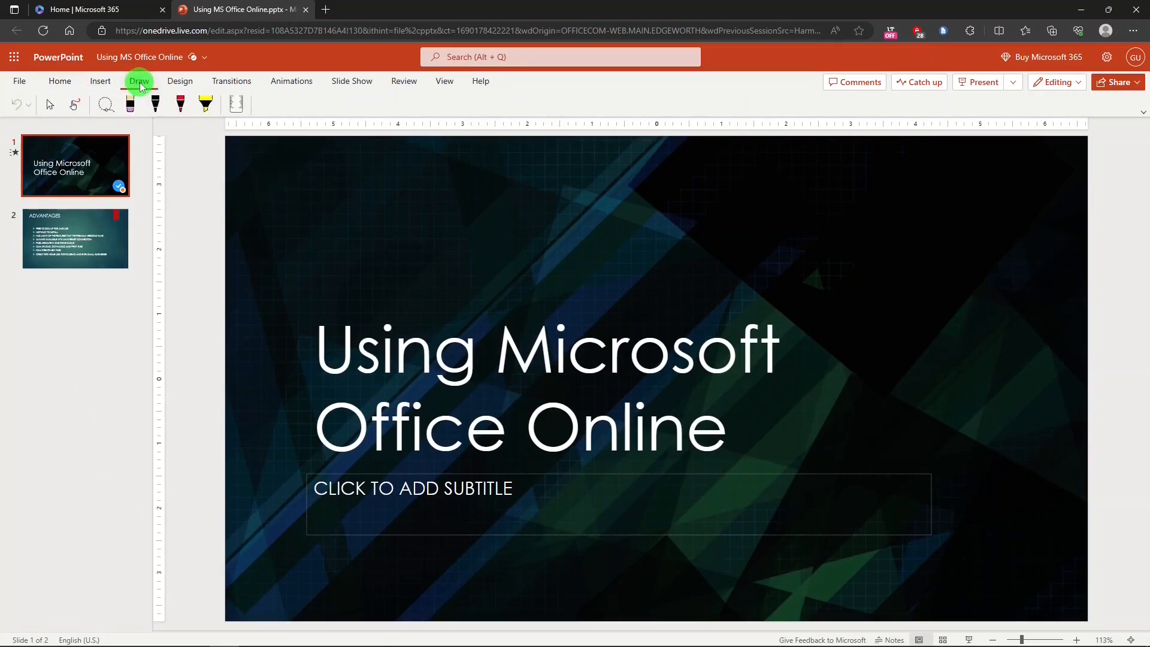
left_click(180, 81)
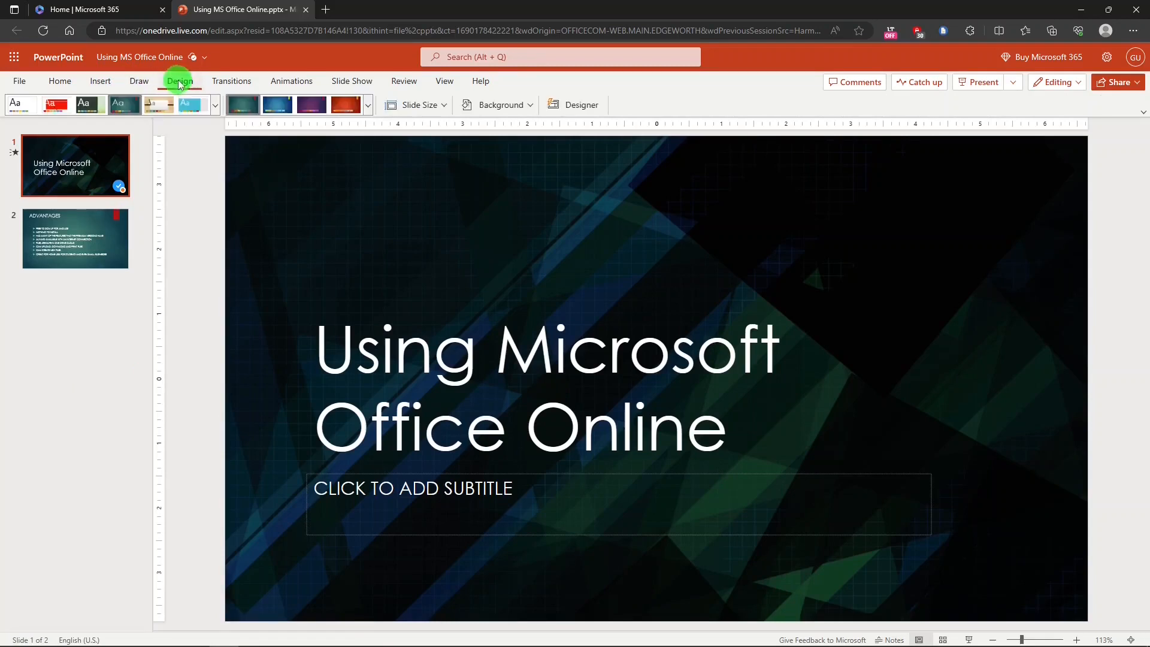
left_click(214, 104)
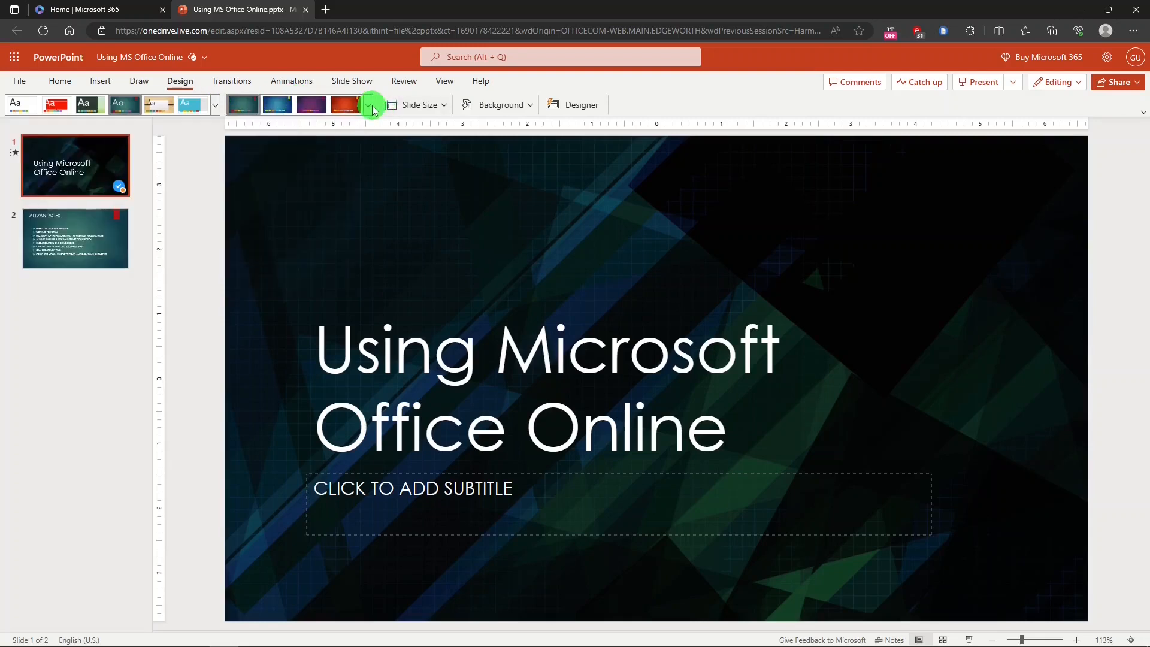
left_click(371, 105)
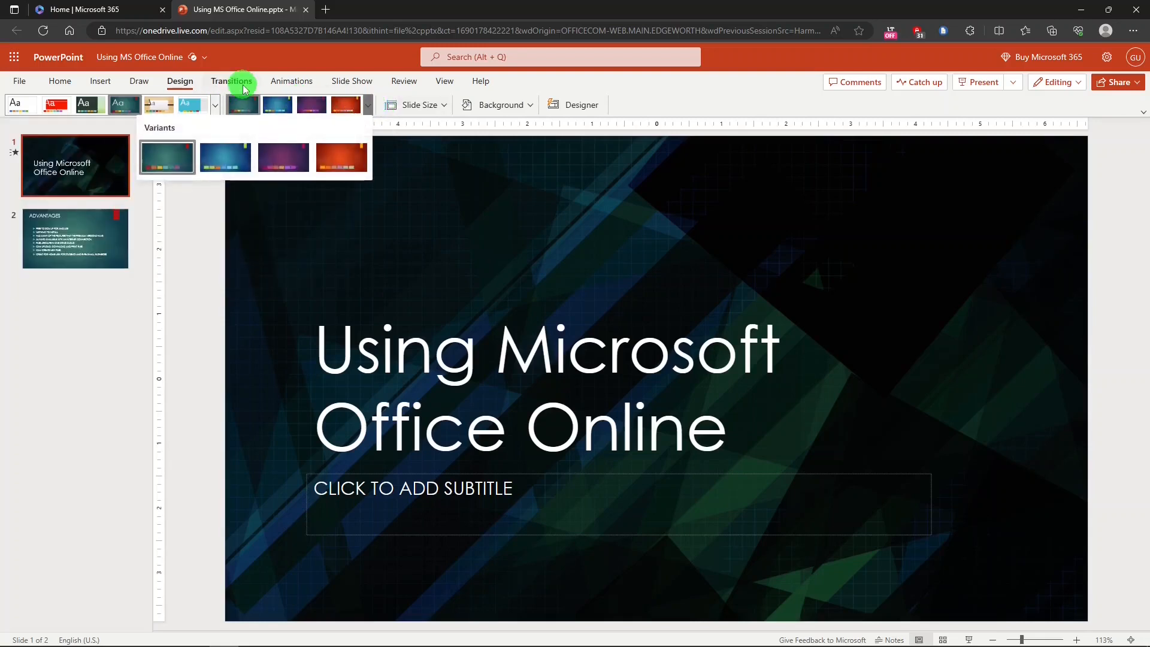
Browse the Transitions ribbon with its full transitions gallery, then the Animations ribbon.
left_click(231, 80)
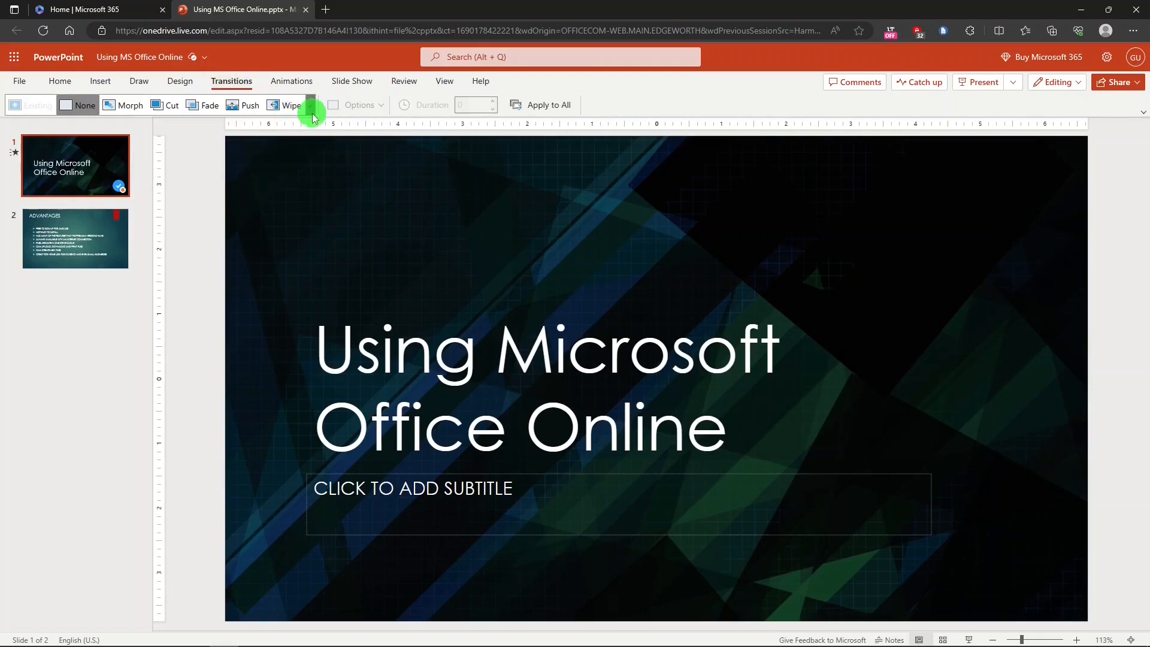
left_click(311, 105)
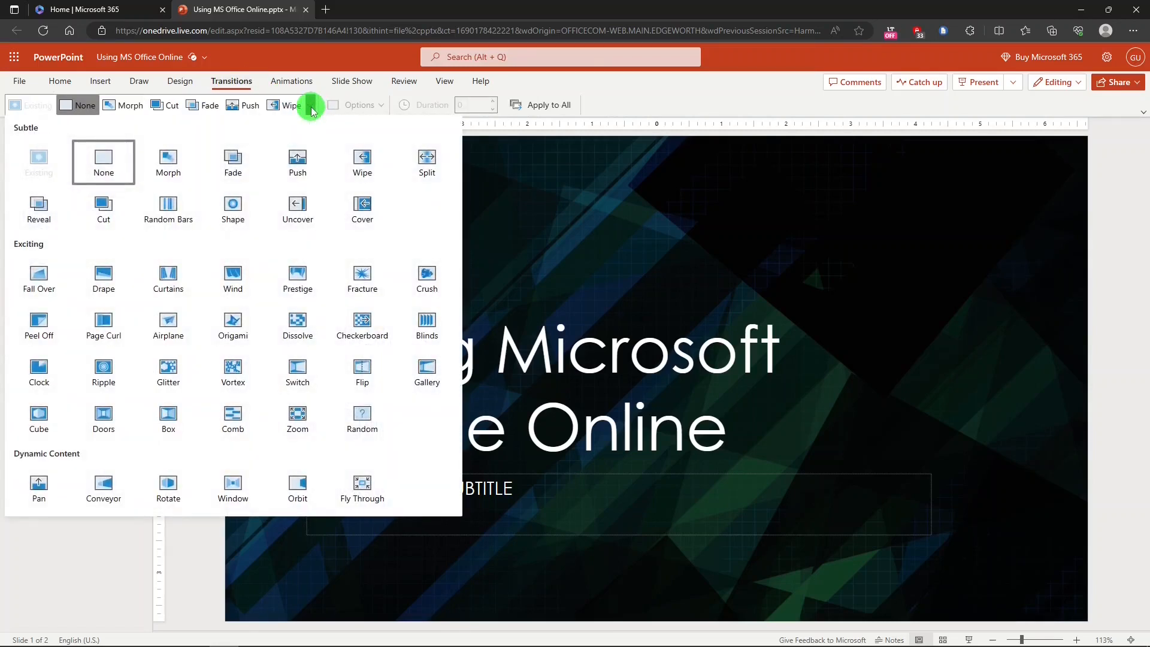
left_click(290, 82)
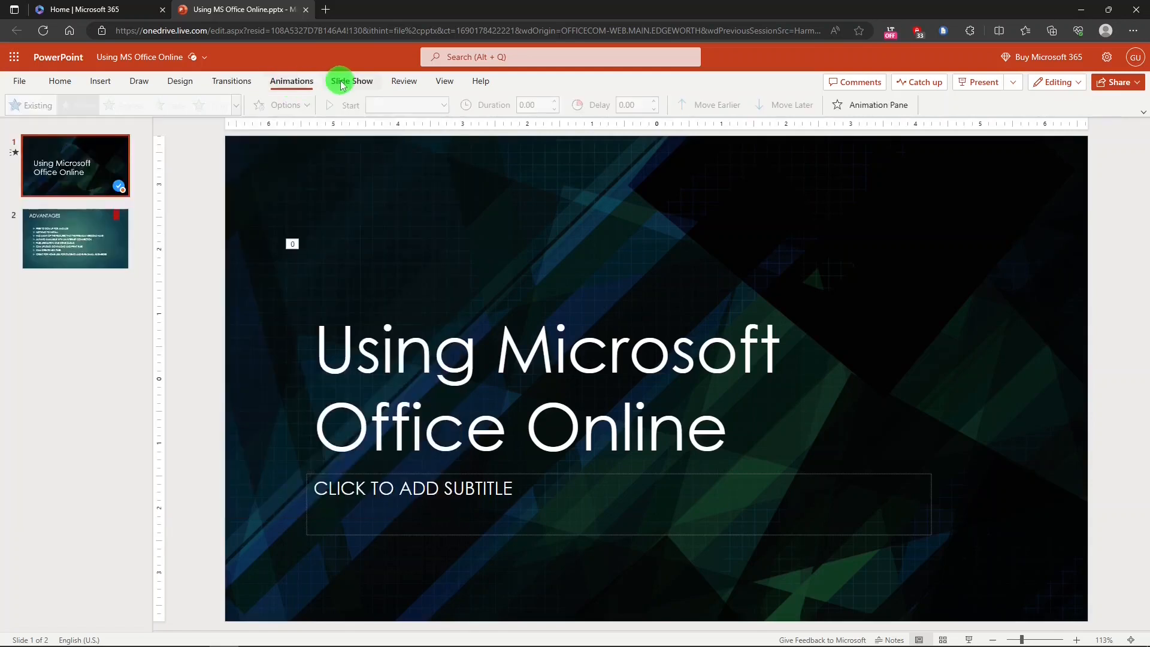
Browse the Slide Show, Review, View and Help ribbons, ending back on the Slide Show commands.
left_click(351, 80)
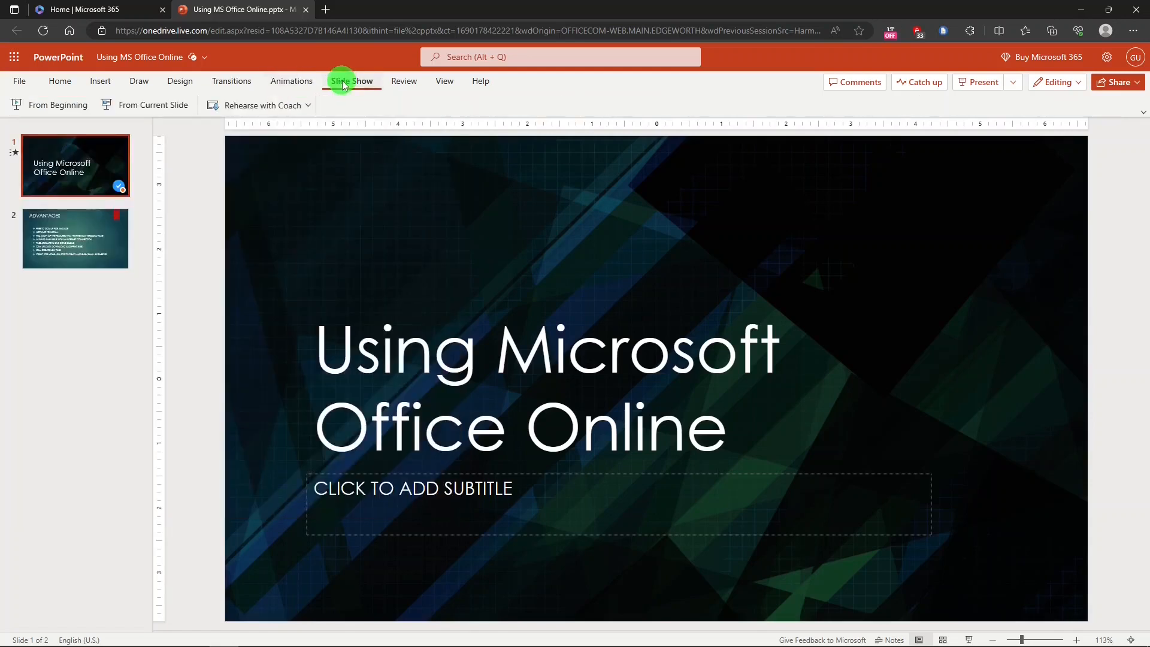
left_click(402, 80)
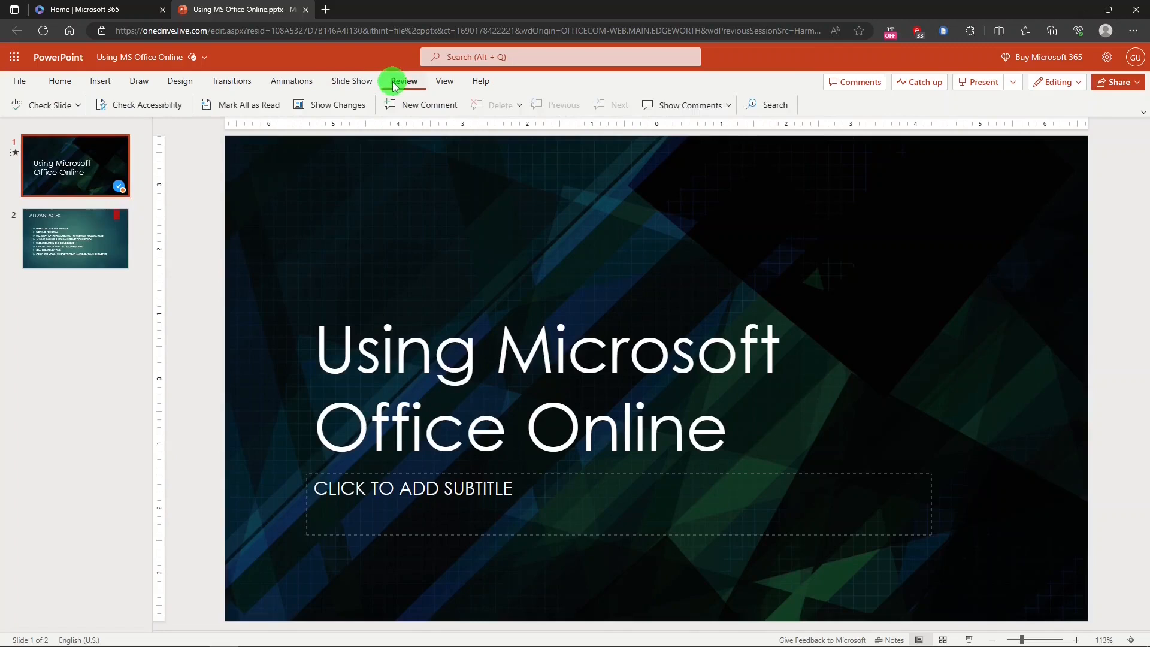
left_click(443, 81)
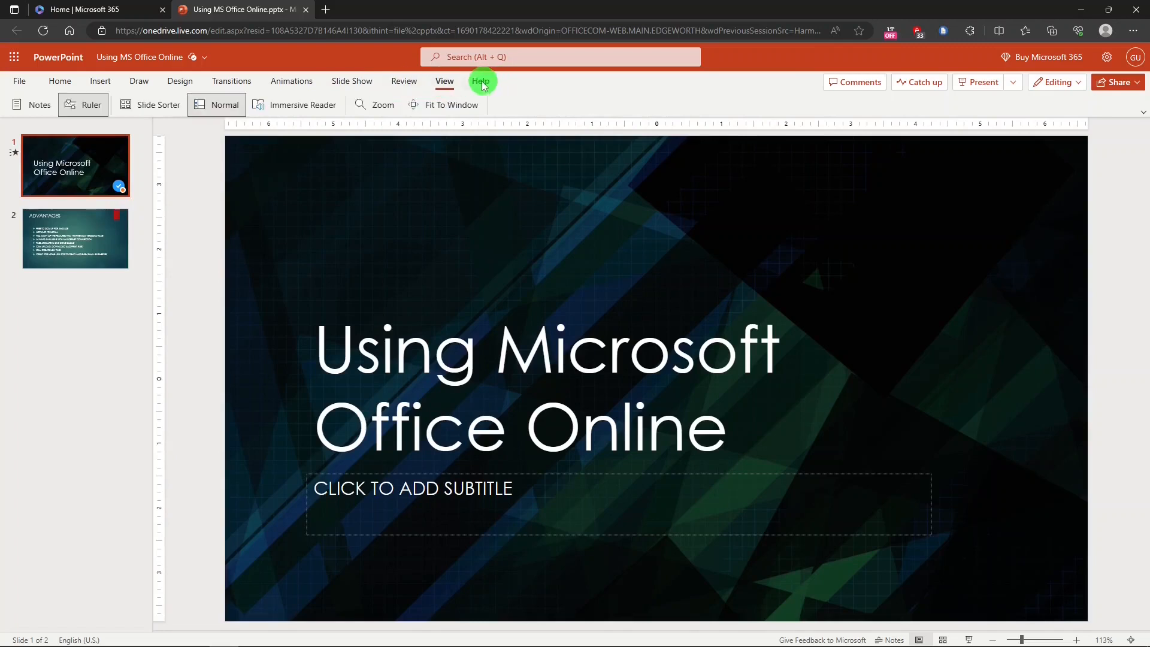
left_click(481, 82)
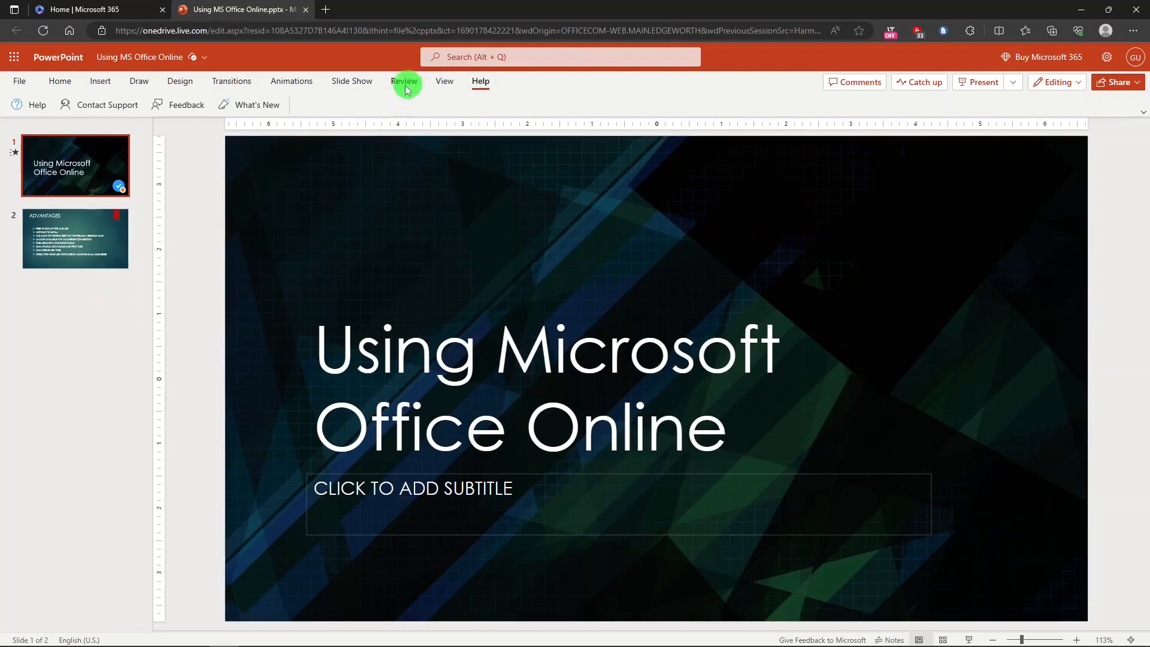
left_click(351, 82)
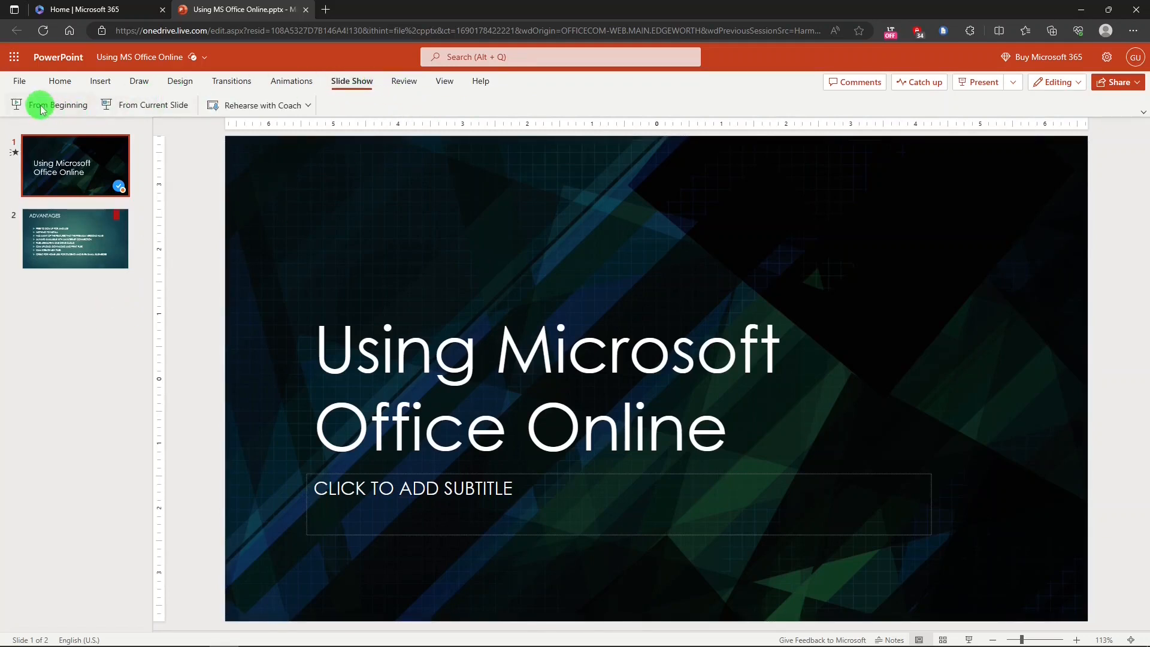
Run the presentation full screen From Beginning and advance through the slides.
left_click(58, 105)
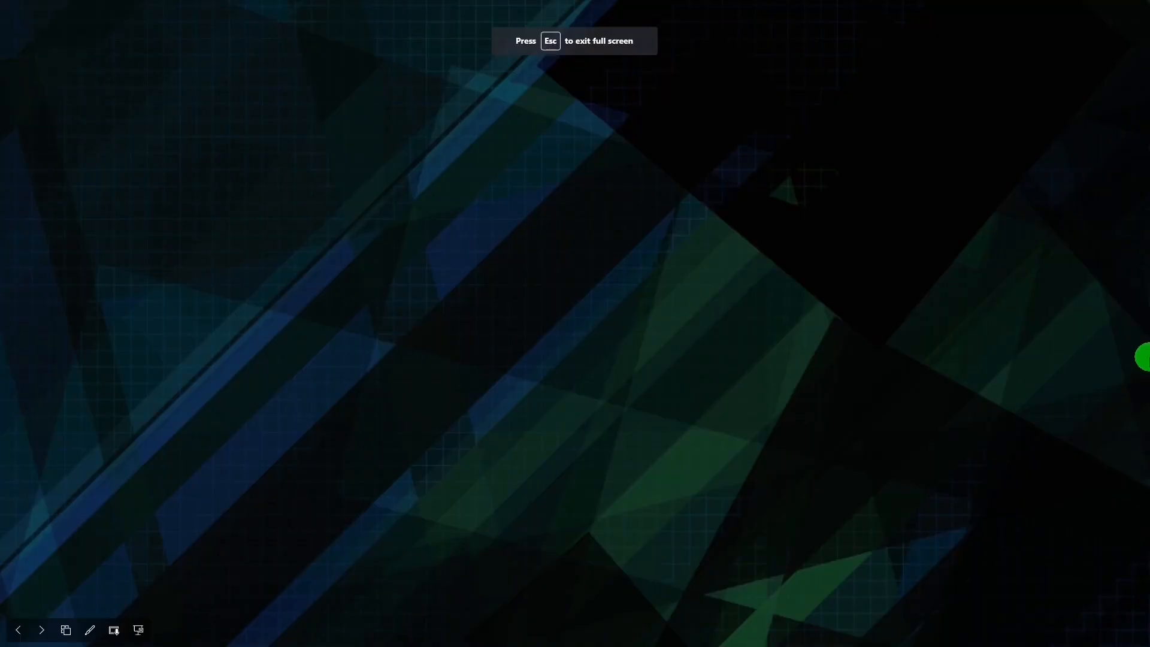
key("Escape")
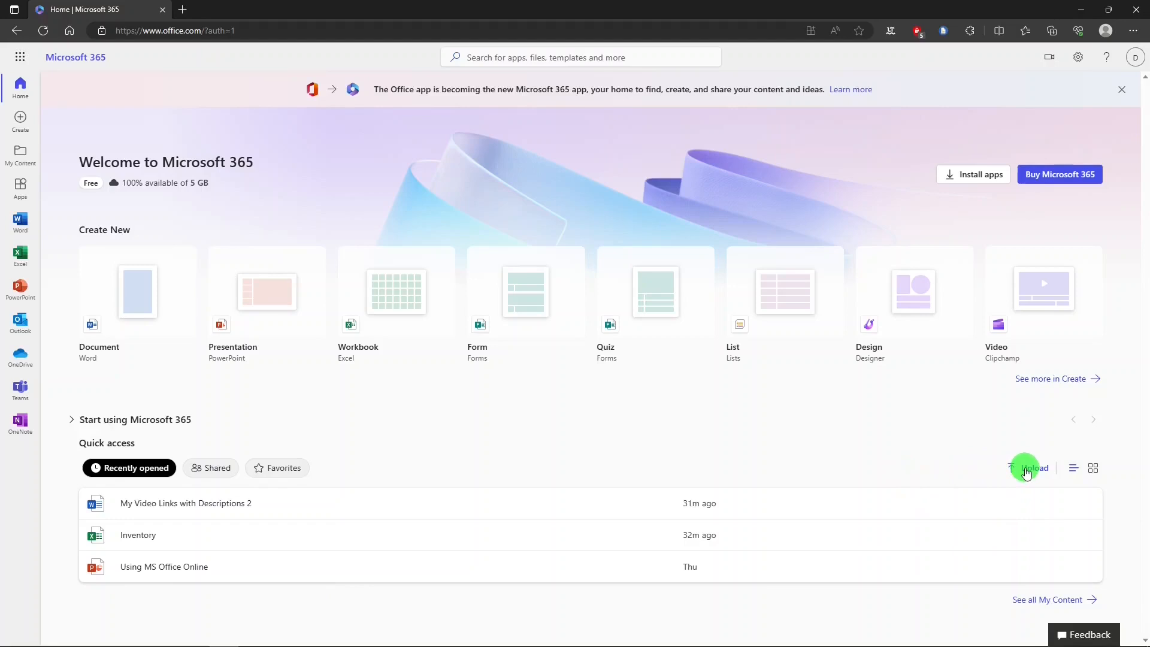
mouse_move(1073, 468)
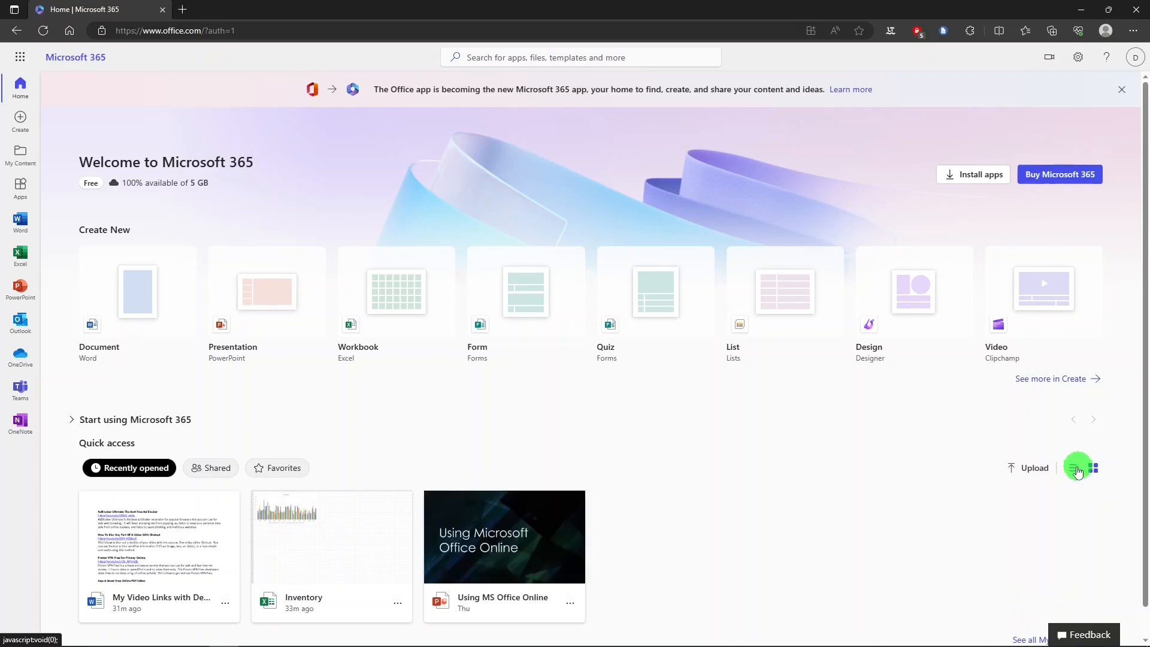
left_click(1073, 467)
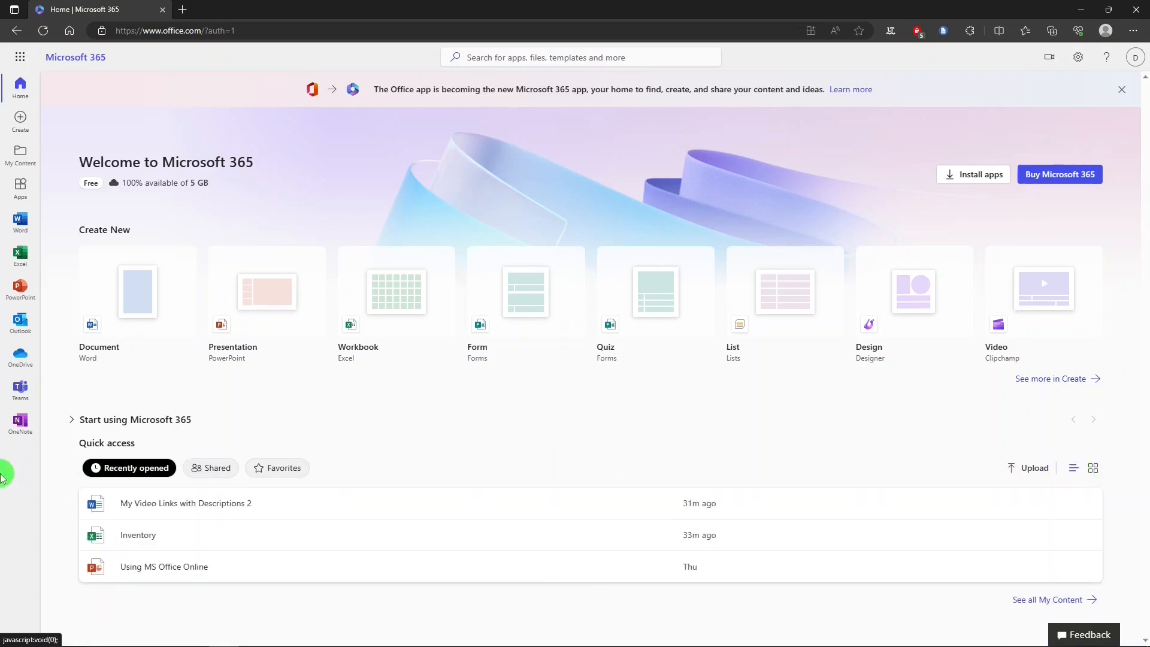
mouse_move(20, 354)
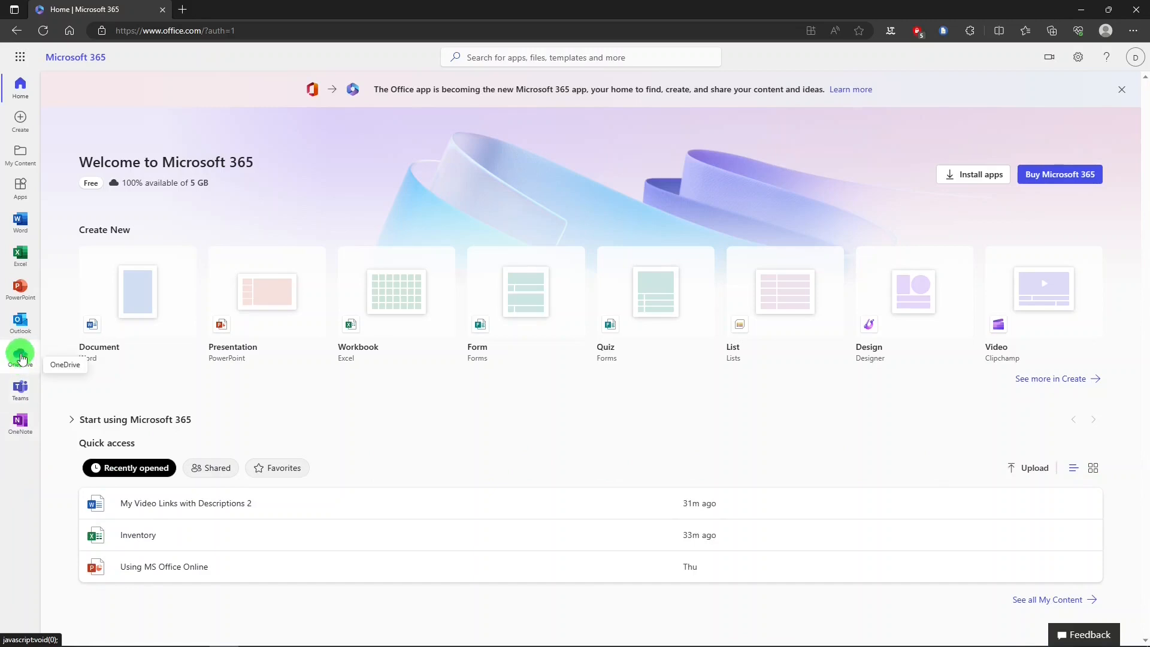
Show the actions menu for 'My Video Links with Descriptions 2.docx' in OneDrive's My files.
left_click(20, 355)
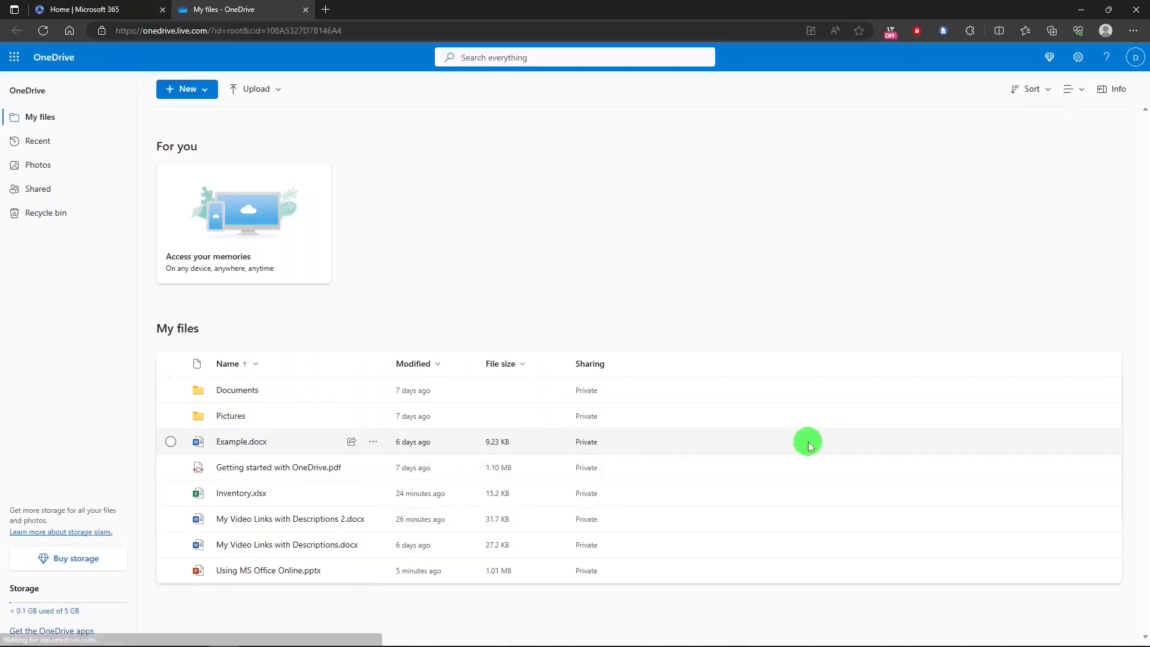
mouse_move(296, 611)
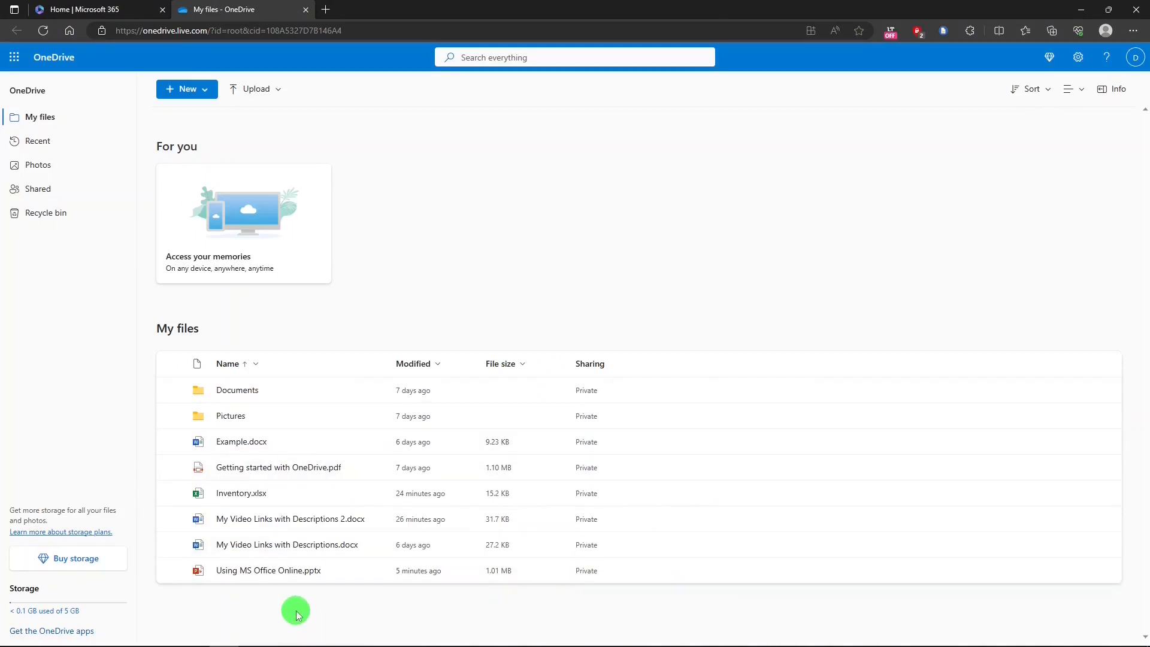
mouse_move(275, 519)
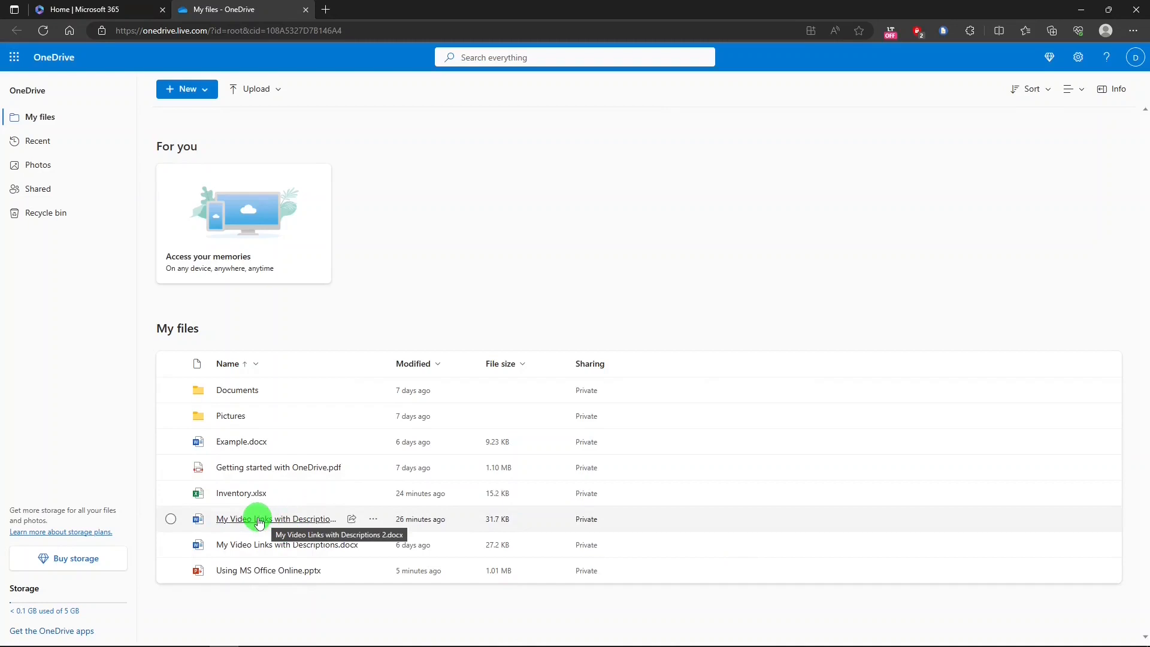
right_click(256, 518)
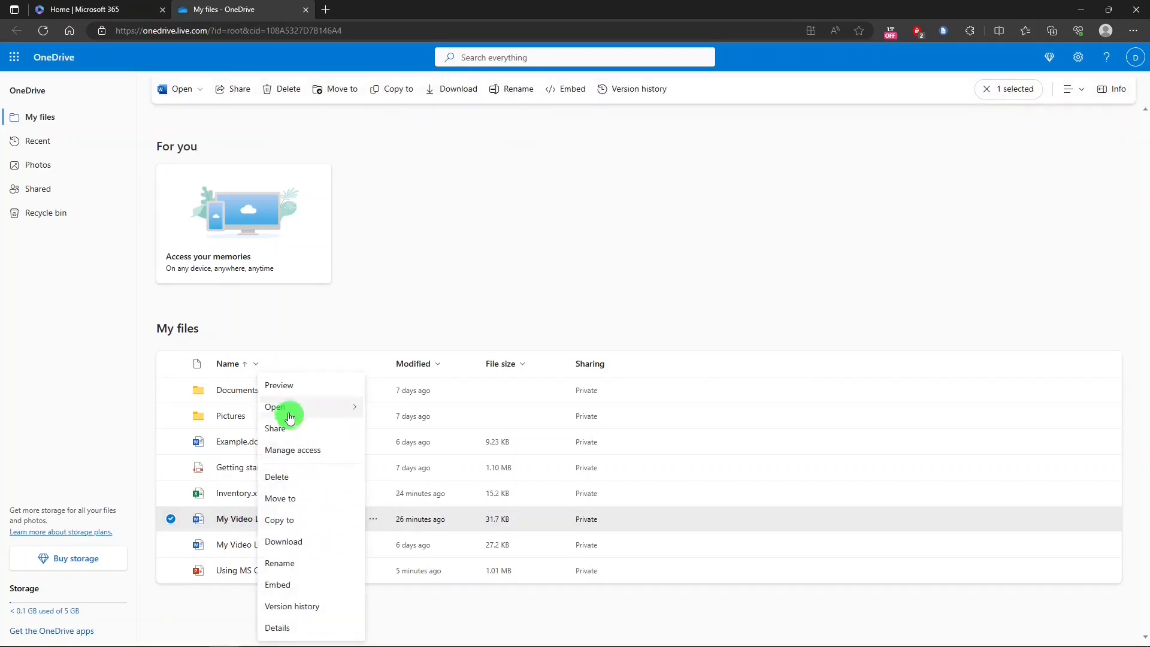
mouse_move(292, 449)
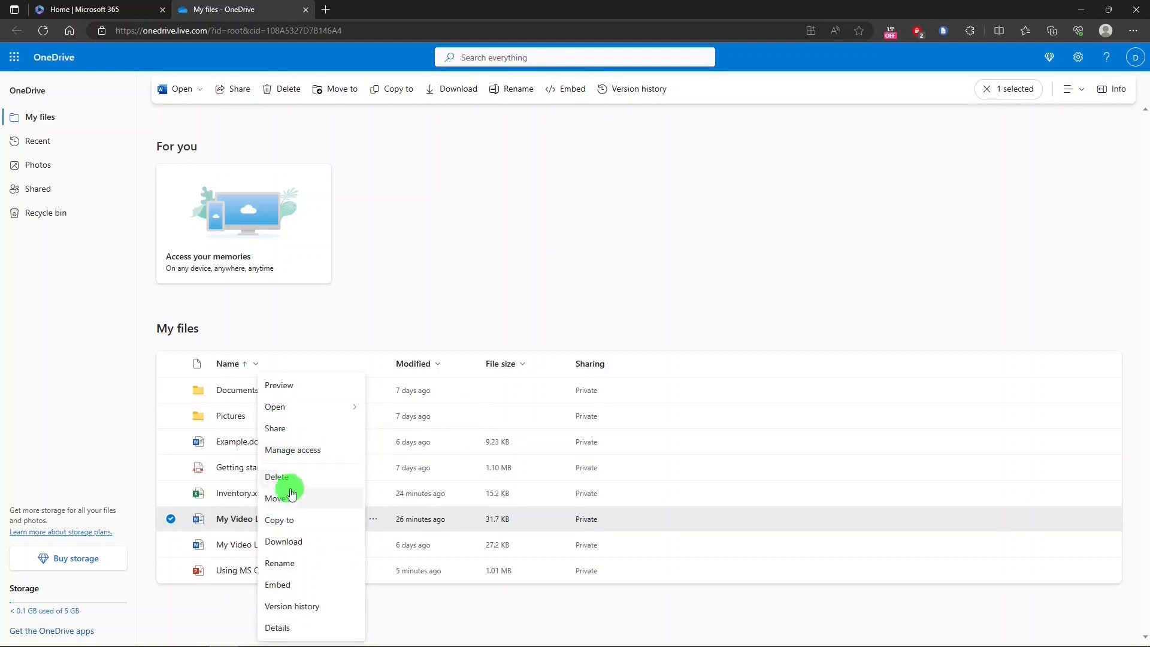
mouse_move(283, 541)
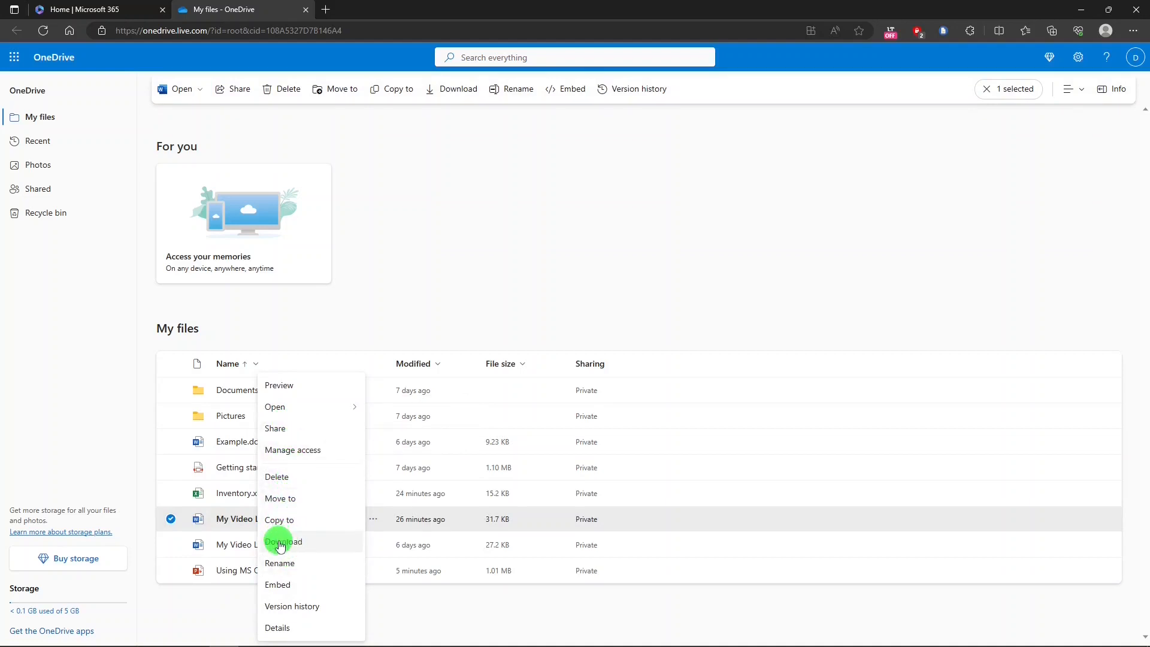